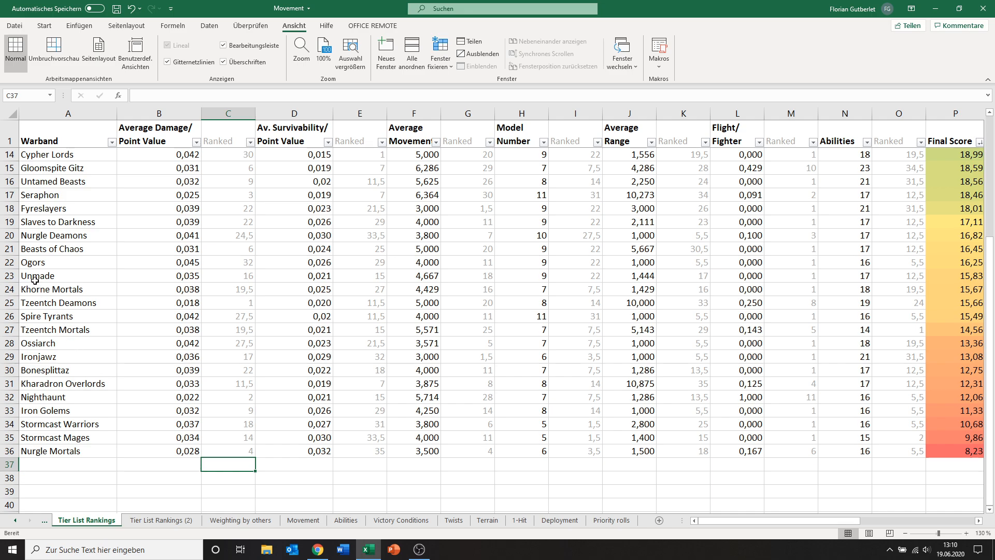
mouse_move(294, 323)
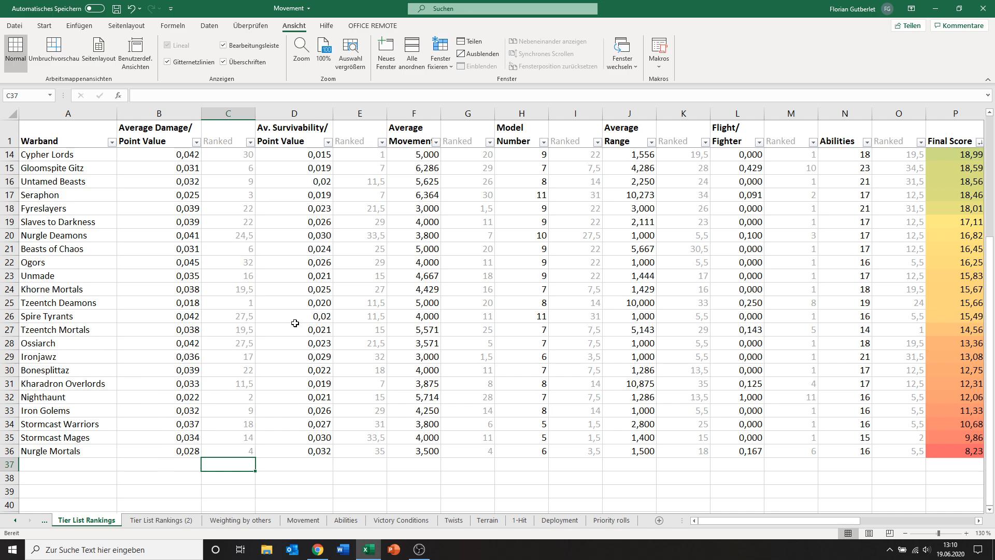
mouse_move(167, 352)
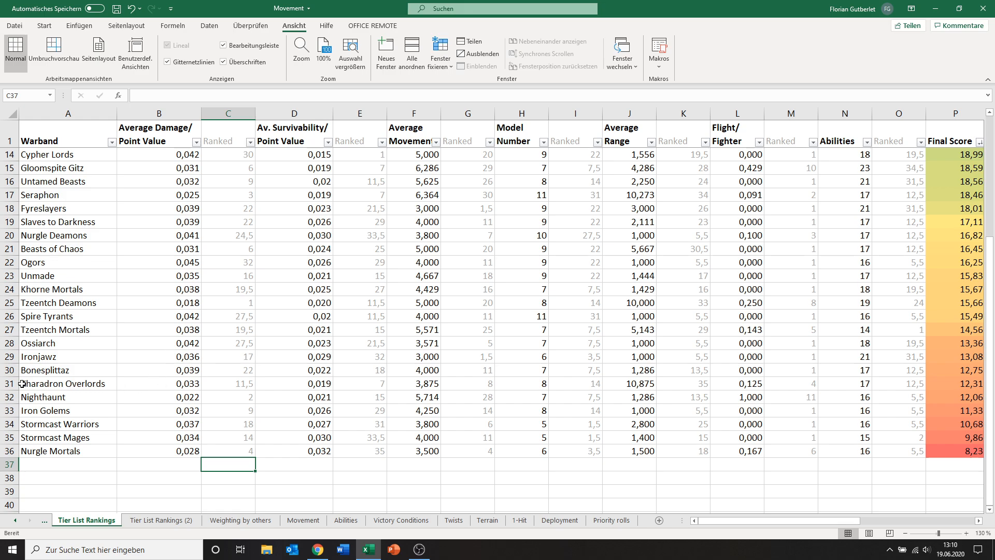
mouse_move(116, 385)
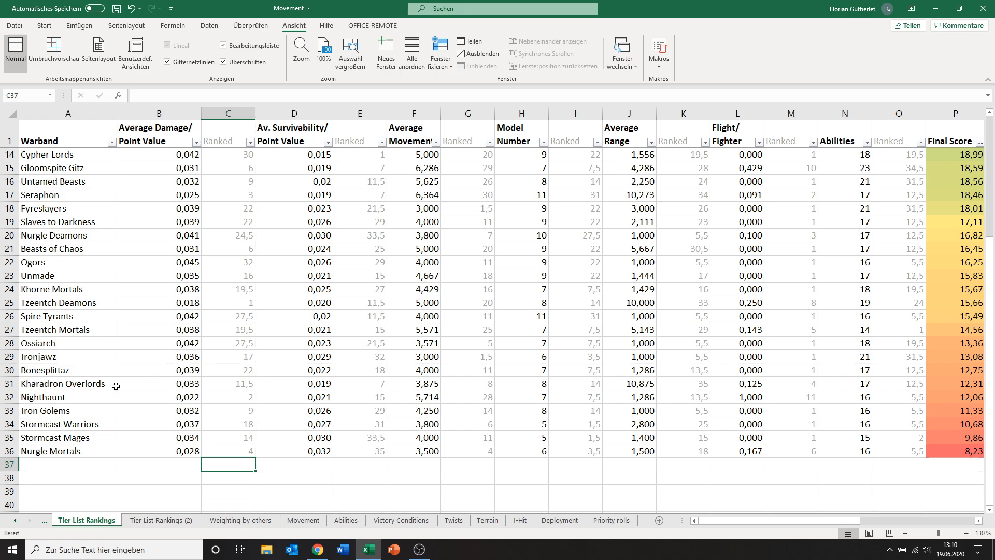
mouse_move(109, 383)
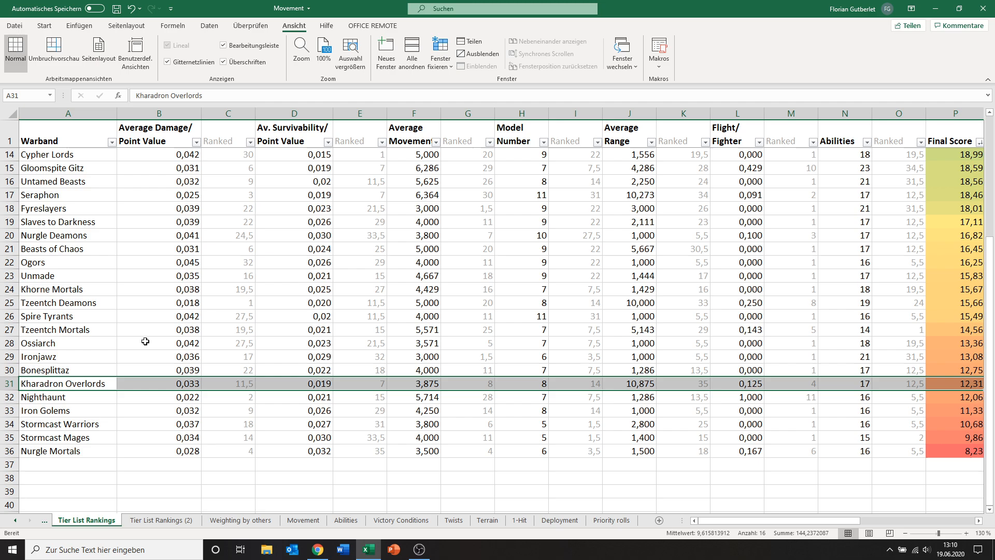
mouse_move(181, 395)
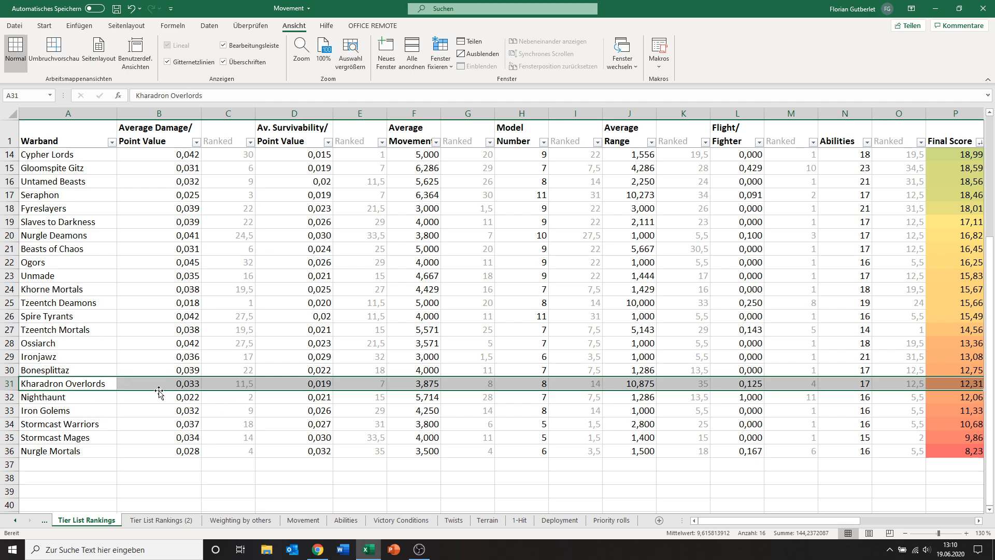
mouse_move(118, 384)
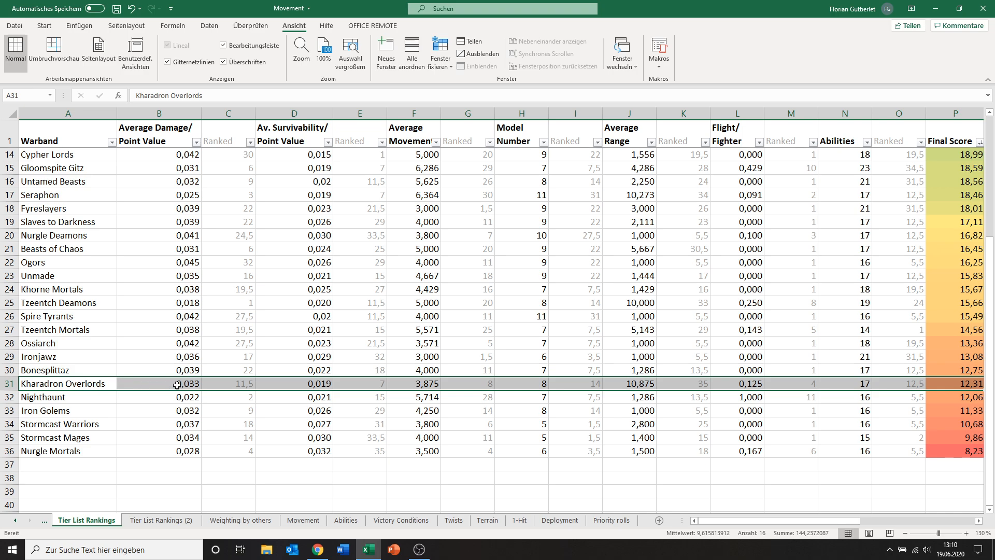
Review the Kharadron Overlords damage, survivability, model number and abilities ranks
left_click(228, 384)
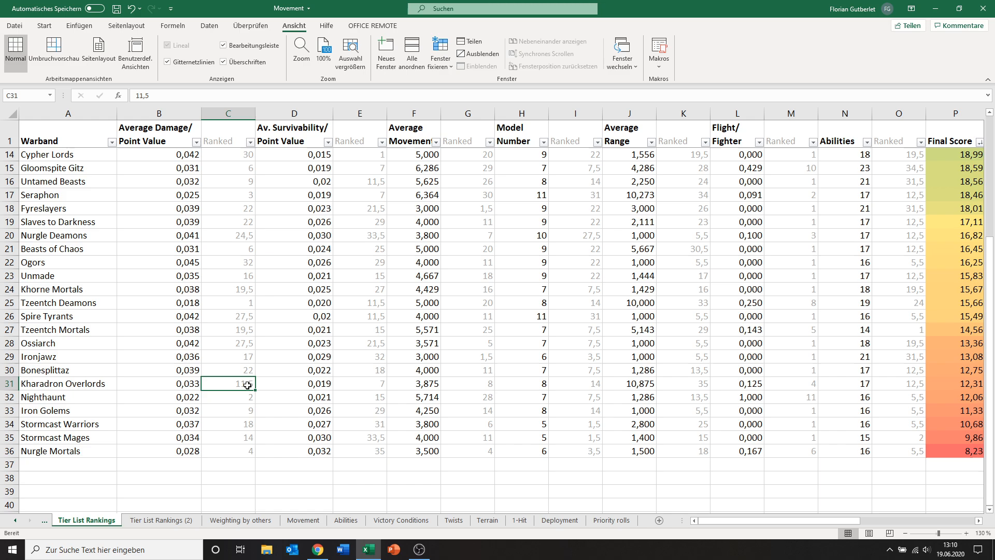
mouse_move(215, 383)
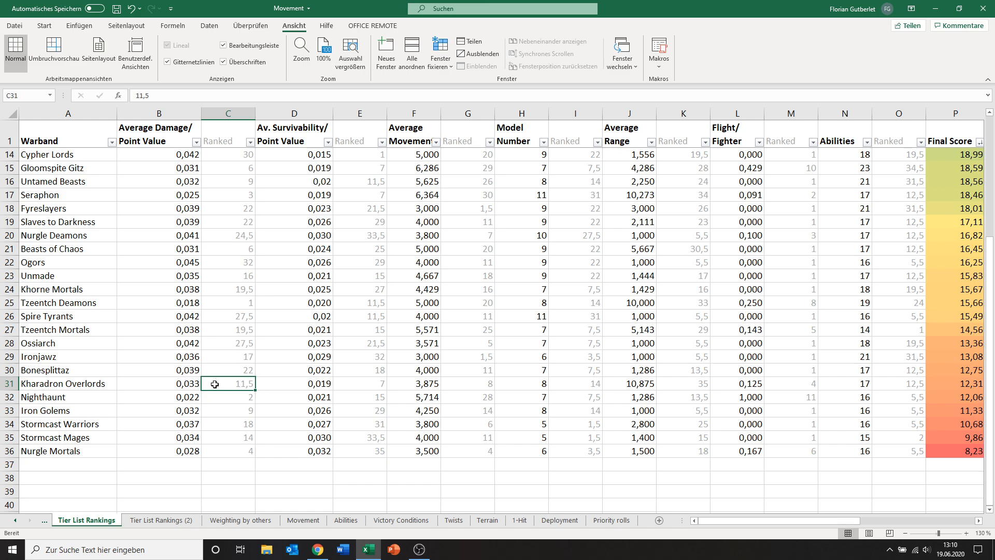
left_click(359, 384)
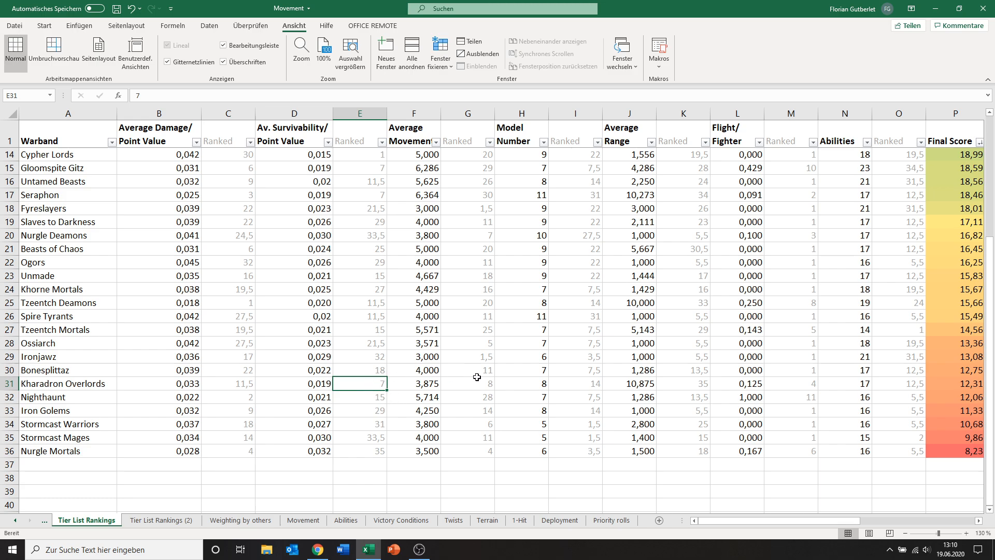
left_click(473, 384)
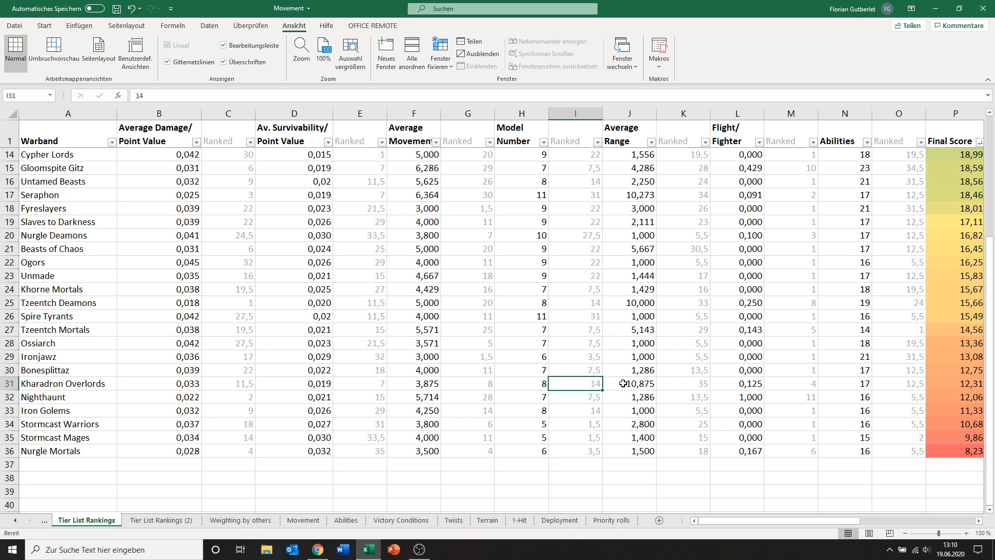
left_click(899, 384)
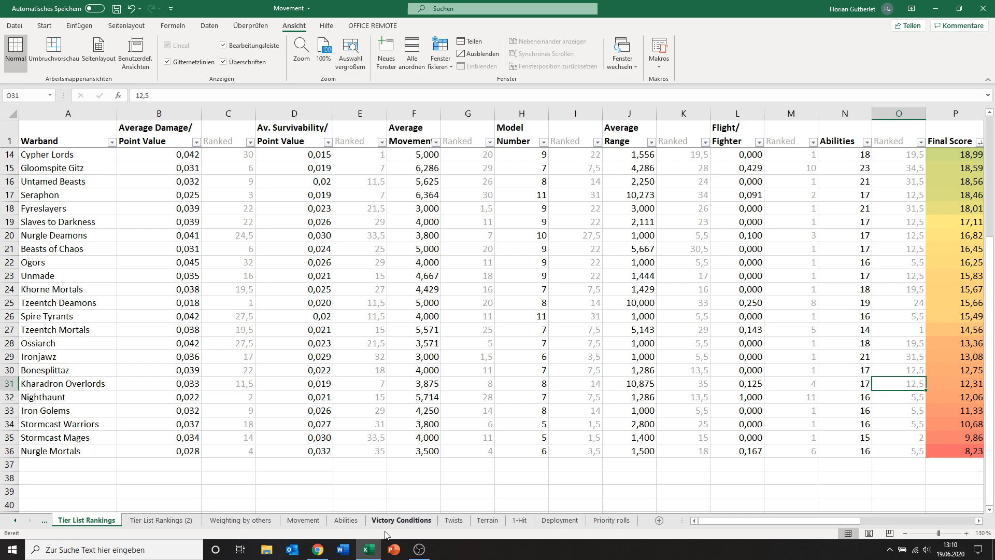
Switch to the Kharadron stats spreadsheet and inspect the Arkanaut activations-to-kill figure
left_click(317, 549)
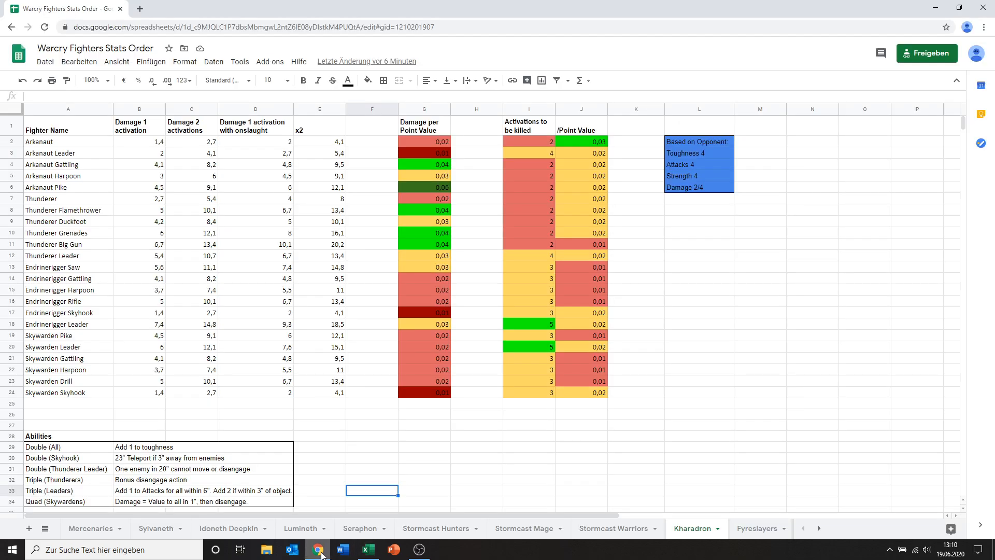
mouse_move(419, 380)
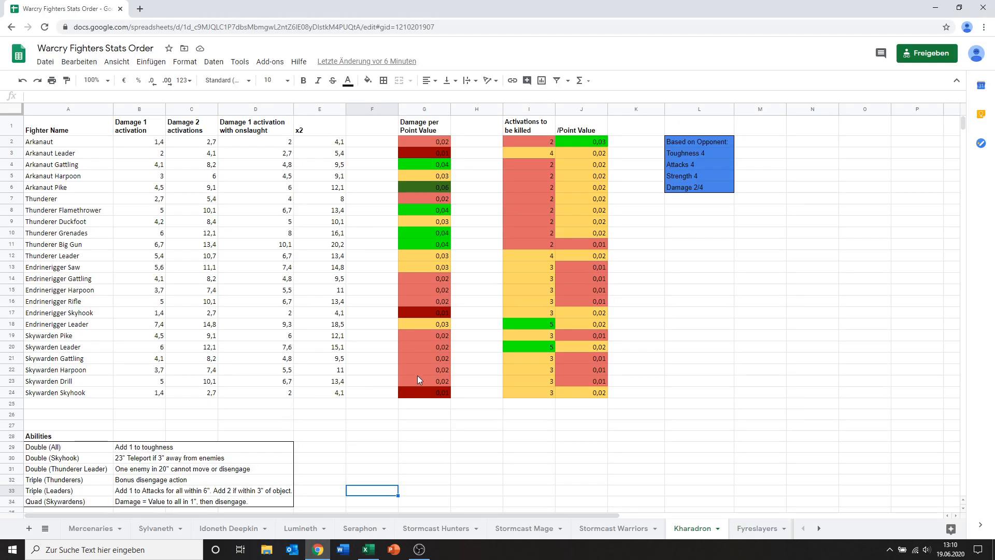
mouse_move(294, 170)
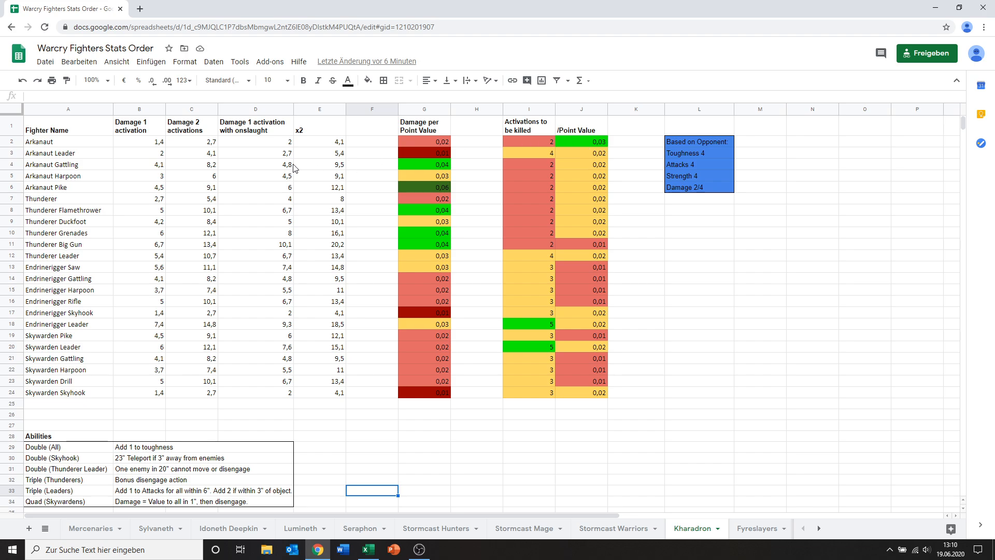
mouse_move(479, 400)
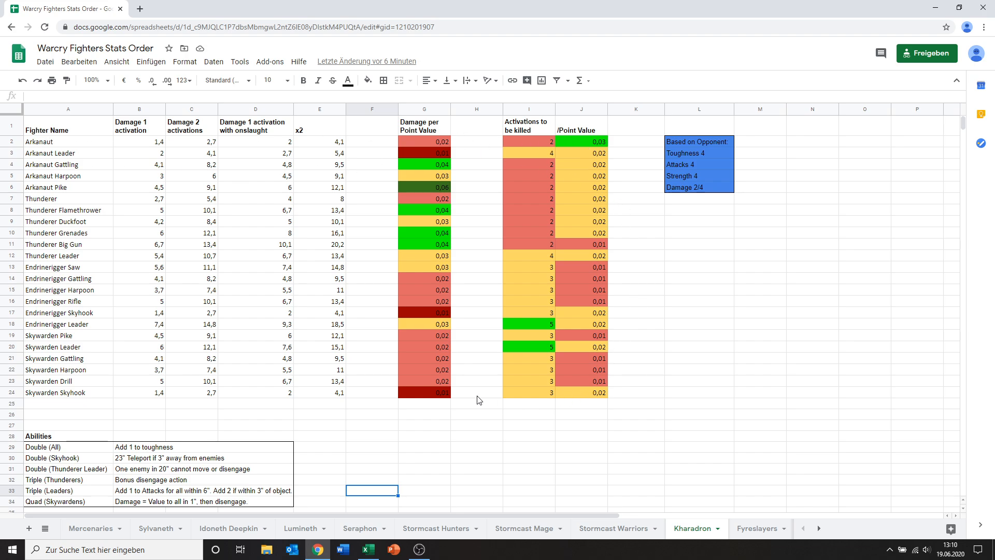
left_click(528, 141)
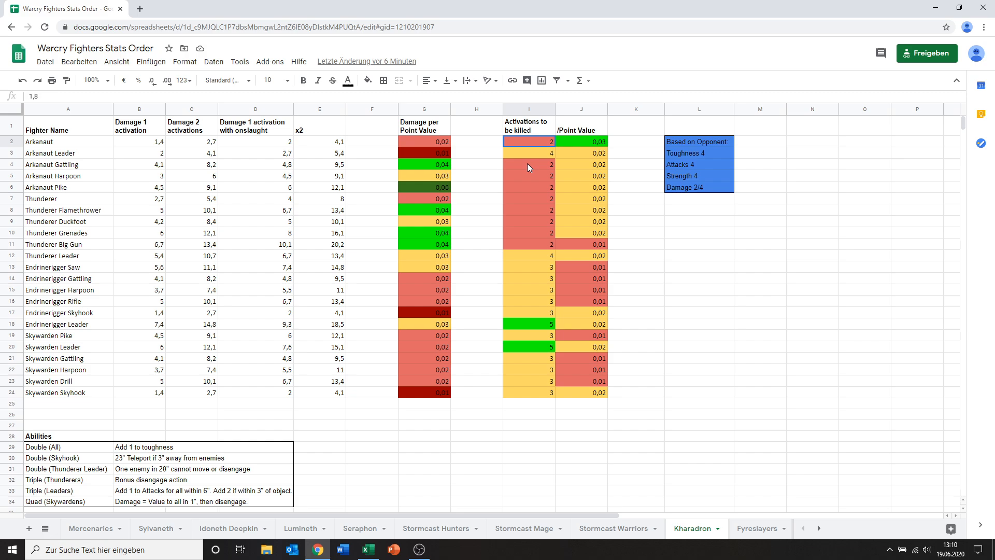
left_click(424, 255)
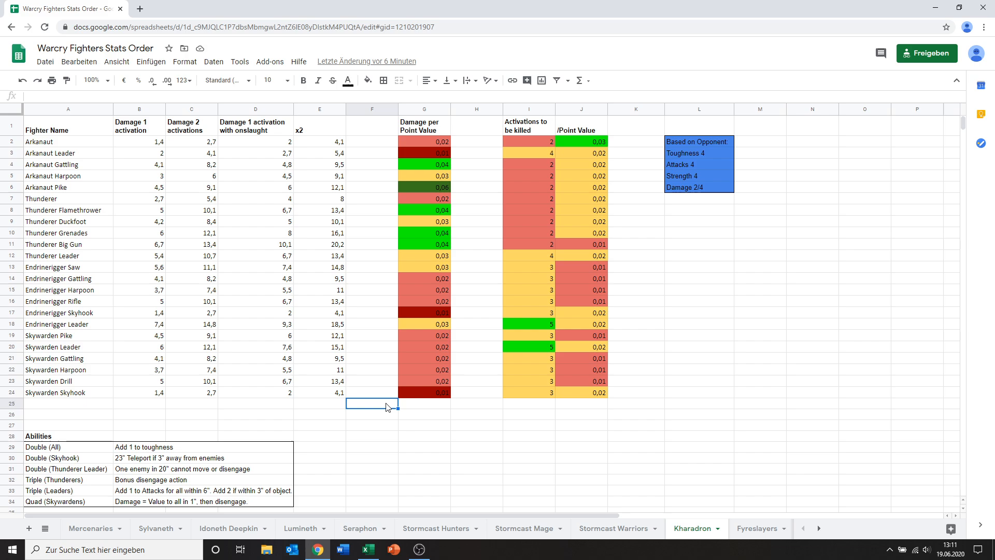
mouse_move(425, 409)
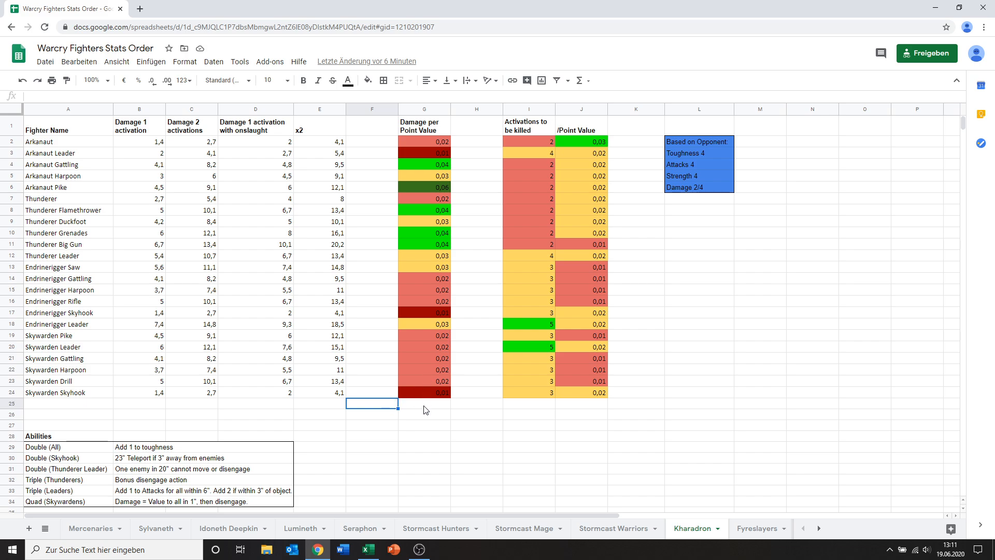
mouse_move(51, 297)
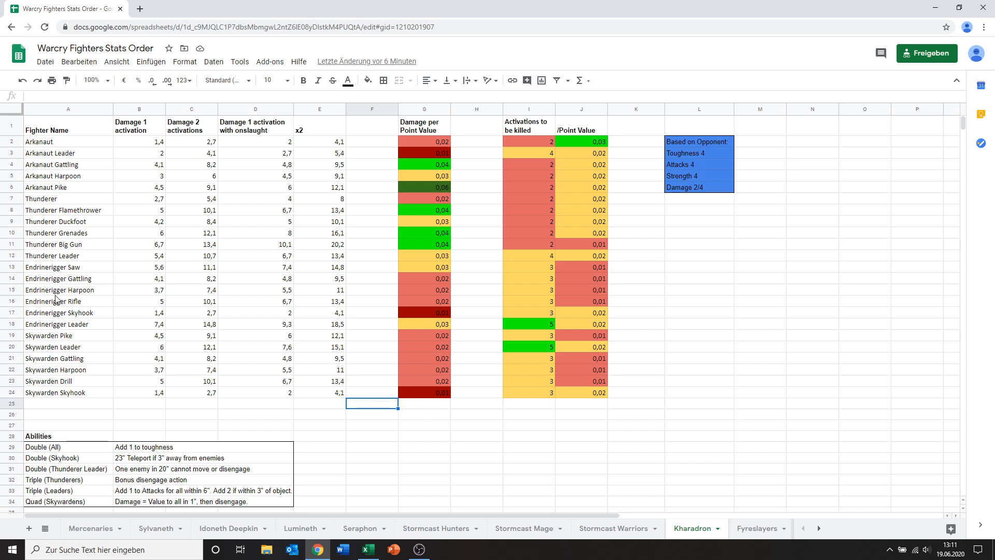
left_click_drag(68, 278, 67, 392)
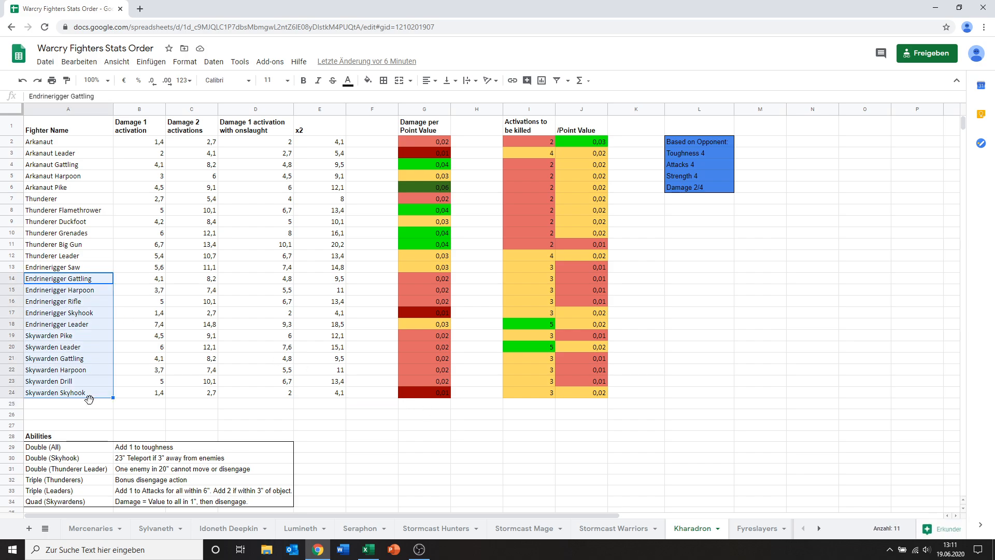
left_click(62, 412)
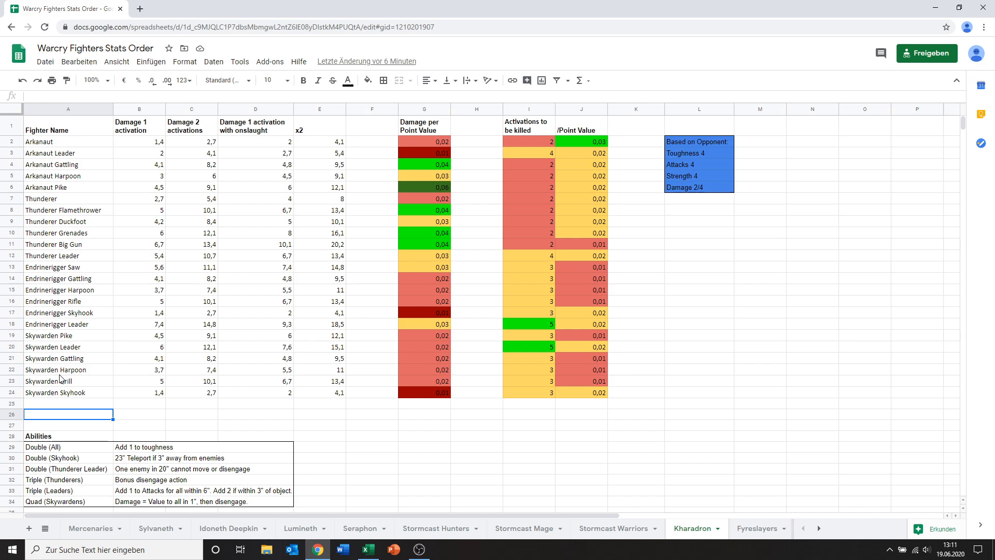
mouse_move(75, 164)
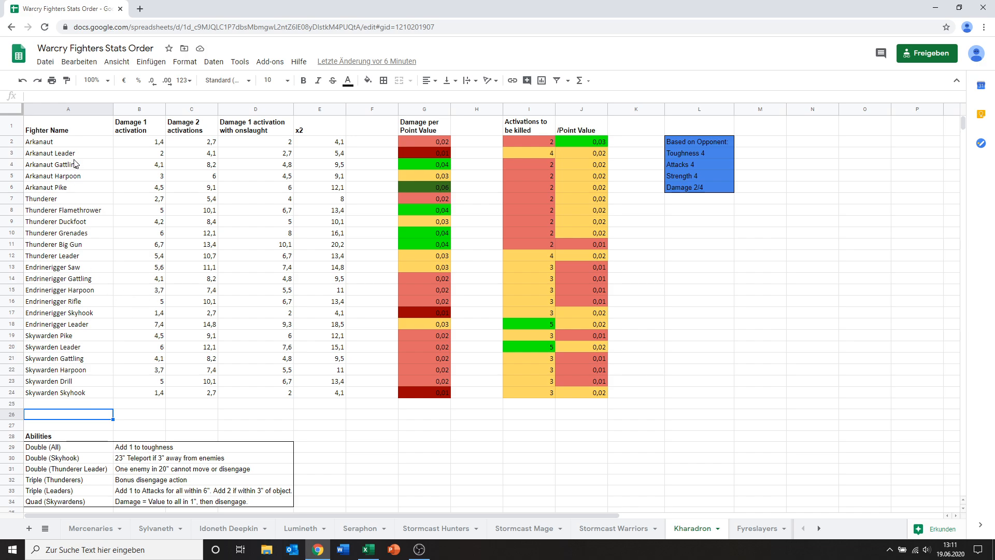
mouse_move(52, 157)
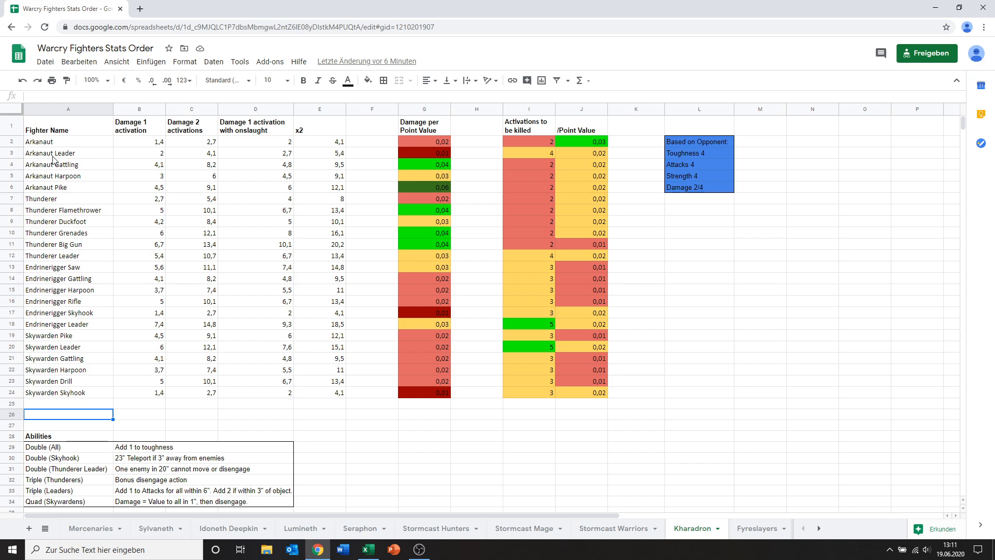
left_click(42, 198)
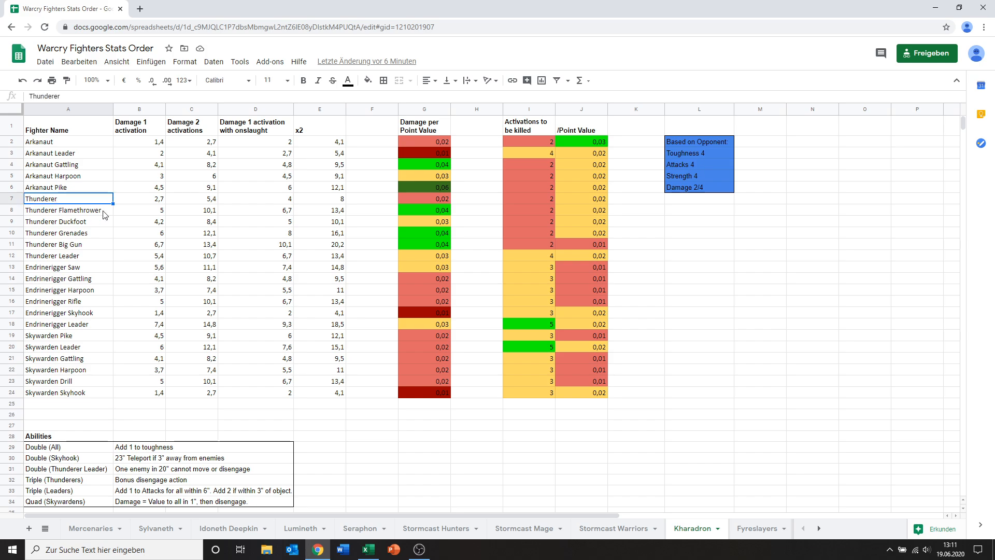
mouse_move(69, 176)
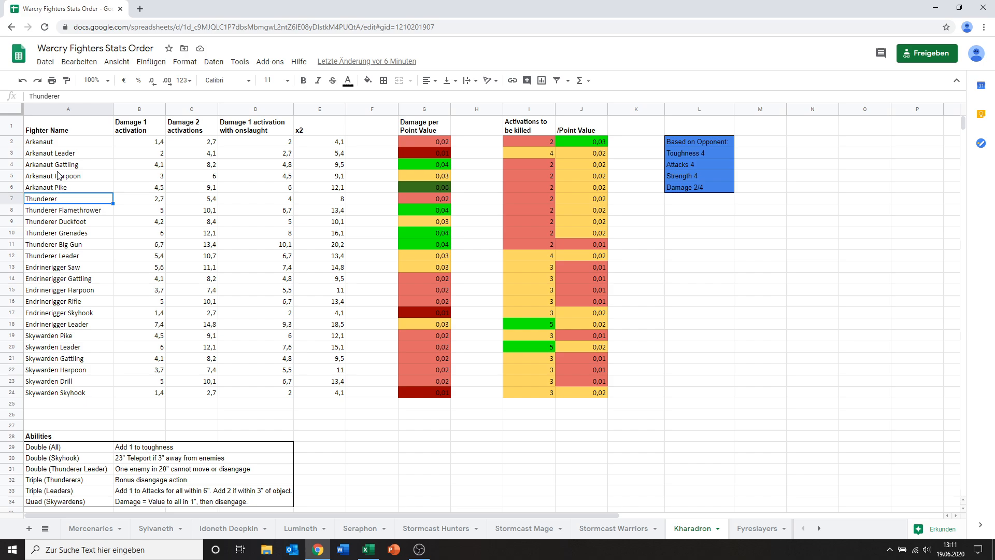
mouse_move(54, 164)
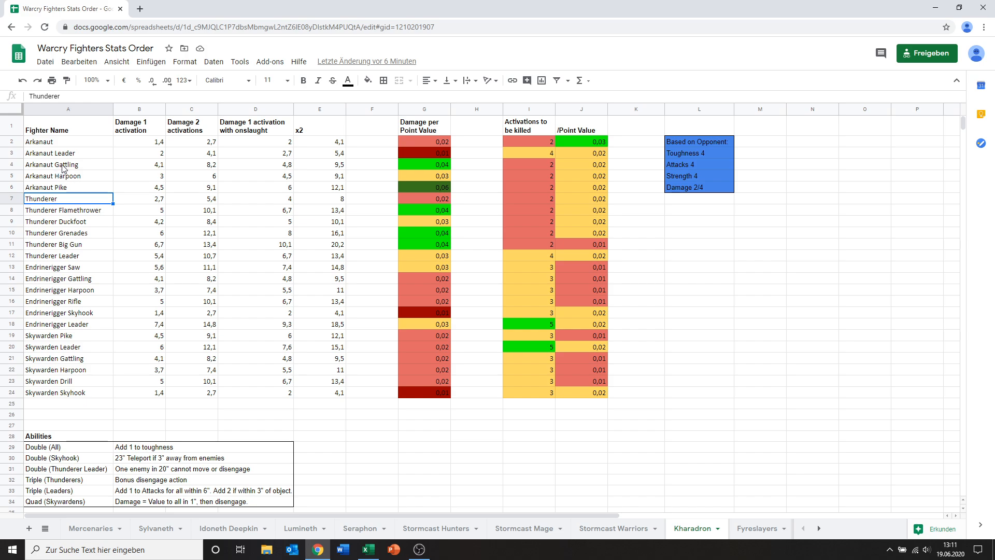
left_click(63, 164)
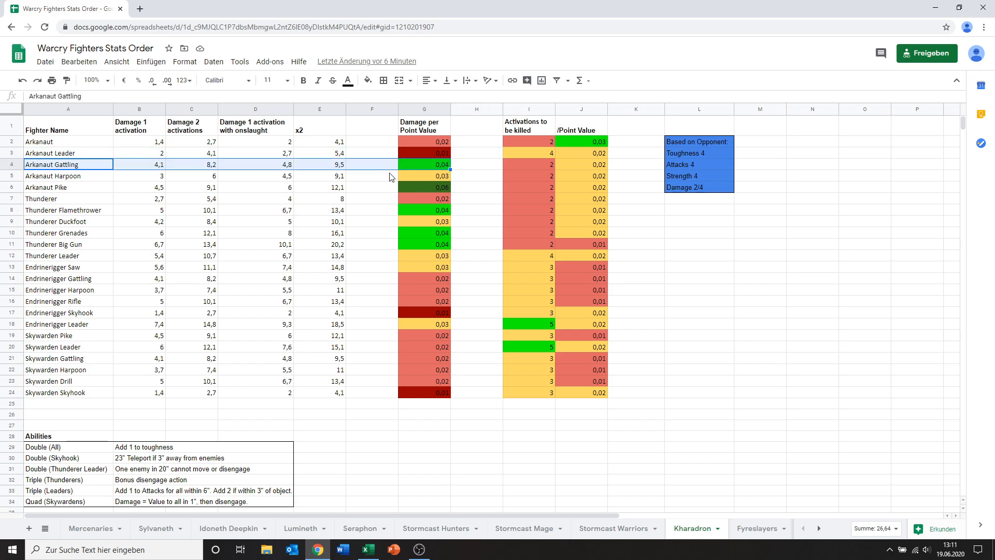
left_click(52, 187)
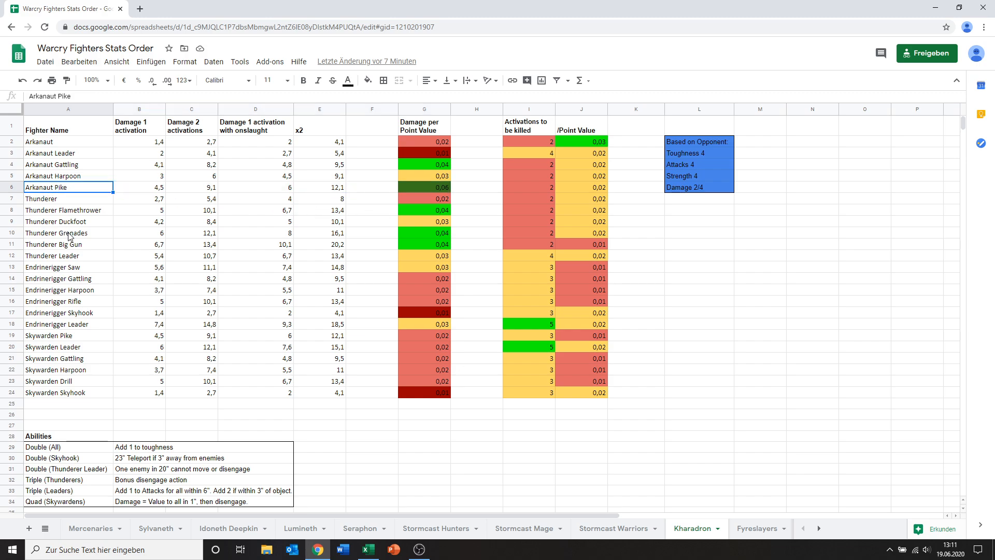
left_click(53, 244)
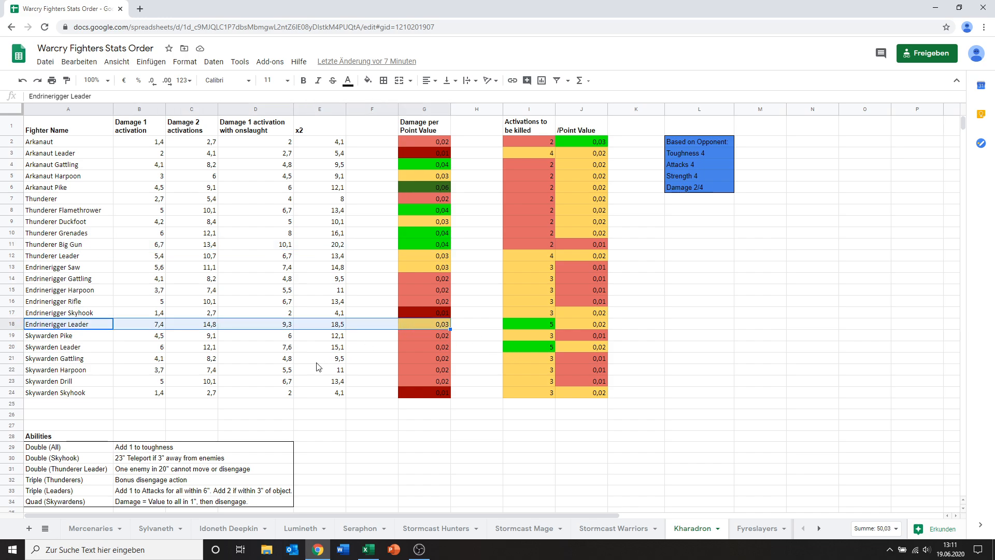
left_click(138, 323)
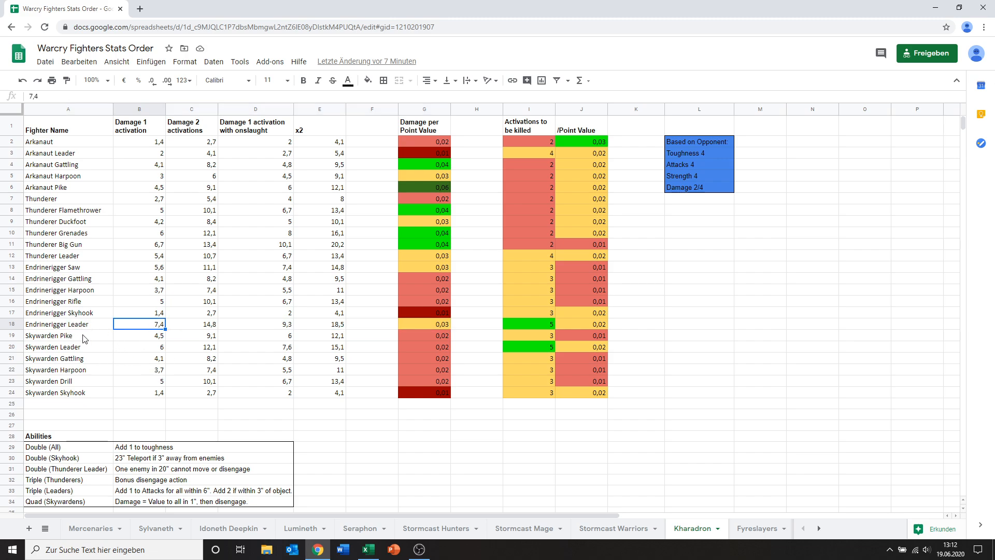
Scroll down to rows 28–44 showing the Abilities and red Abilities NEW tables
scroll("down", 3)
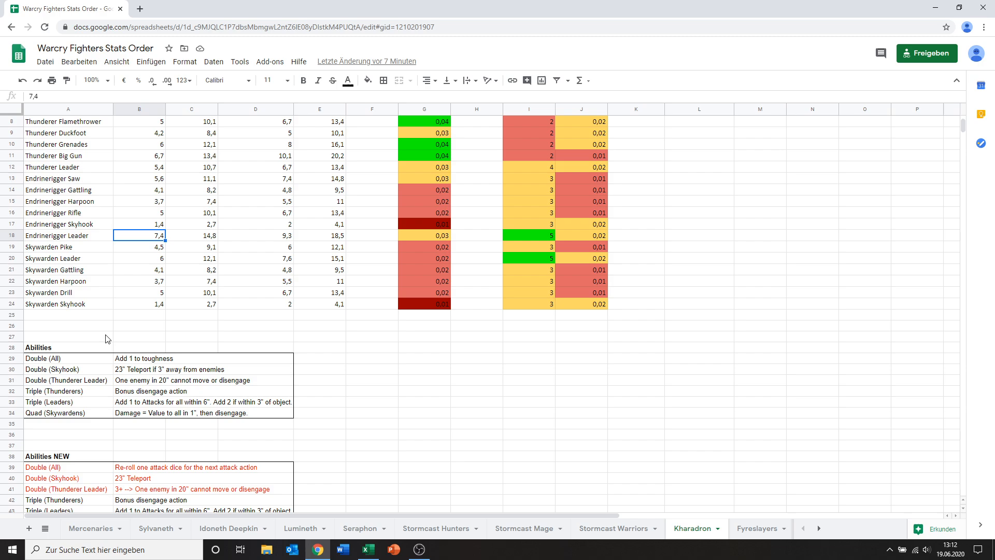
scroll("down", 3)
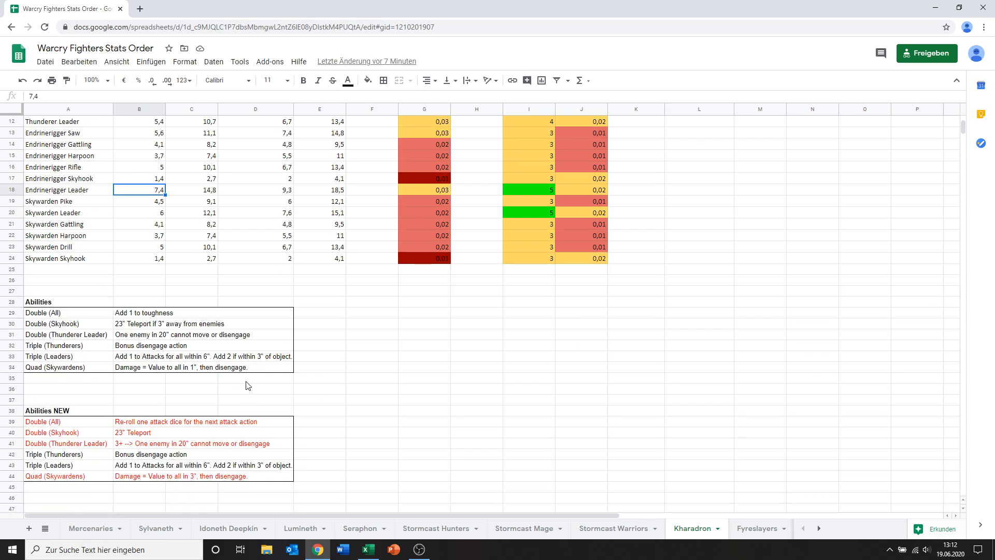
scroll("down", 3)
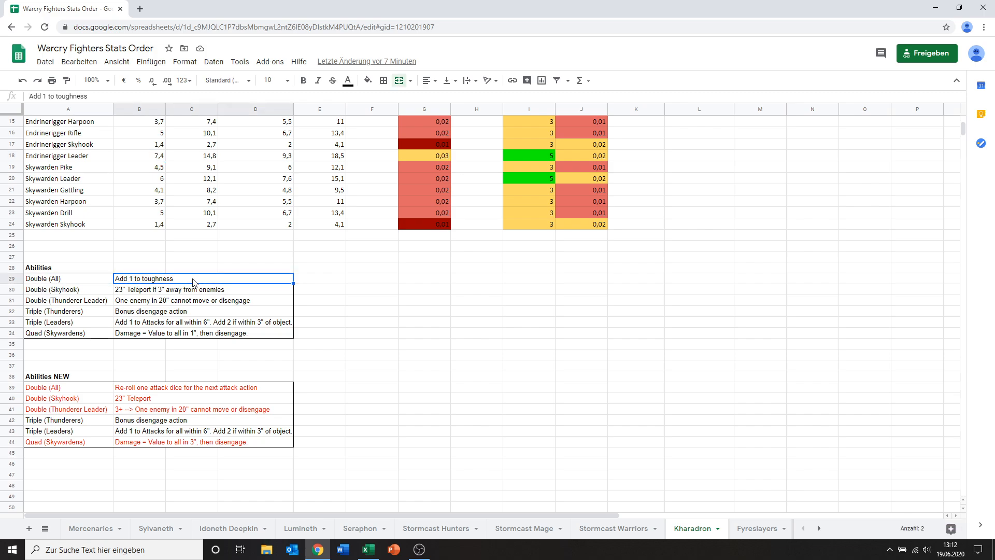
mouse_move(414, 151)
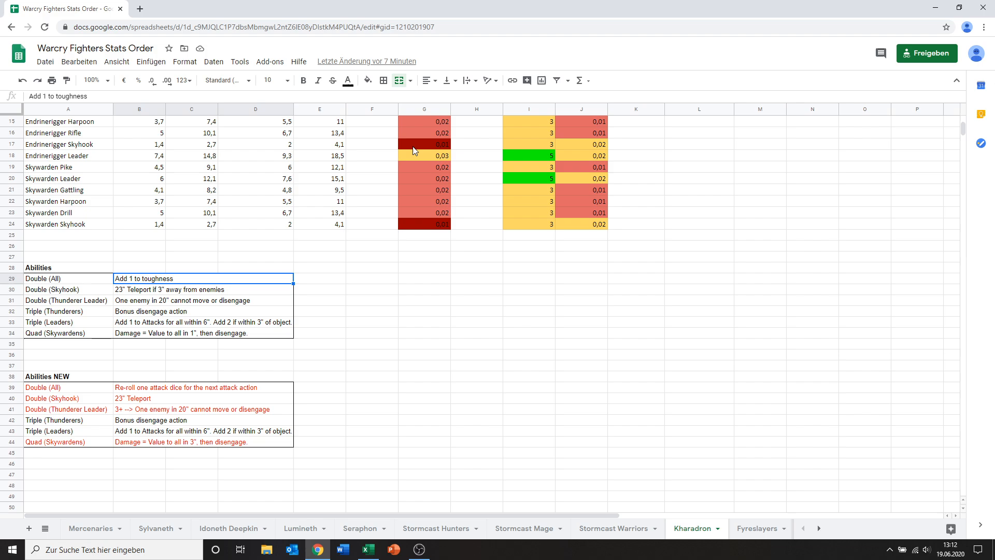
Raise the sheet zoom to 150% and review the Double (All) and Double (Skyhook) ability names
left_click(97, 80)
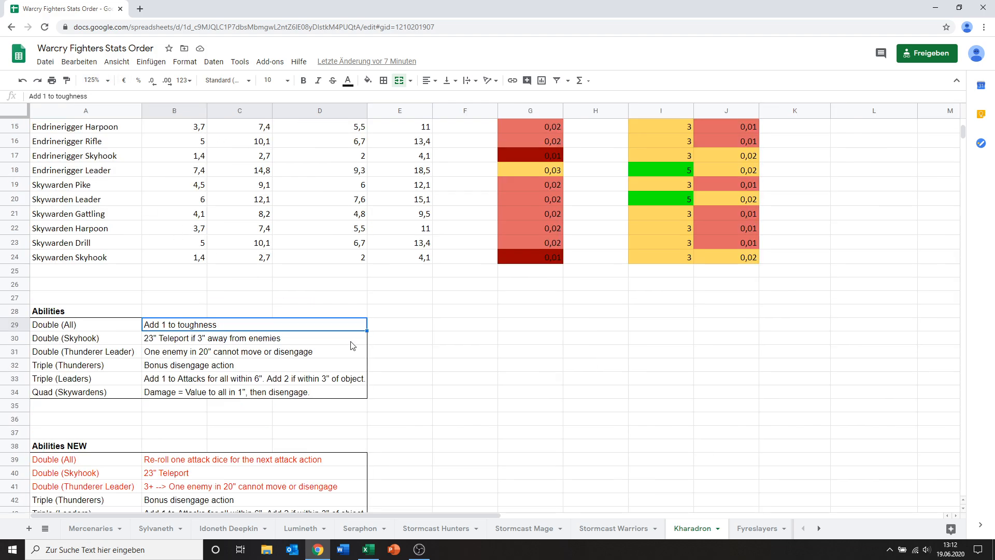
mouse_move(138, 230)
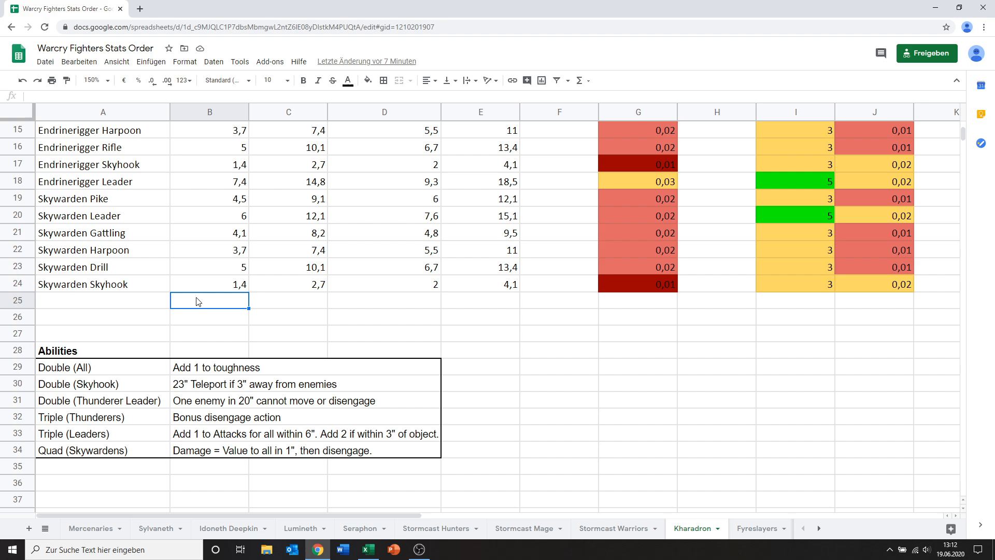
scroll("down", 3)
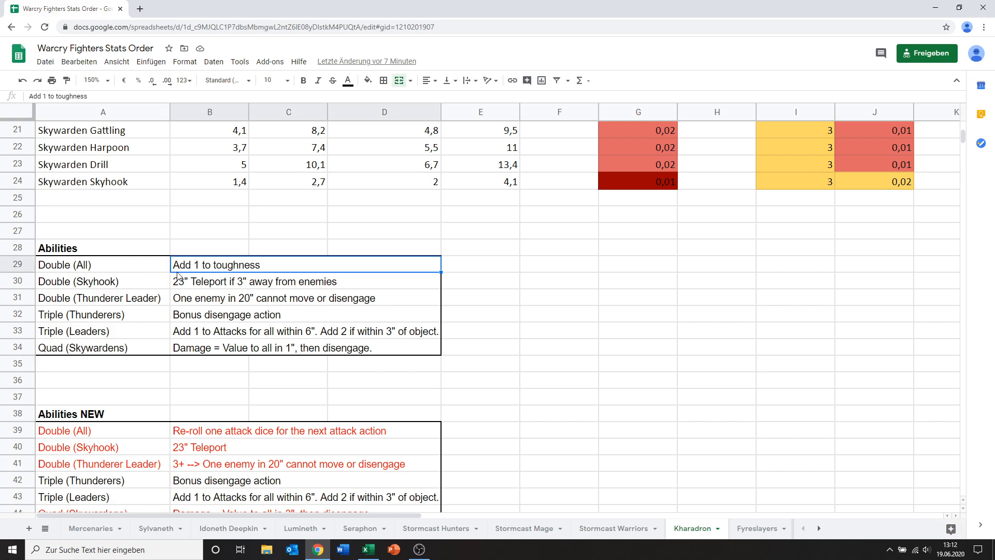
left_click(102, 265)
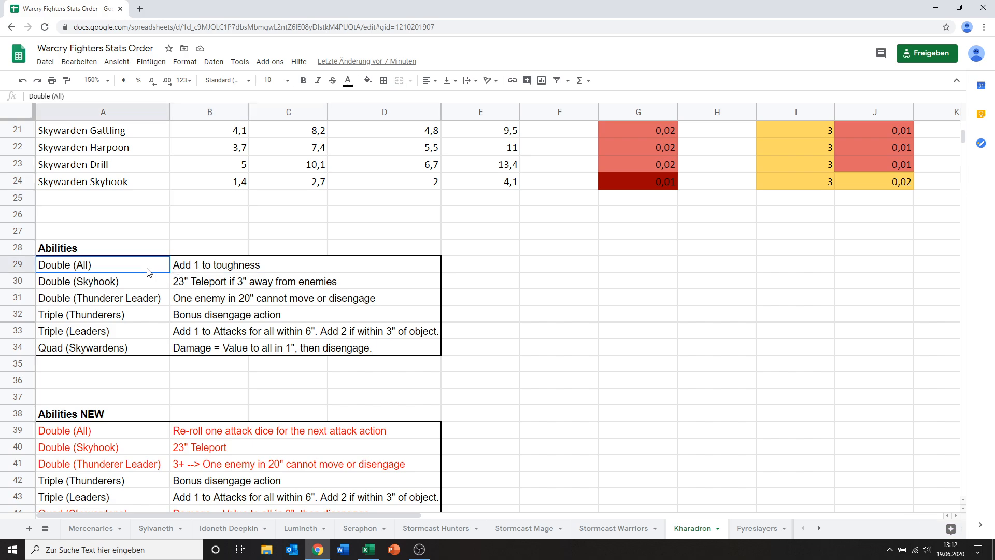
left_click(83, 281)
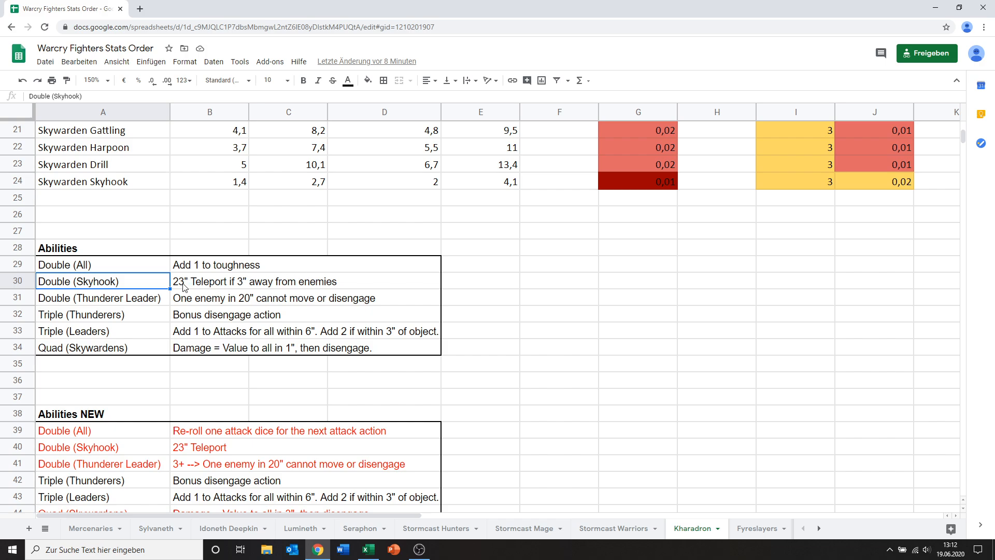
mouse_move(252, 294)
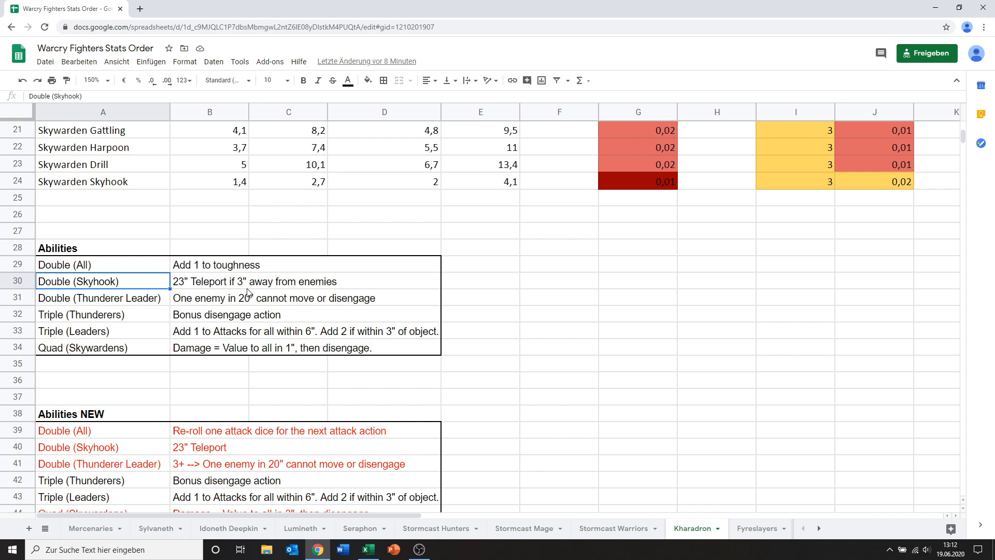
mouse_move(188, 284)
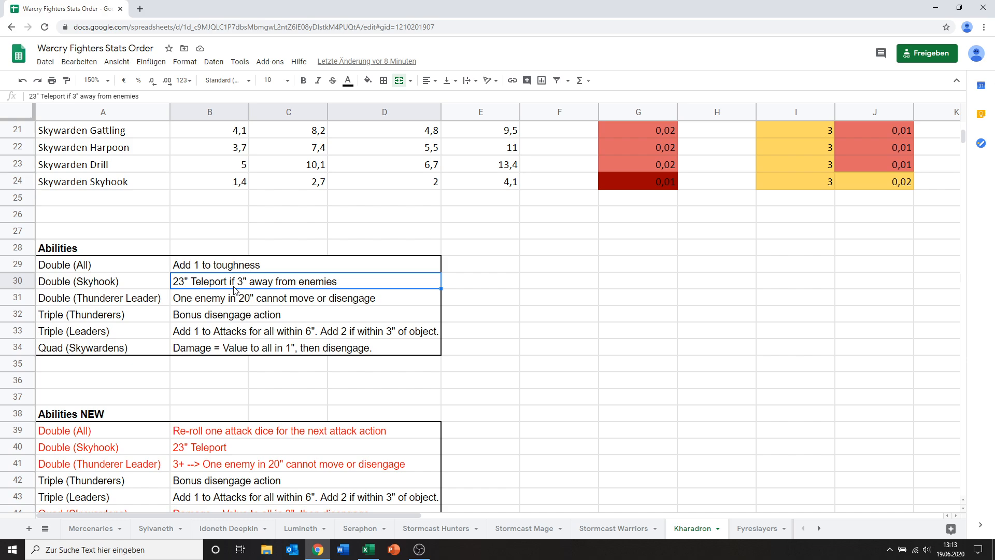
mouse_move(147, 292)
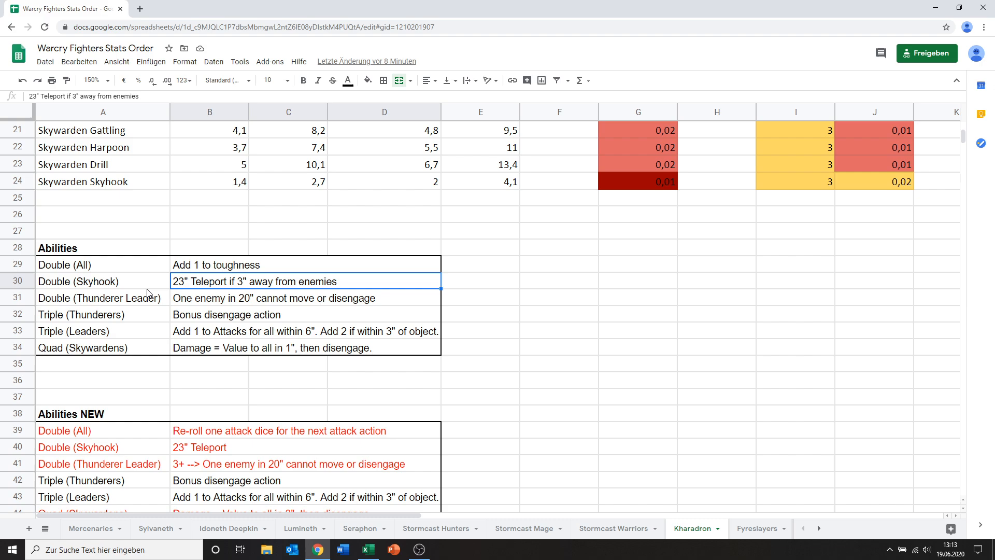
mouse_move(145, 286)
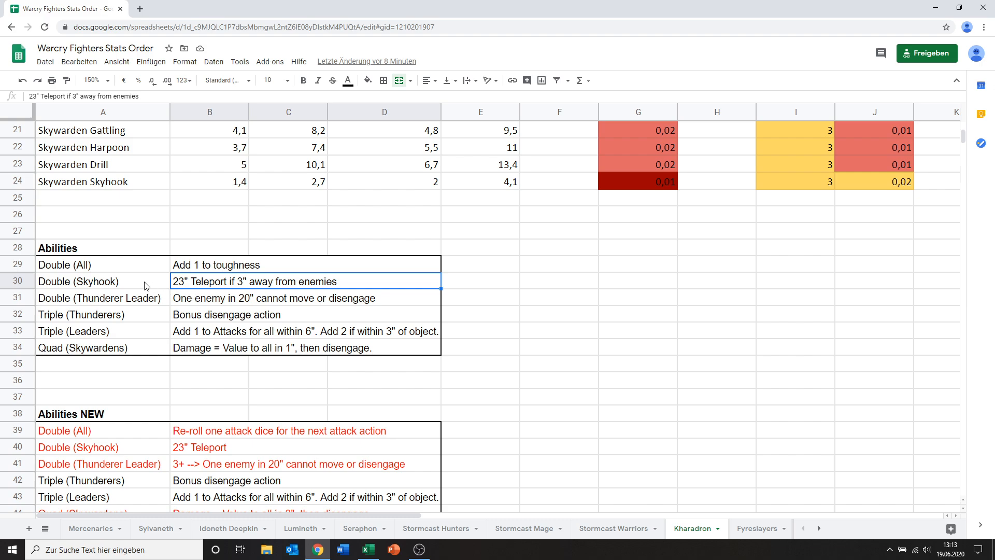
Compare the Skywarden Skyhook stats row with the Double (Skyhook) ability row
scroll("up", 3)
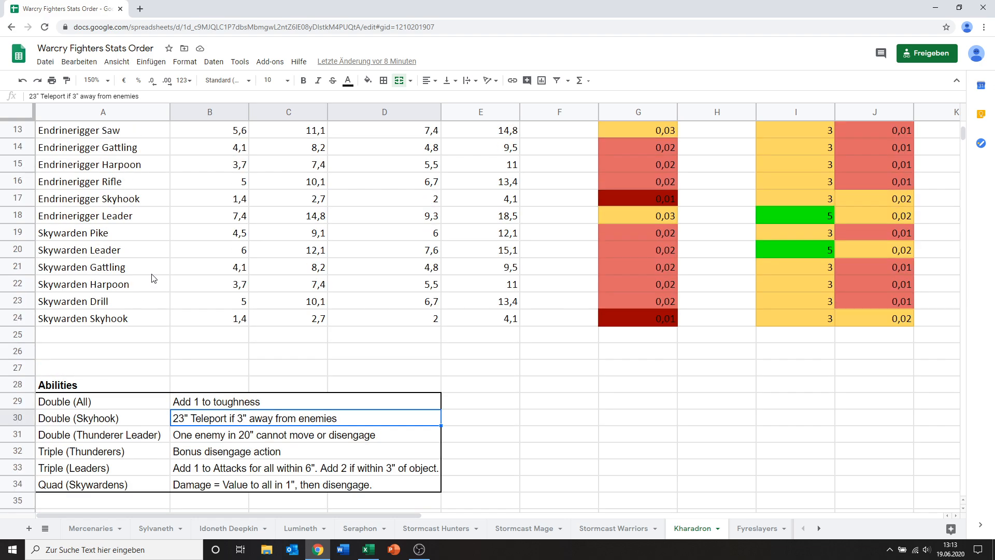
scroll("up", 3)
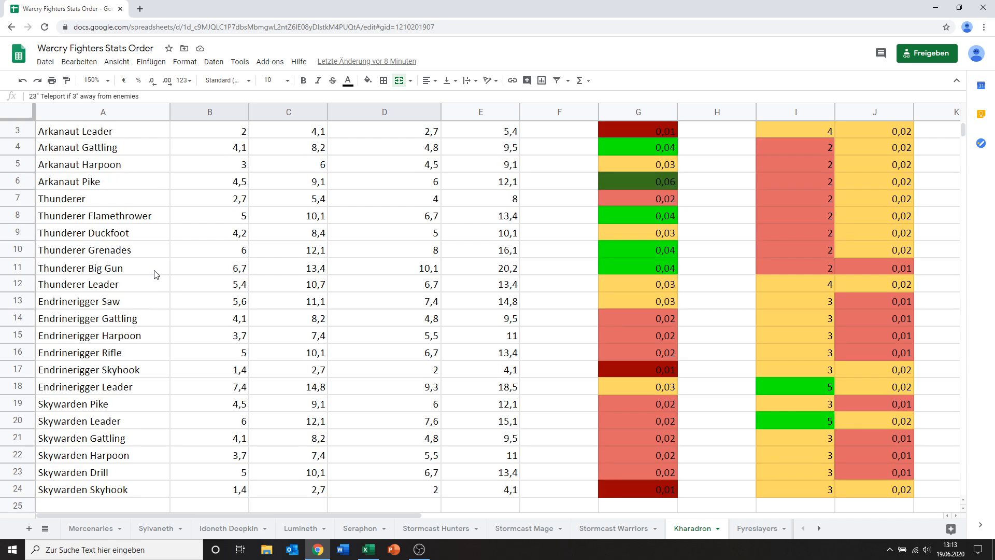
left_click(88, 455)
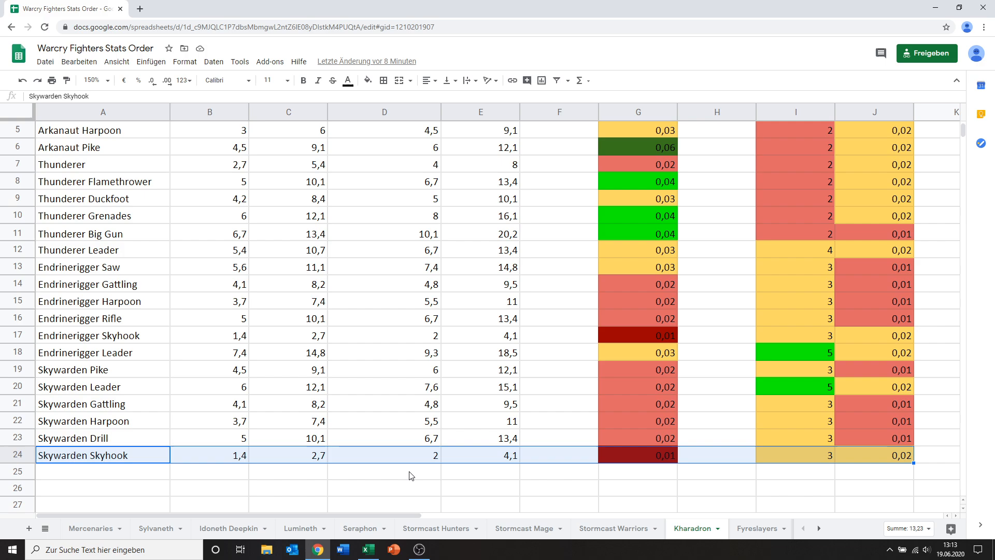
scroll("down", 3)
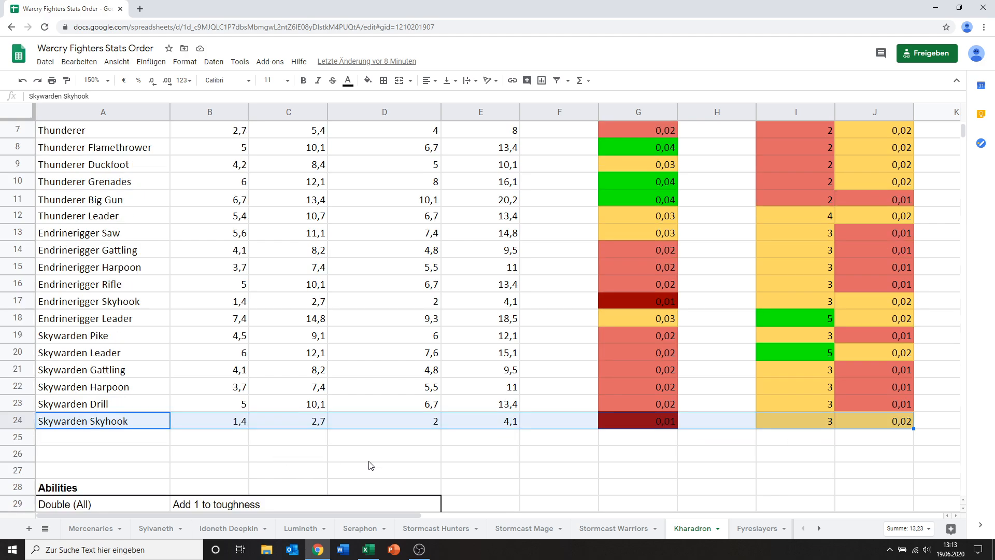
left_click(209, 420)
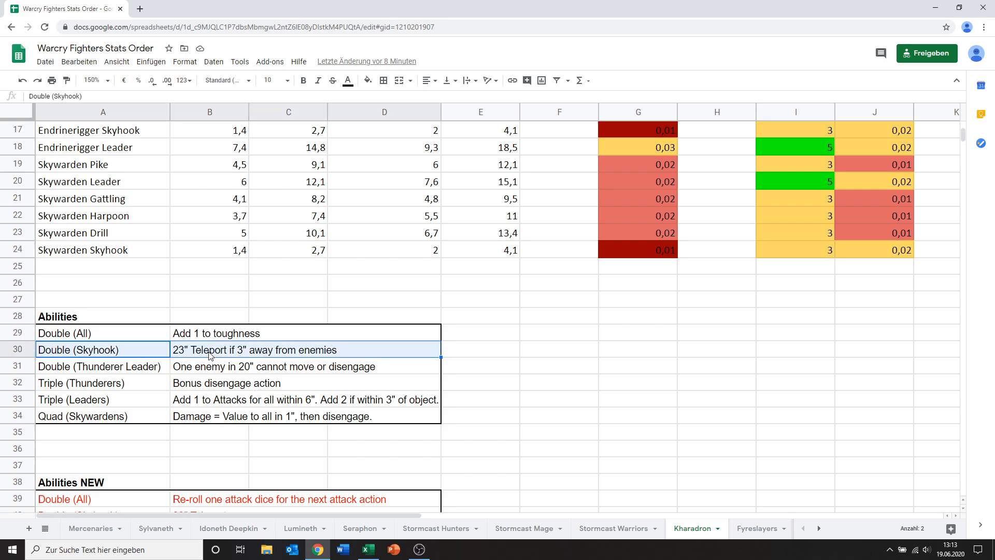
scroll("down", 3)
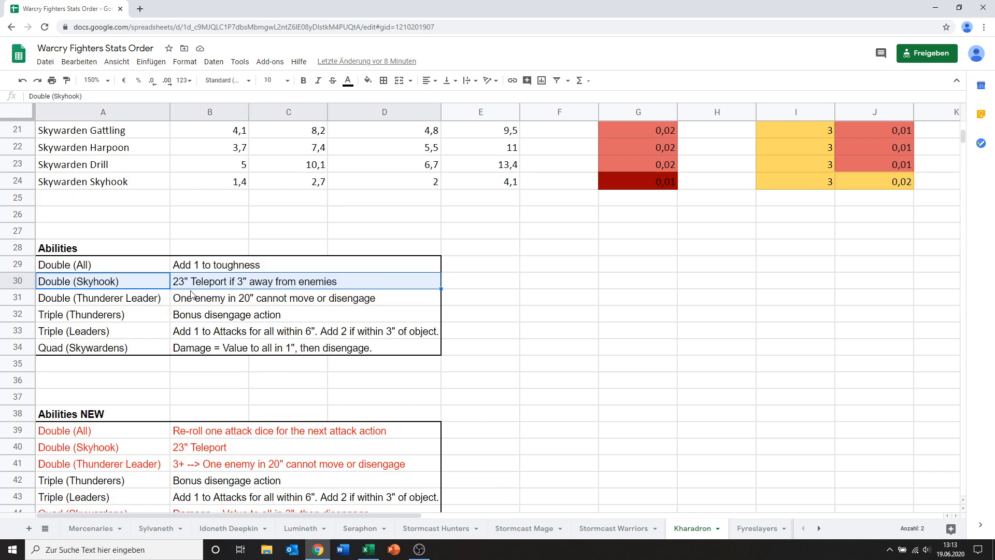
left_click(99, 299)
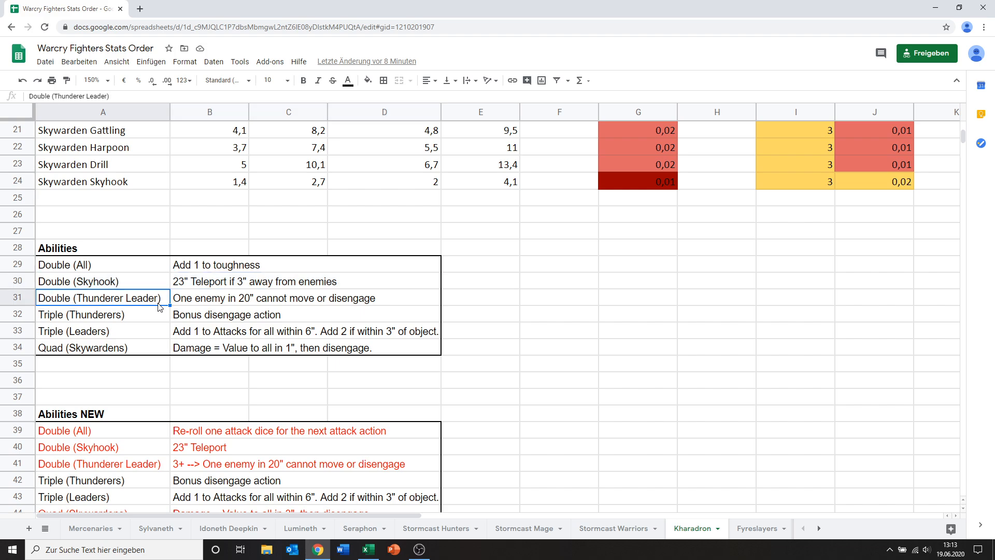
mouse_move(164, 309)
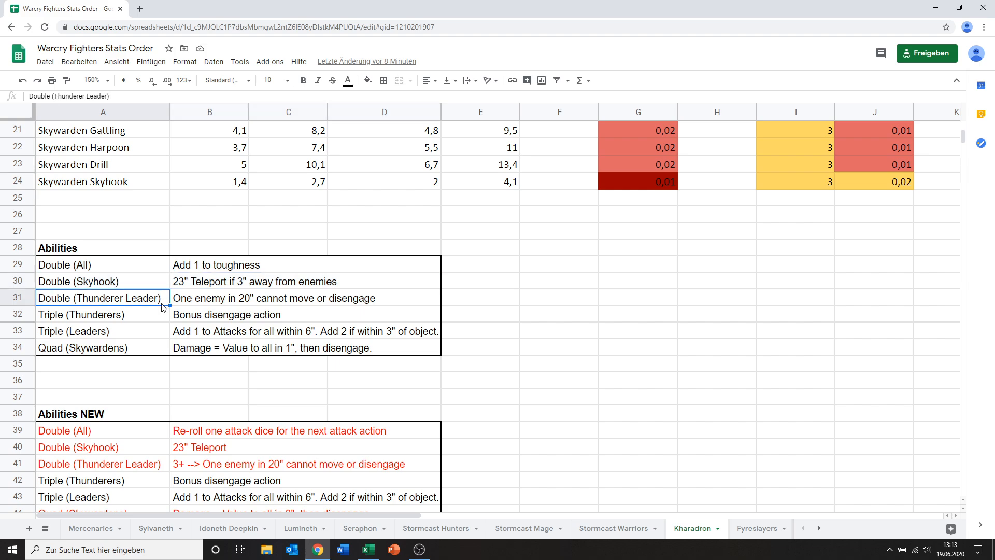
mouse_move(186, 311)
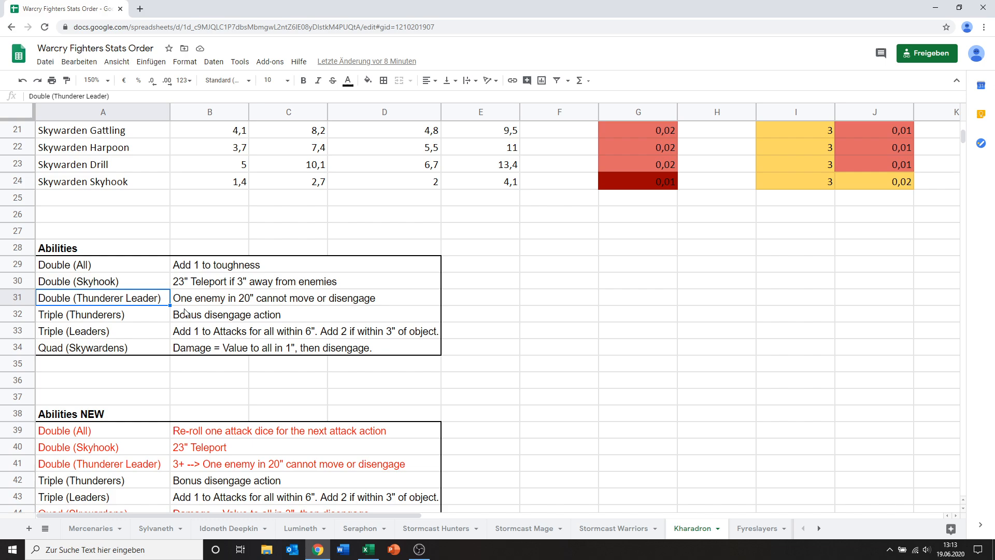
mouse_move(191, 319)
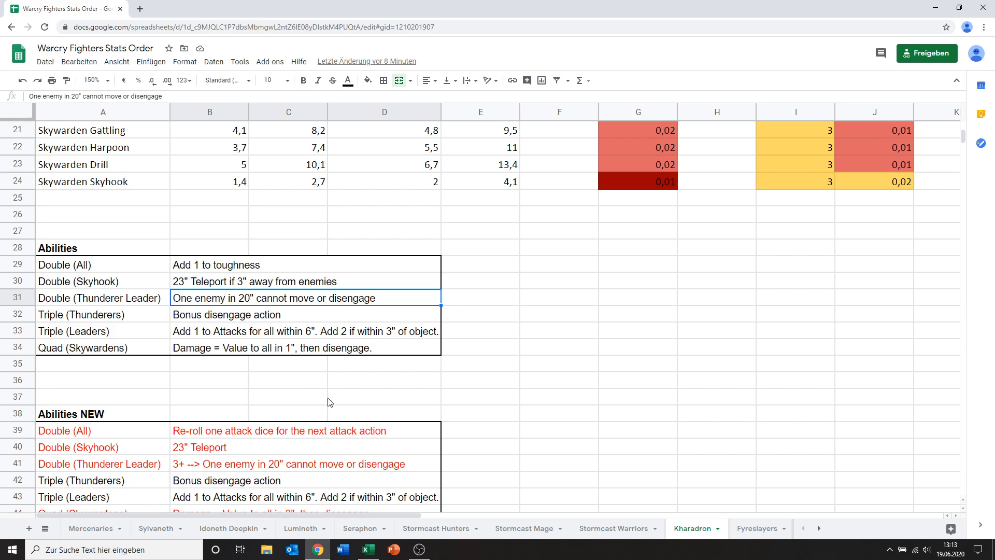
mouse_move(317, 385)
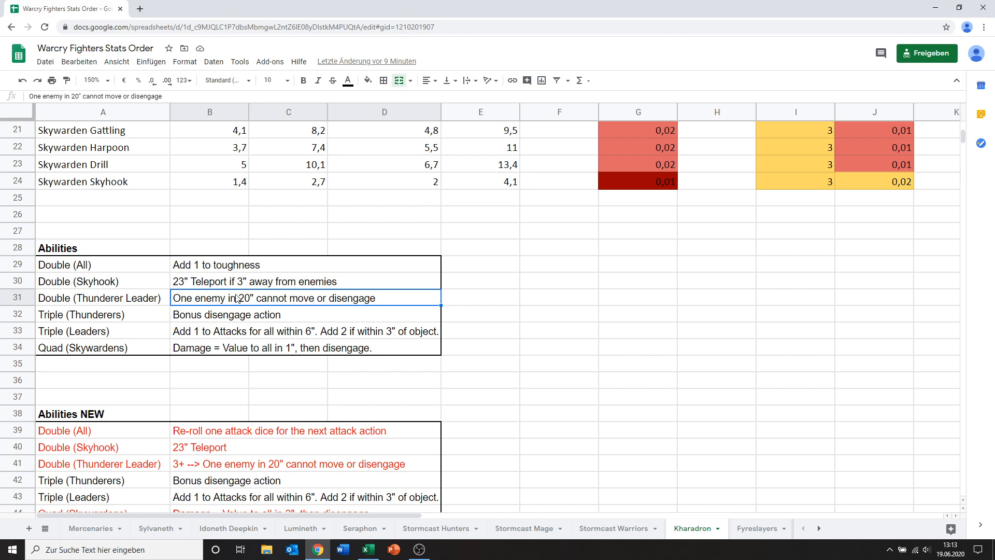
mouse_move(216, 307)
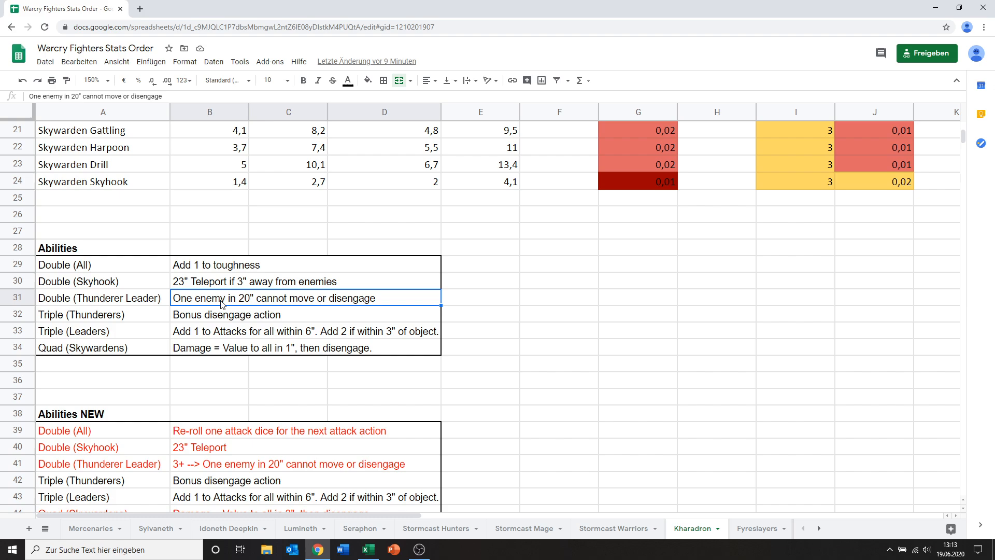
mouse_move(163, 300)
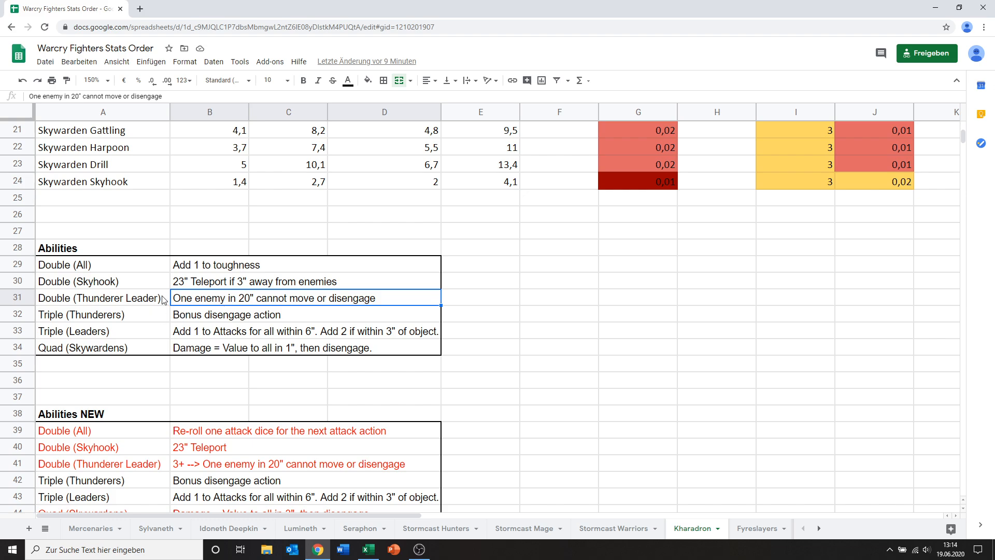
left_click(99, 297)
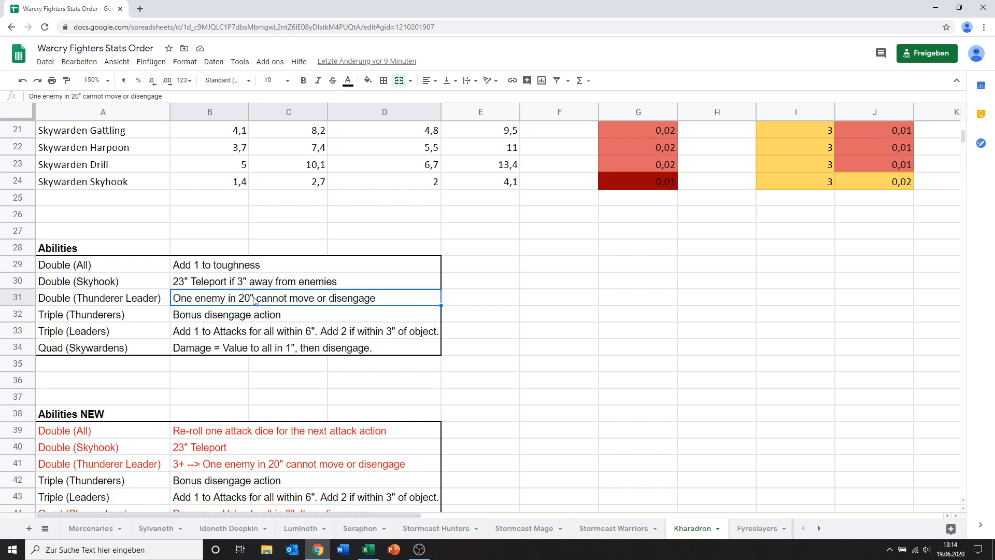
mouse_move(167, 288)
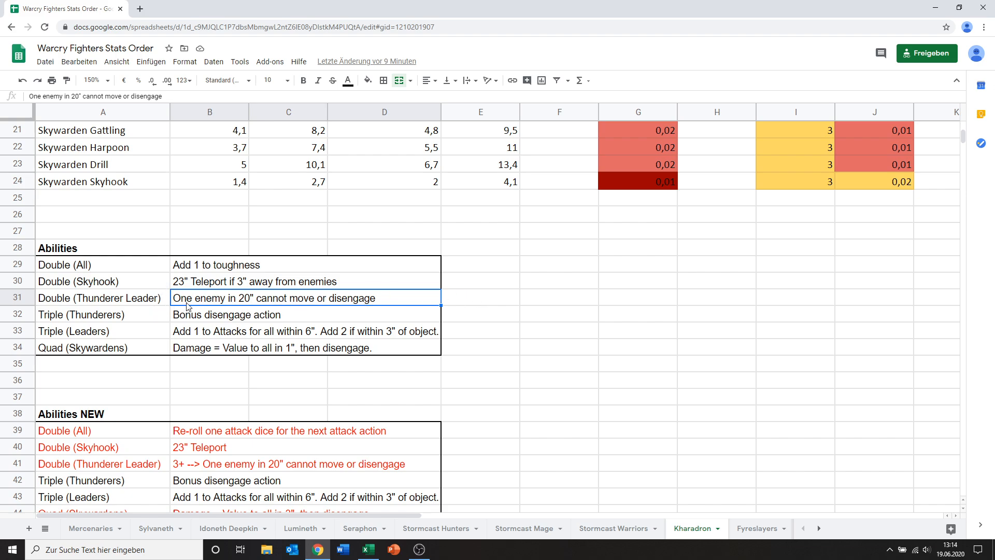
mouse_move(148, 321)
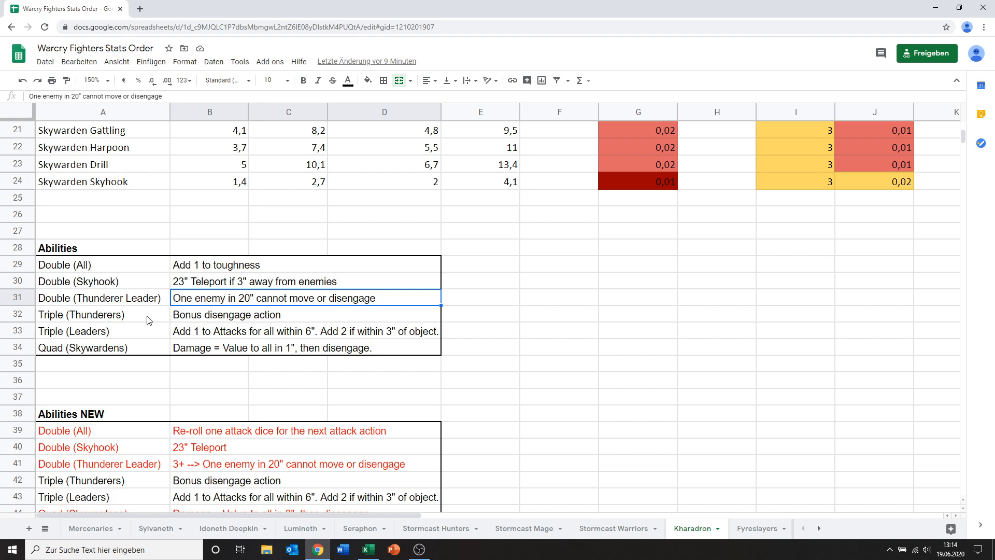
left_click(93, 313)
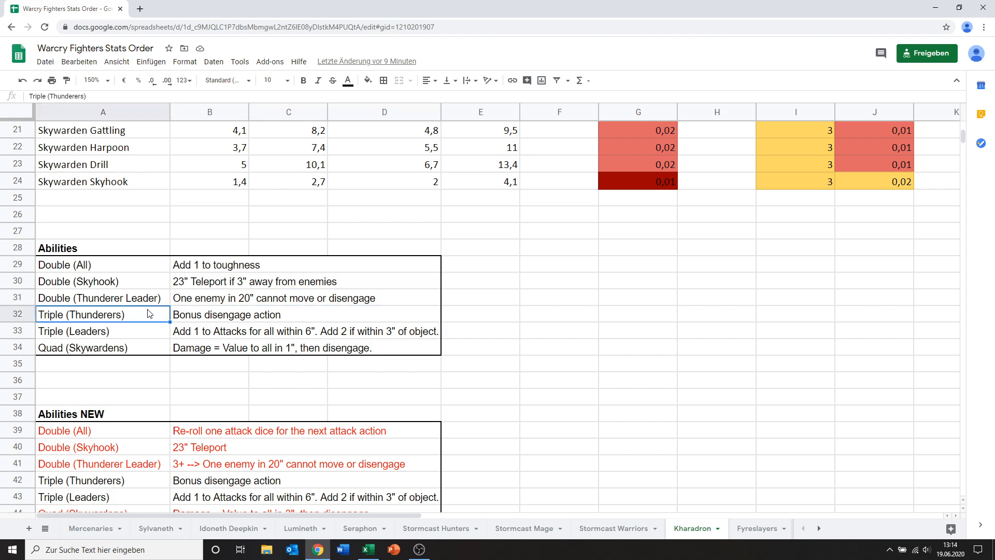
mouse_move(239, 322)
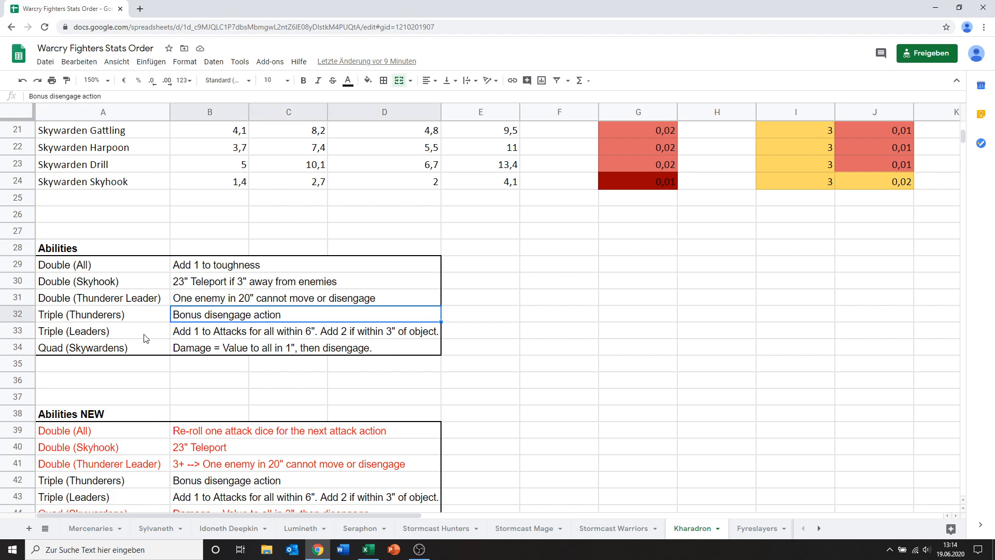
mouse_move(51, 306)
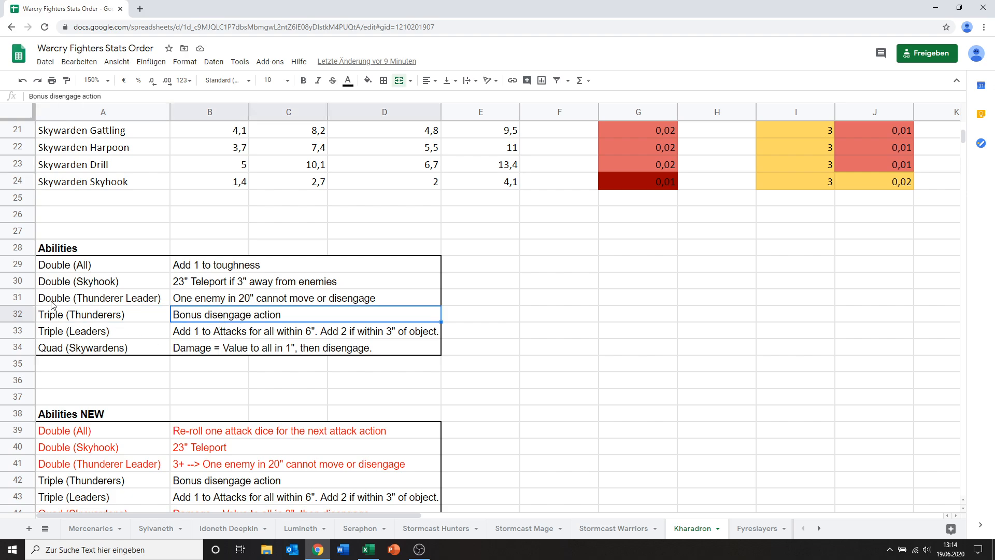
mouse_move(133, 325)
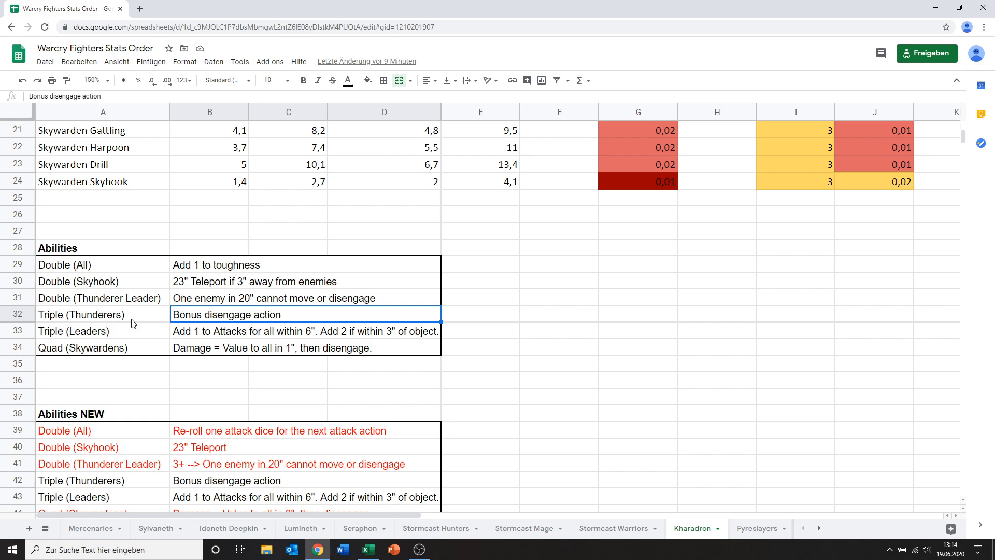
left_click(98, 315)
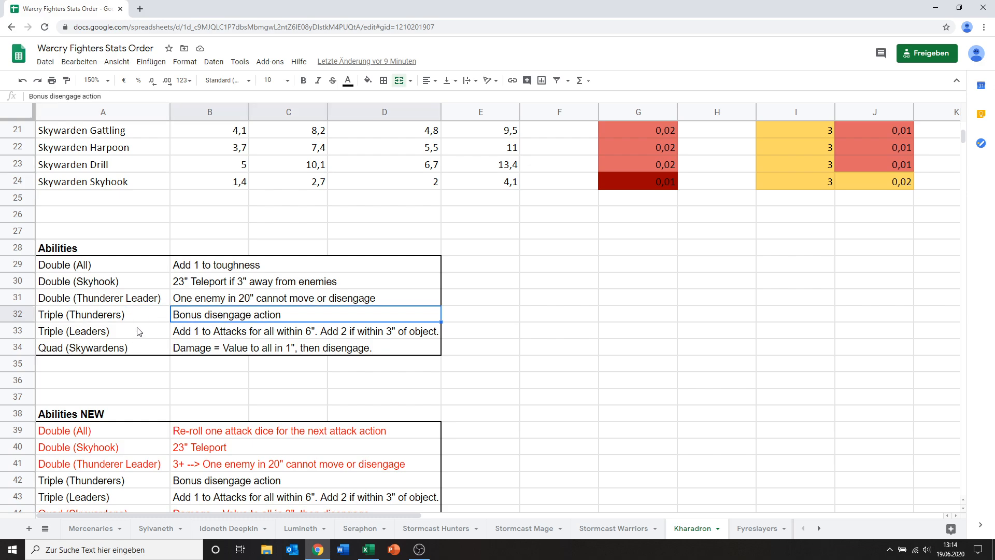
left_click(72, 330)
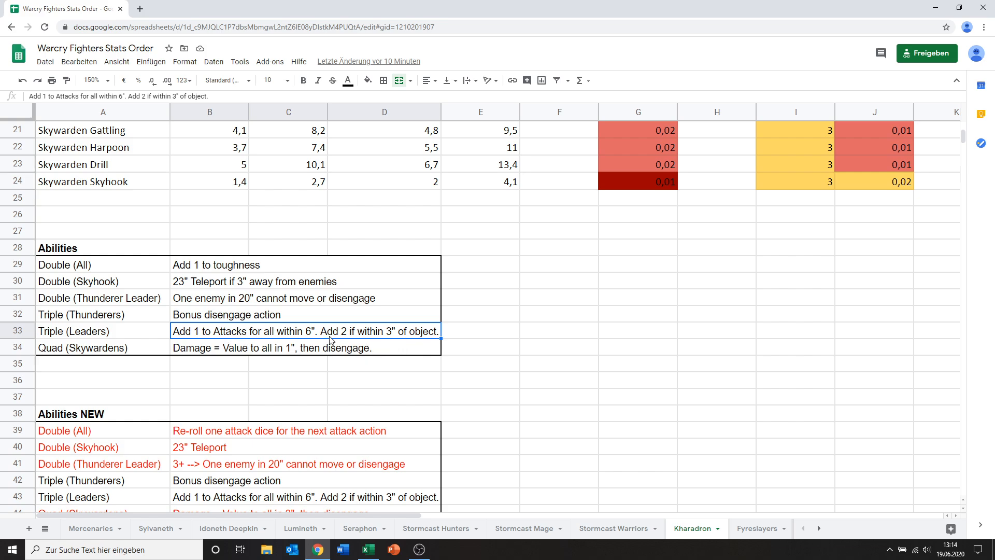
mouse_move(398, 330)
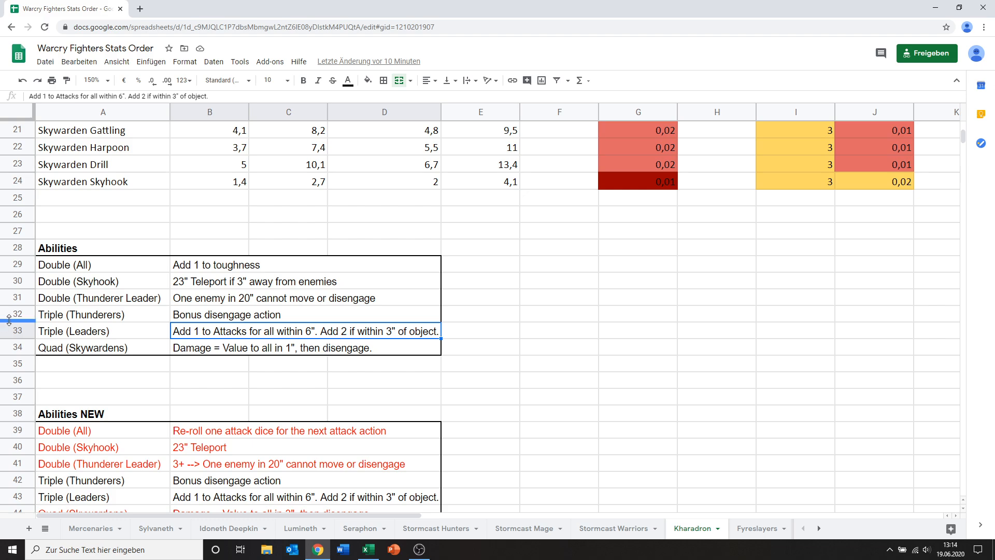
Compare the original abilities rows 29–34 with the Abilities NEW rows, ending at Quad (Skywardens)
left_click(83, 330)
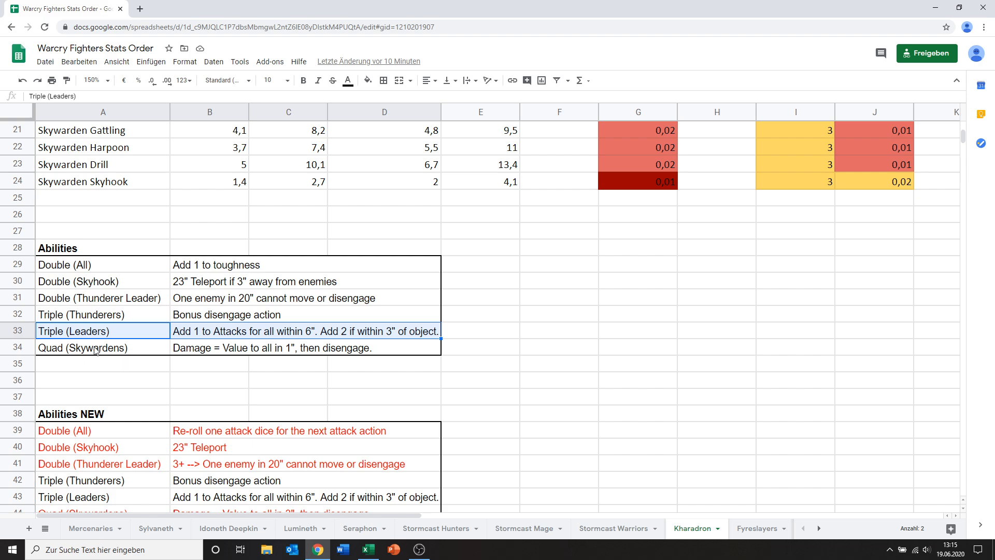
mouse_move(129, 367)
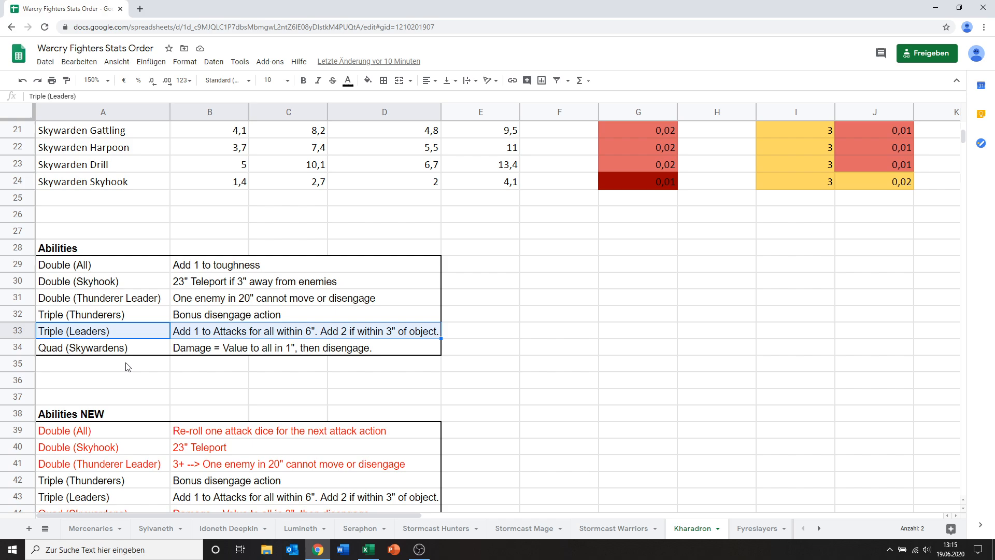
left_click(103, 347)
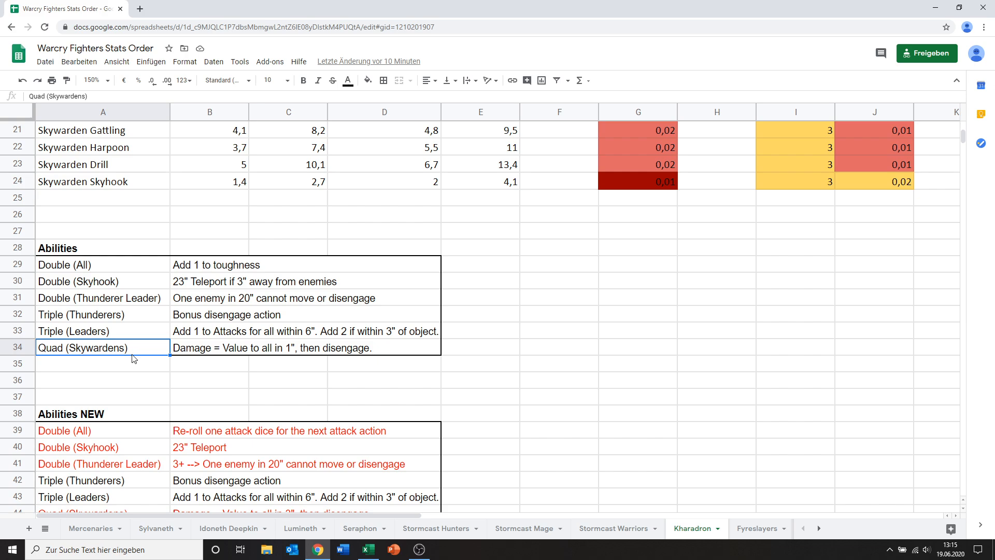
mouse_move(239, 355)
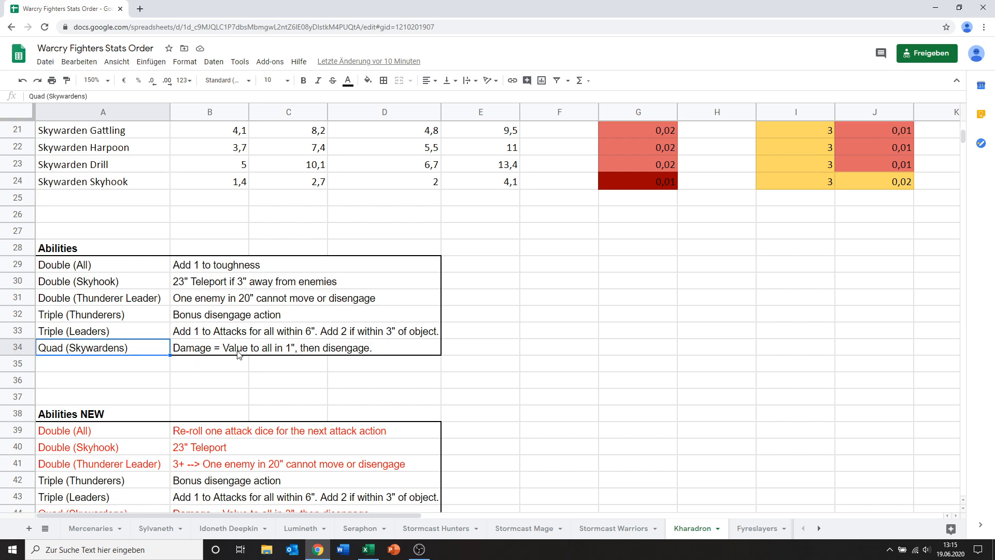
mouse_move(248, 367)
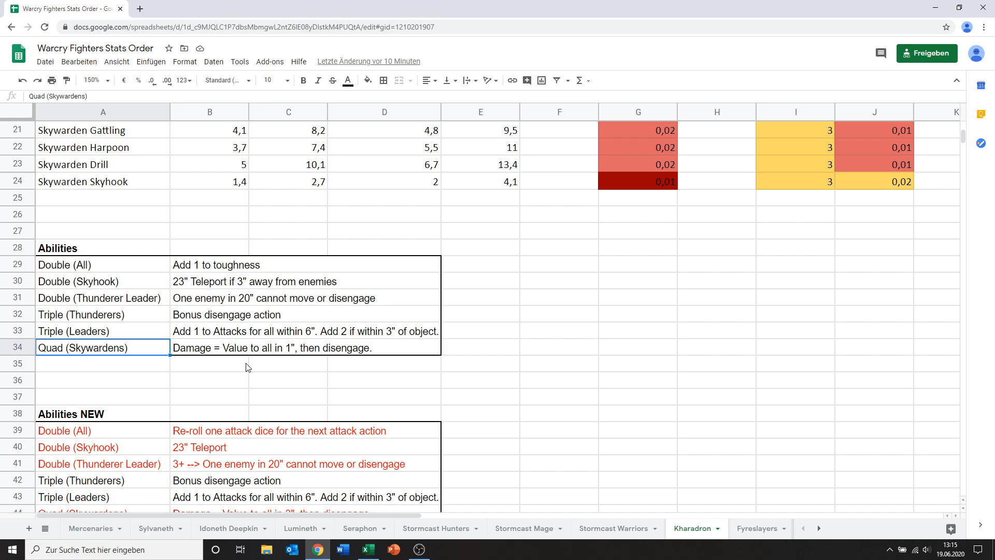
mouse_move(310, 340)
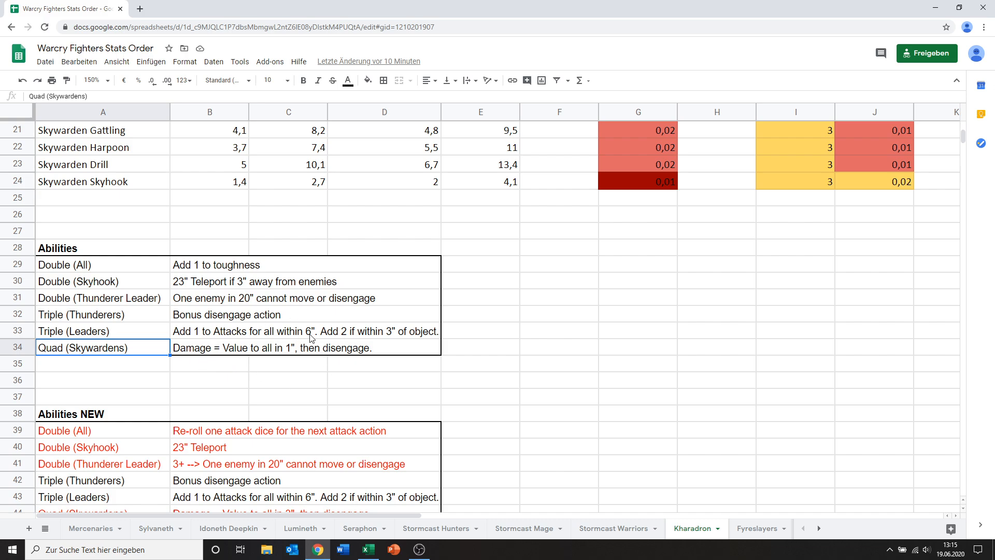
mouse_move(241, 373)
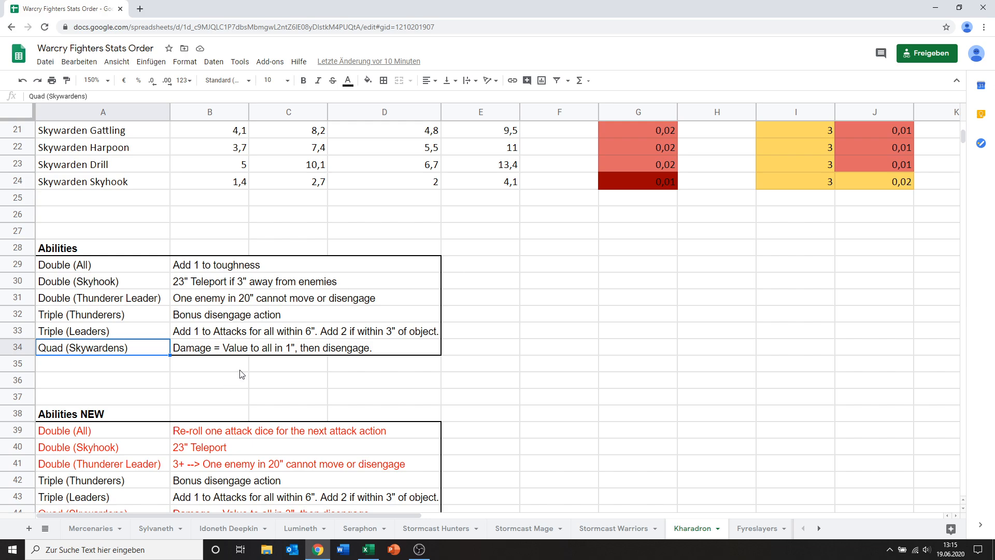
mouse_move(205, 358)
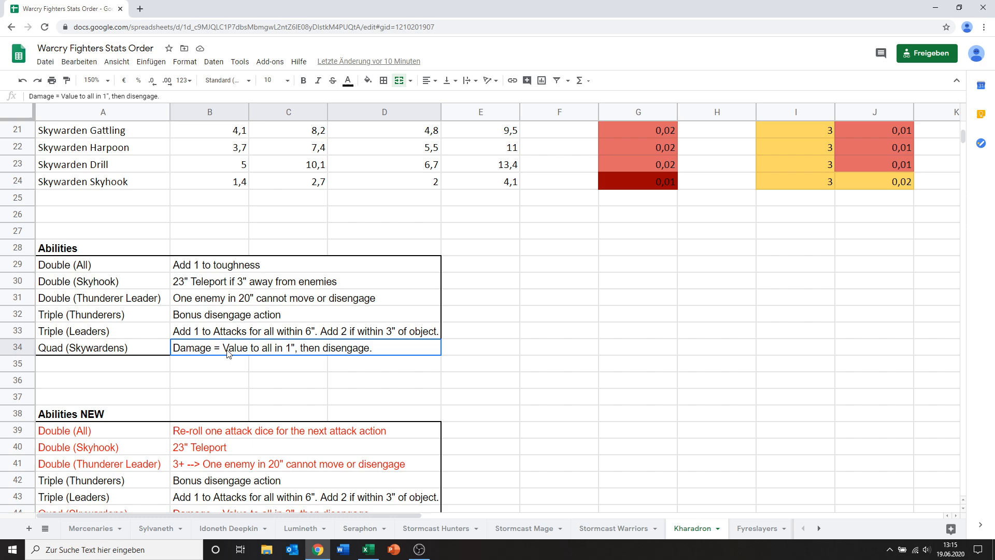
mouse_move(272, 338)
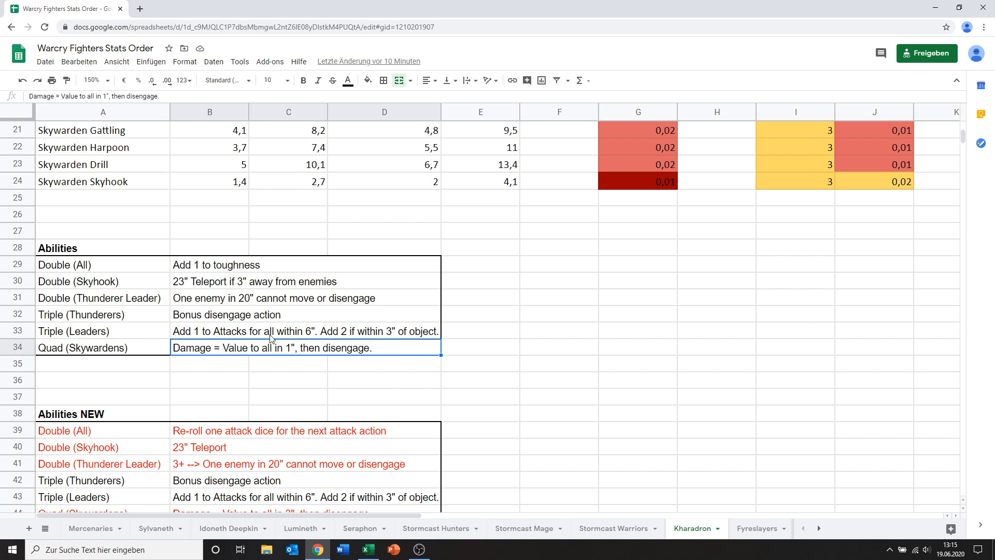
mouse_move(295, 394)
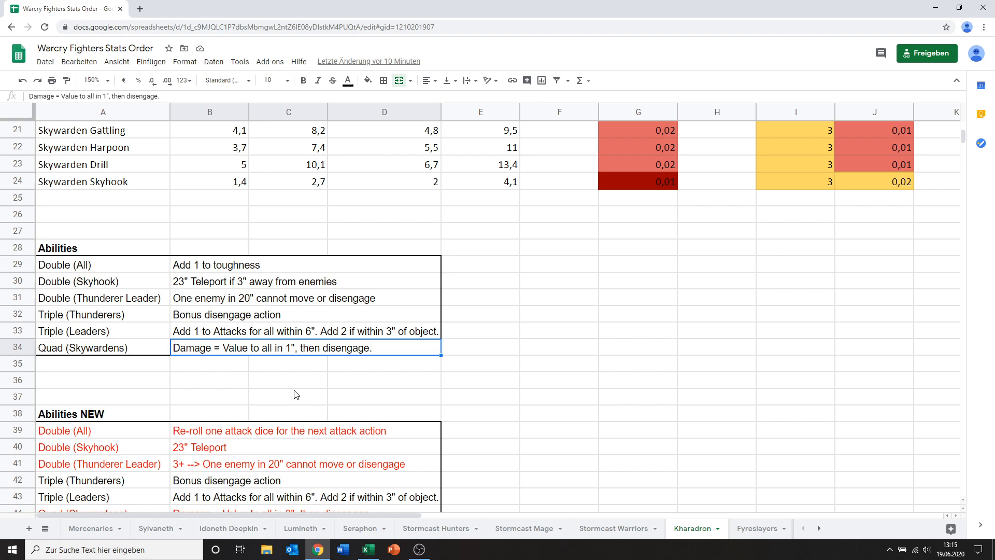
mouse_move(300, 359)
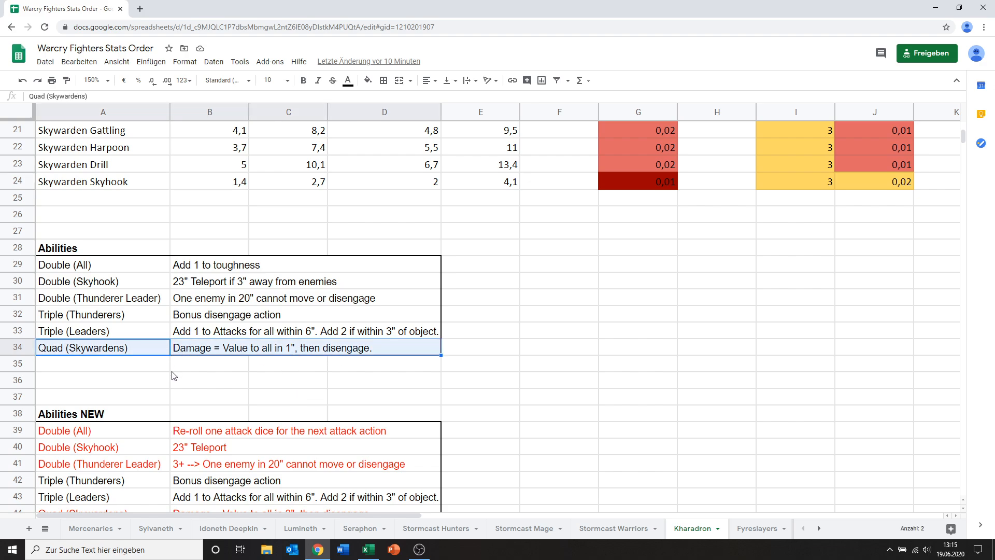
mouse_move(144, 371)
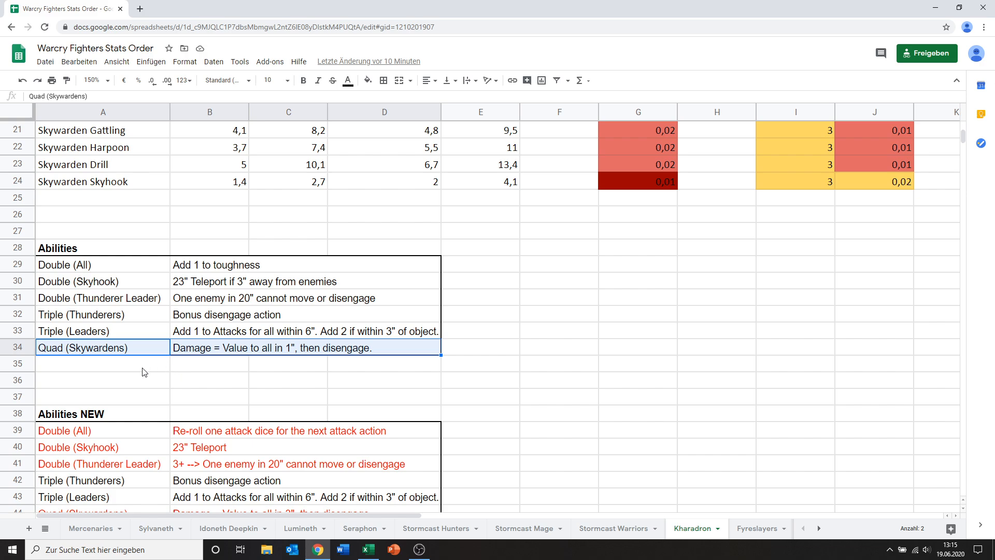
mouse_move(198, 369)
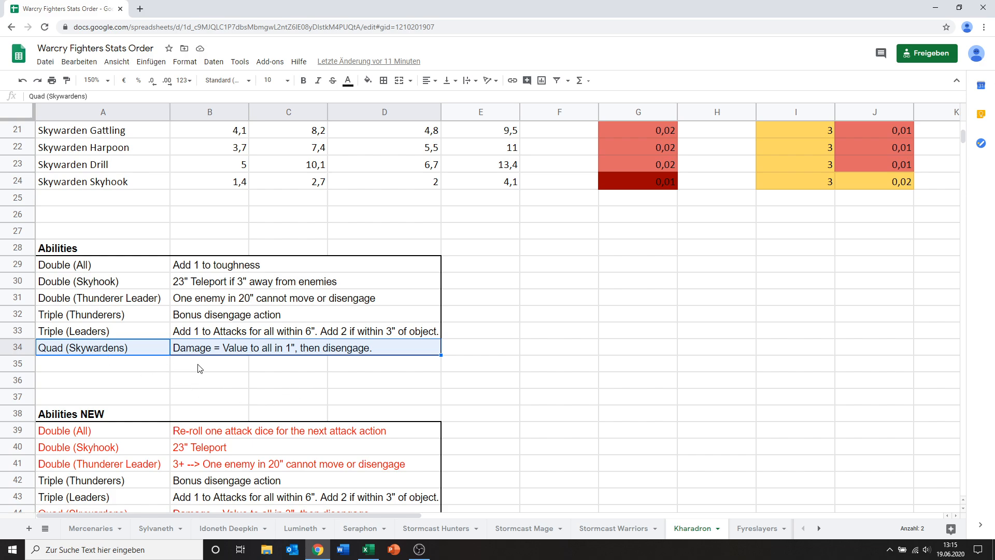
mouse_move(514, 412)
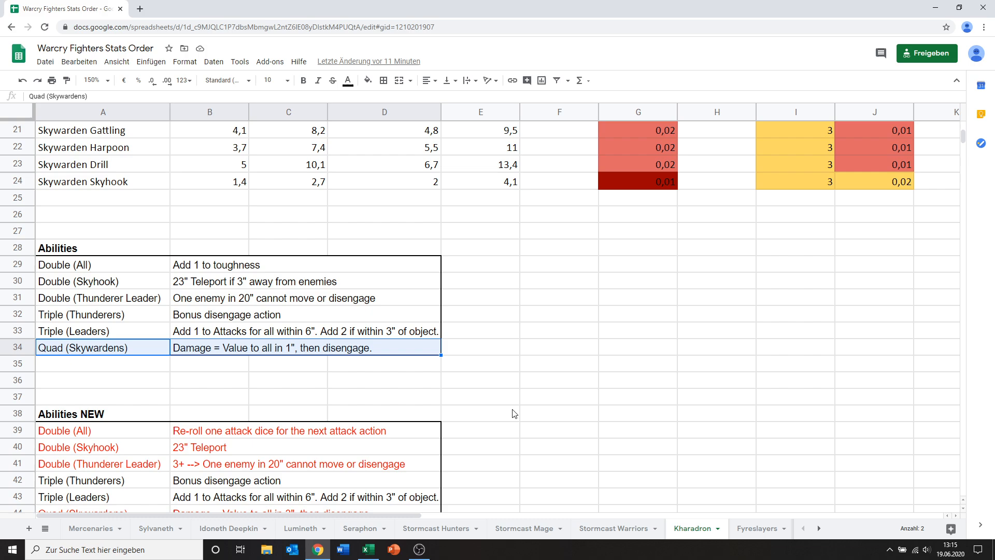
mouse_move(205, 419)
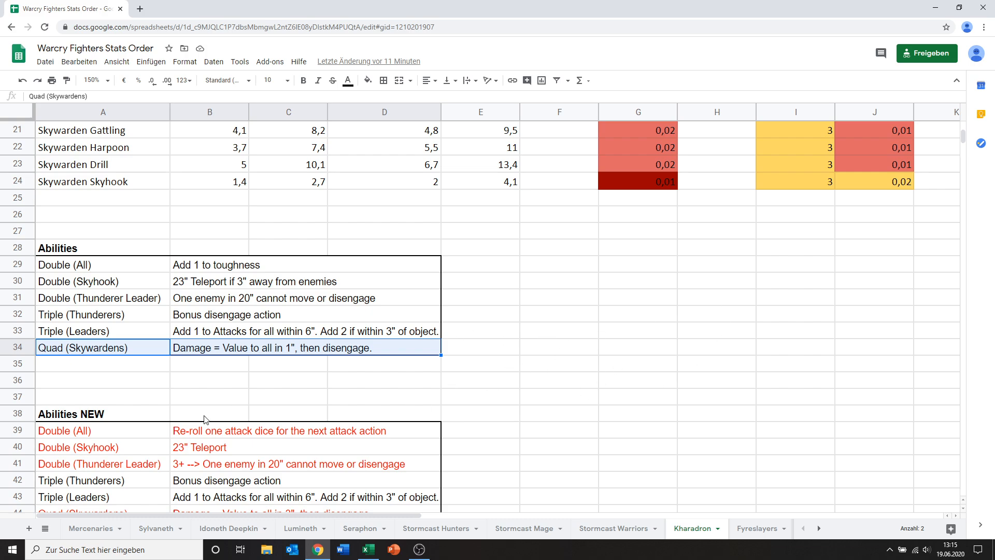
mouse_move(181, 355)
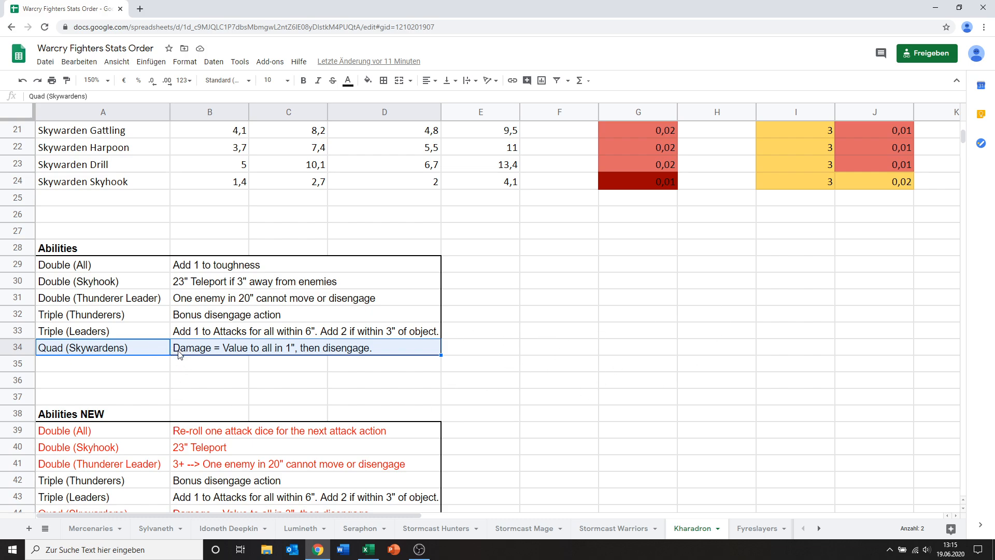
mouse_move(166, 353)
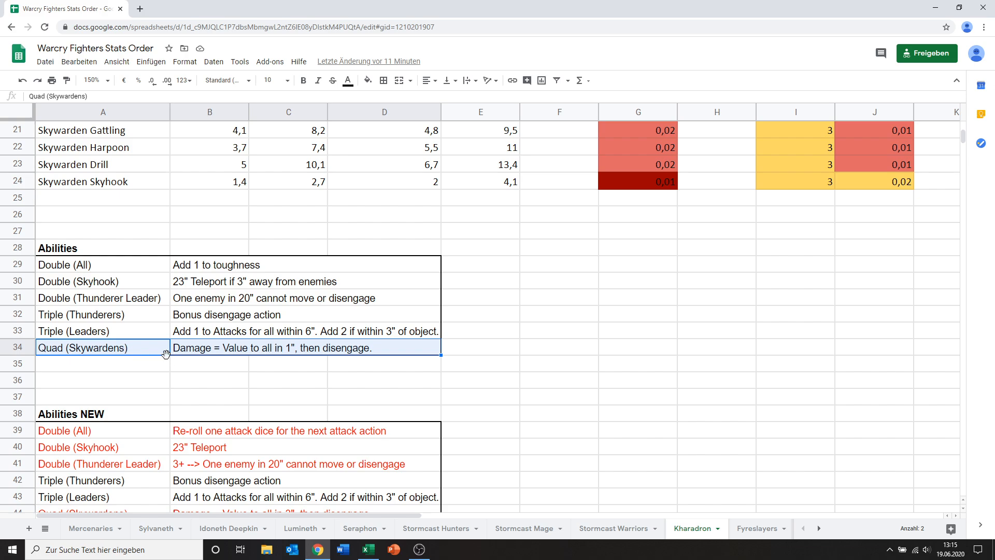
mouse_move(179, 350)
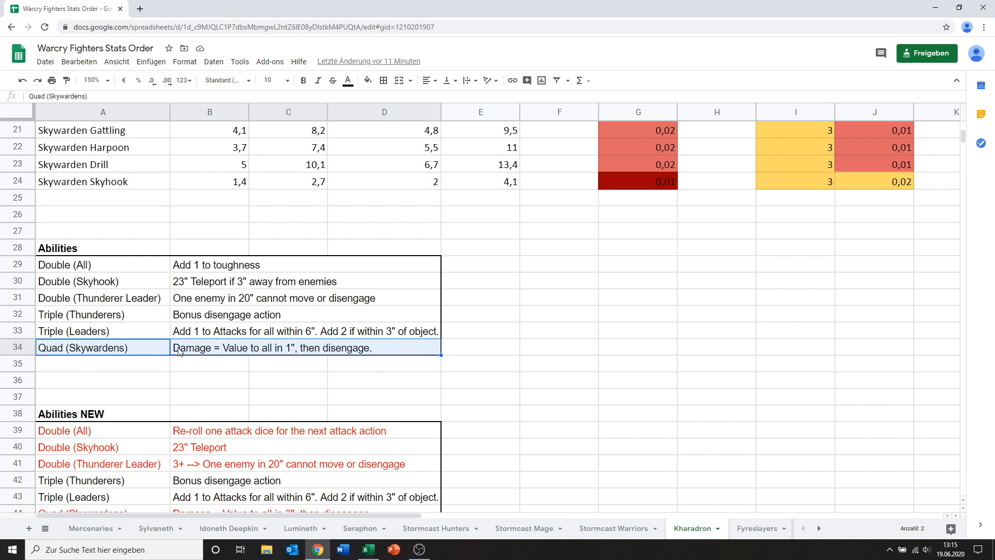
left_click(102, 396)
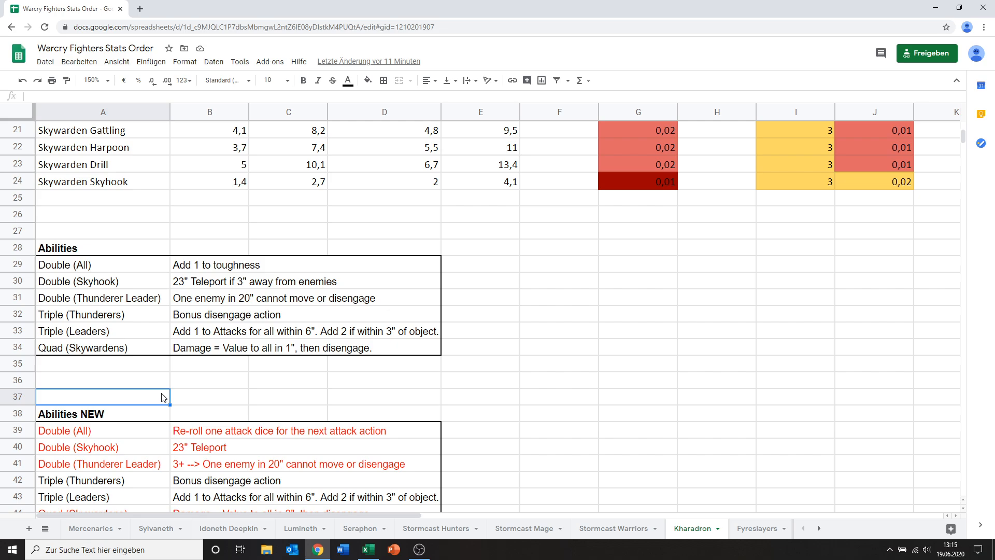
scroll("down", 3)
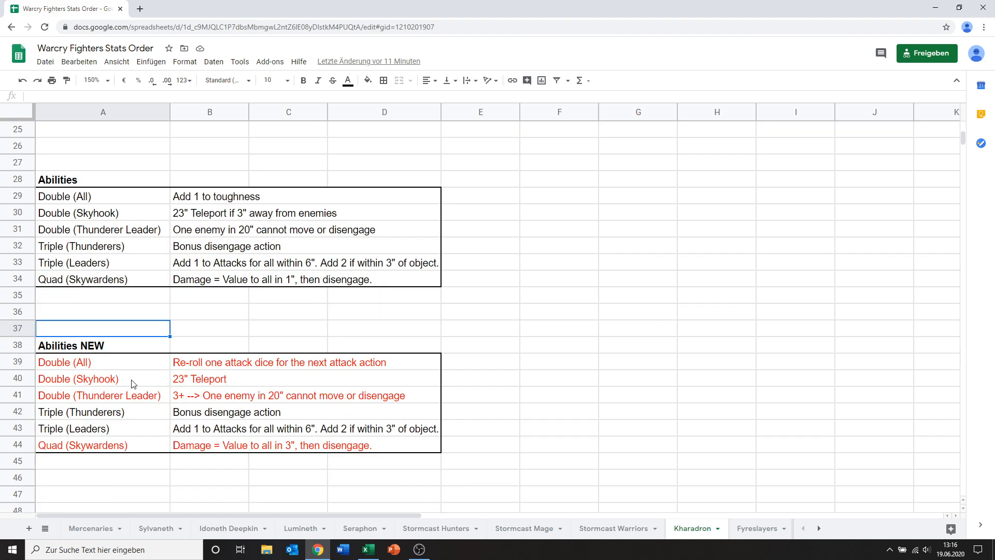
mouse_move(111, 365)
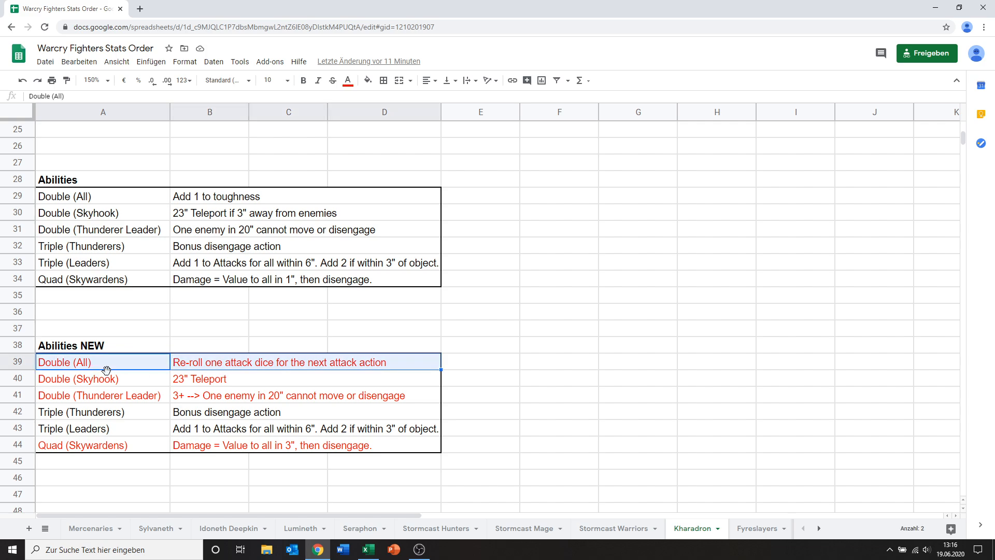
mouse_move(148, 377)
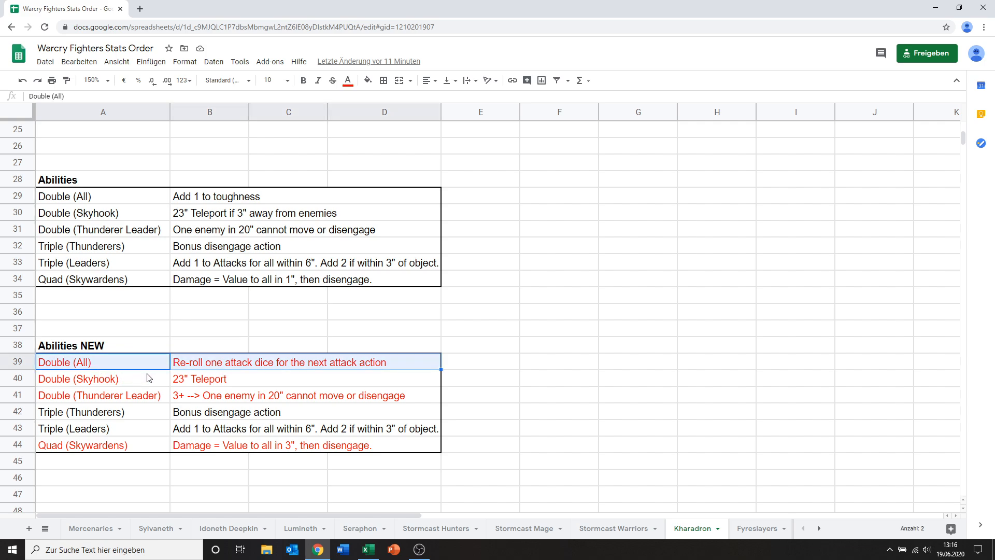
mouse_move(221, 369)
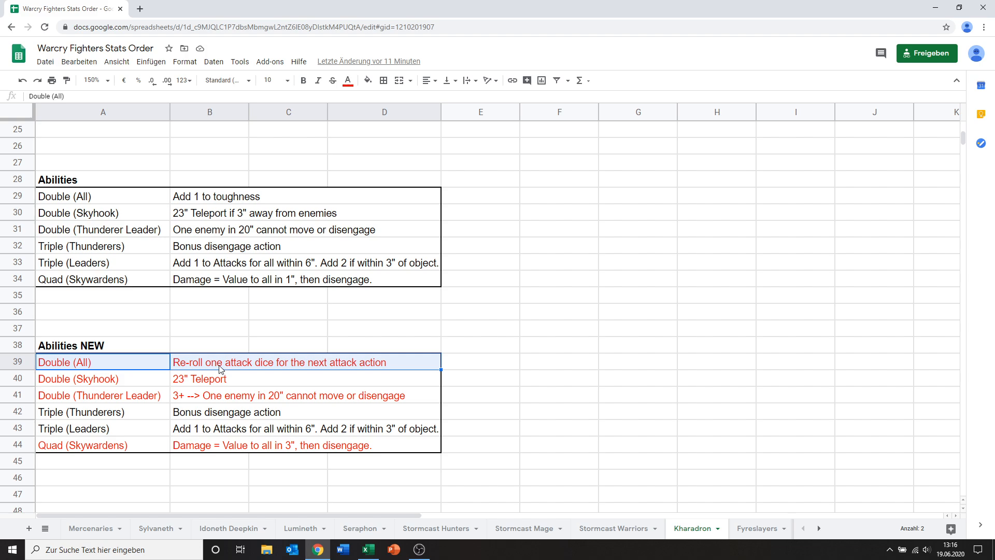
mouse_move(113, 371)
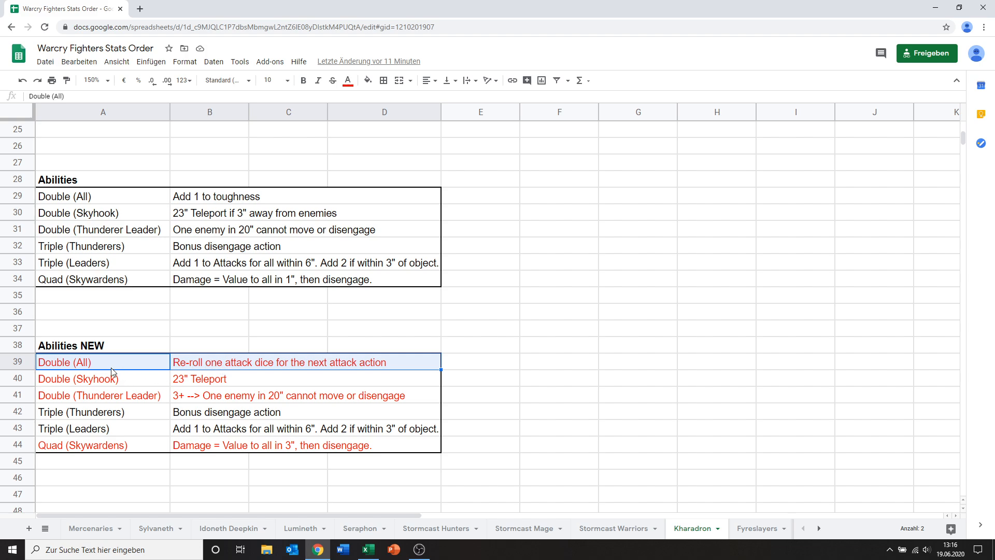
mouse_move(188, 382)
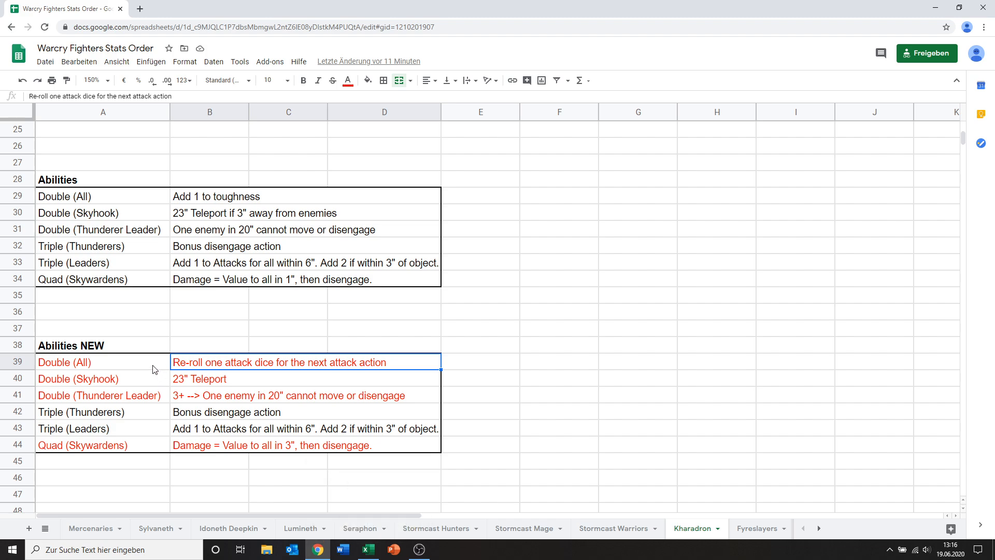
mouse_move(137, 360)
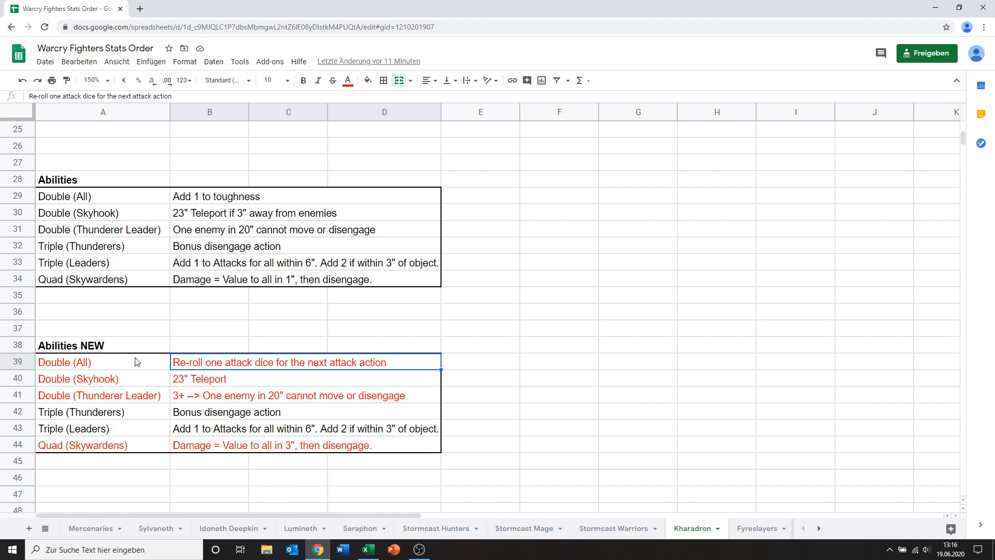
mouse_move(230, 372)
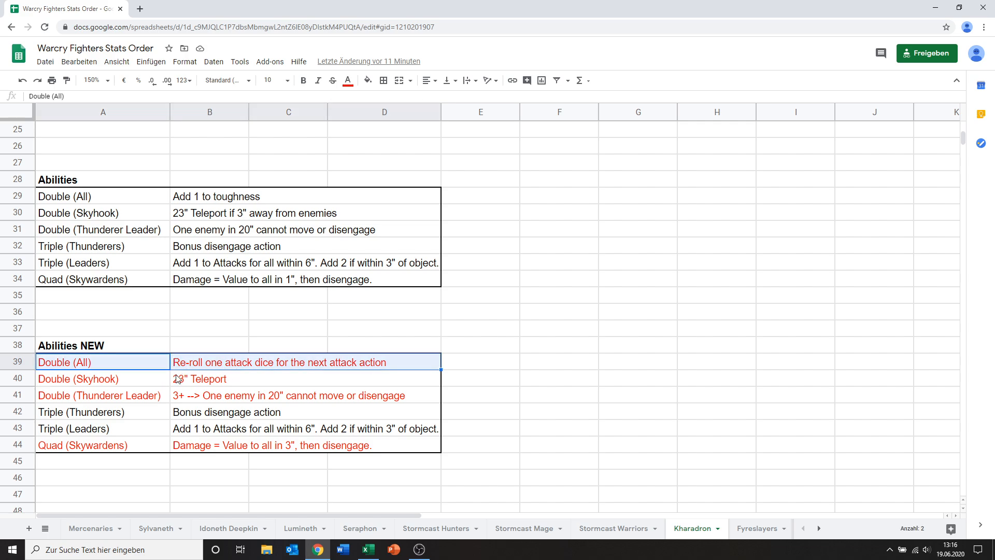
mouse_move(167, 369)
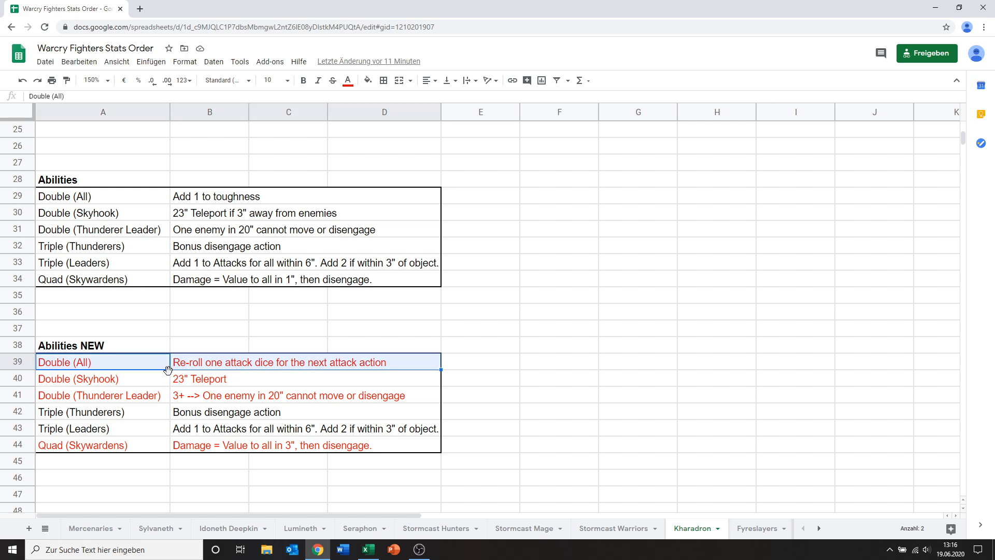
mouse_move(151, 371)
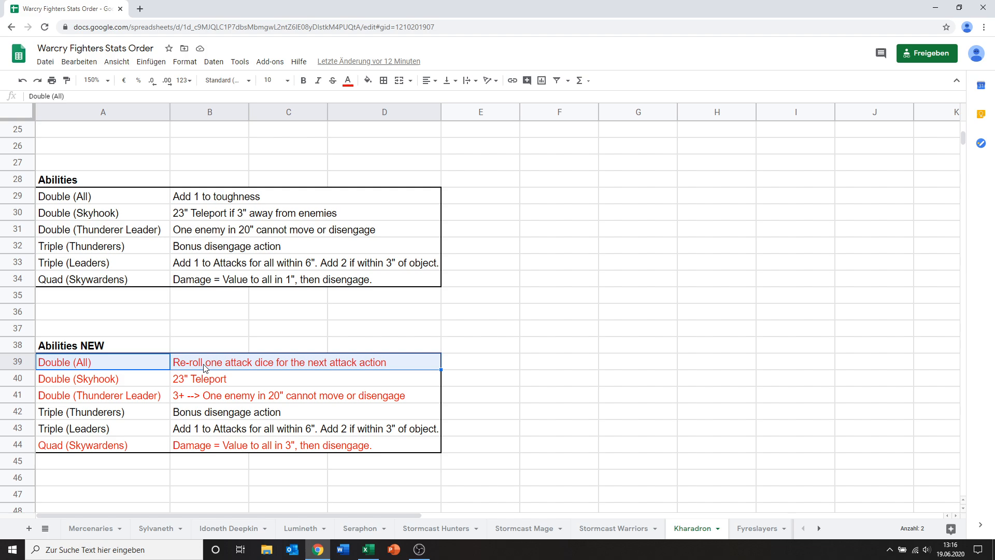
left_click(215, 197)
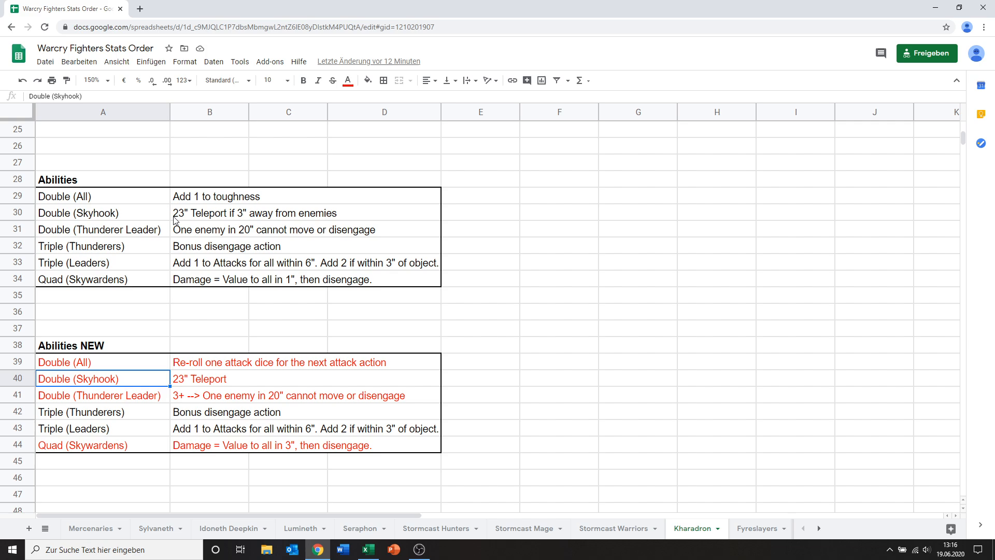
mouse_move(194, 384)
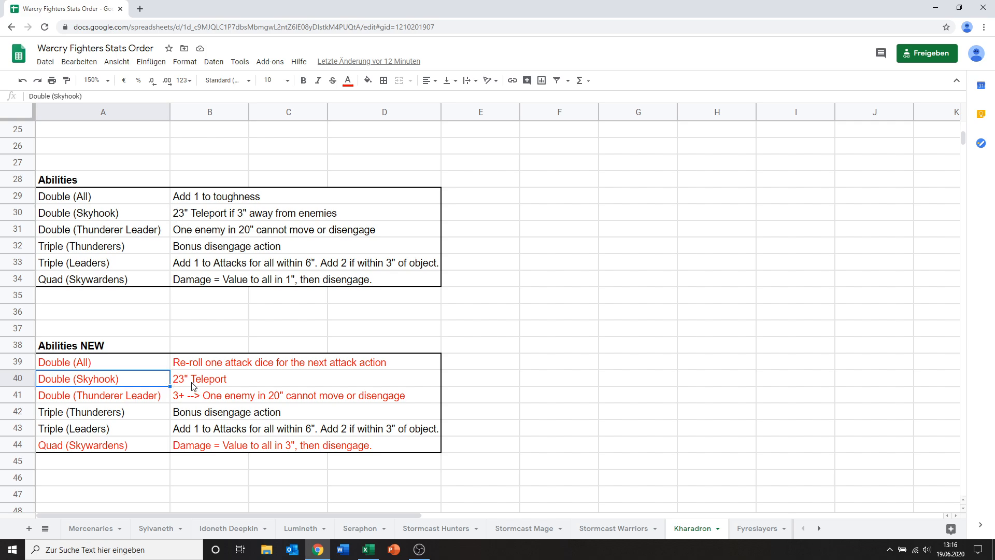
Select the red Double (Skyhook) description cell B40 reading 23" Teleport for editing
left_click(230, 379)
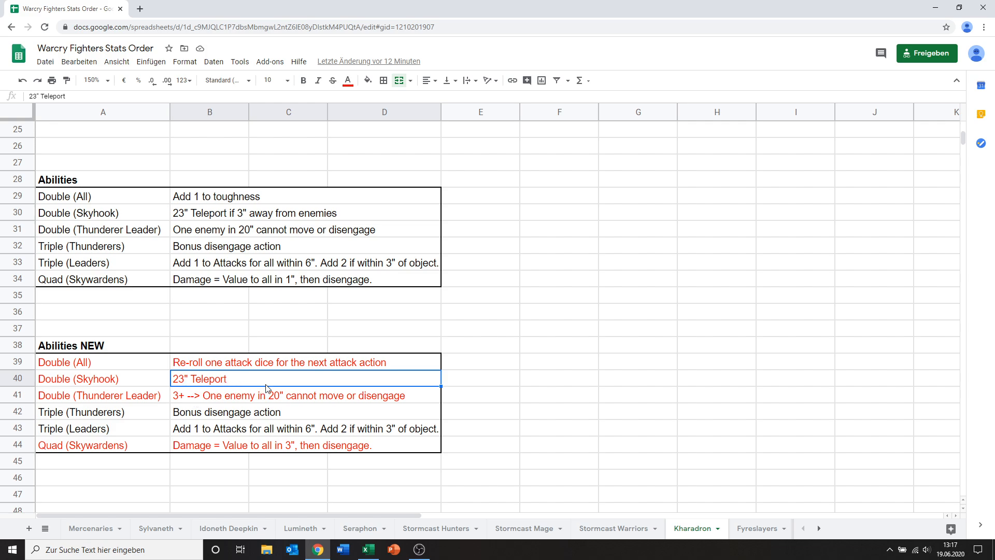
mouse_move(230, 382)
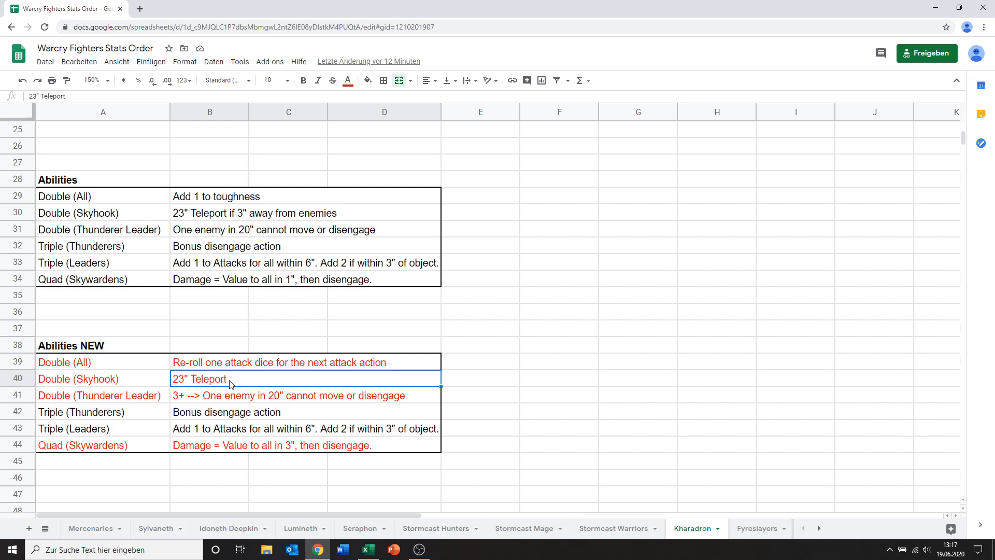
mouse_move(232, 412)
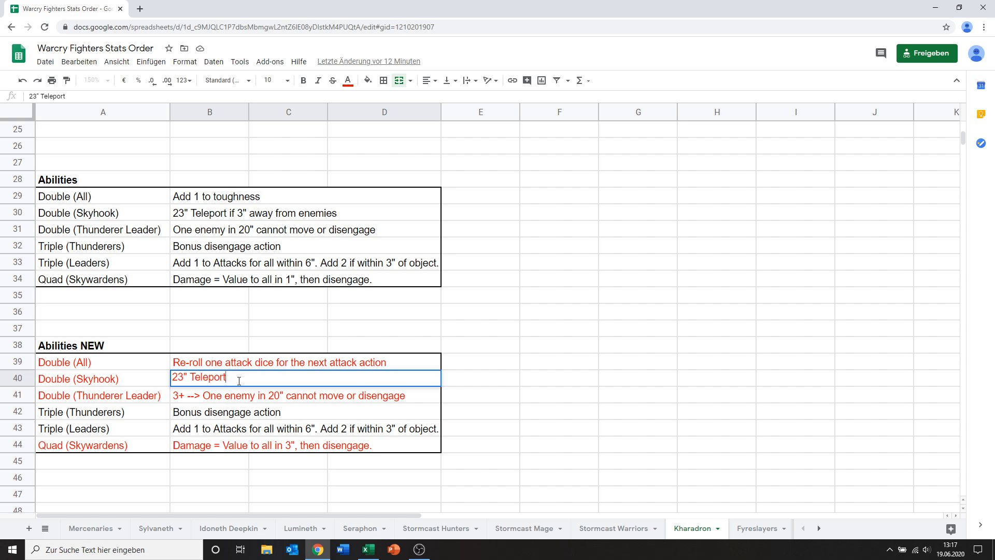
Append 'if more than 1" away from enemies' to the 23" Teleport Skyhook description
type("if more th")
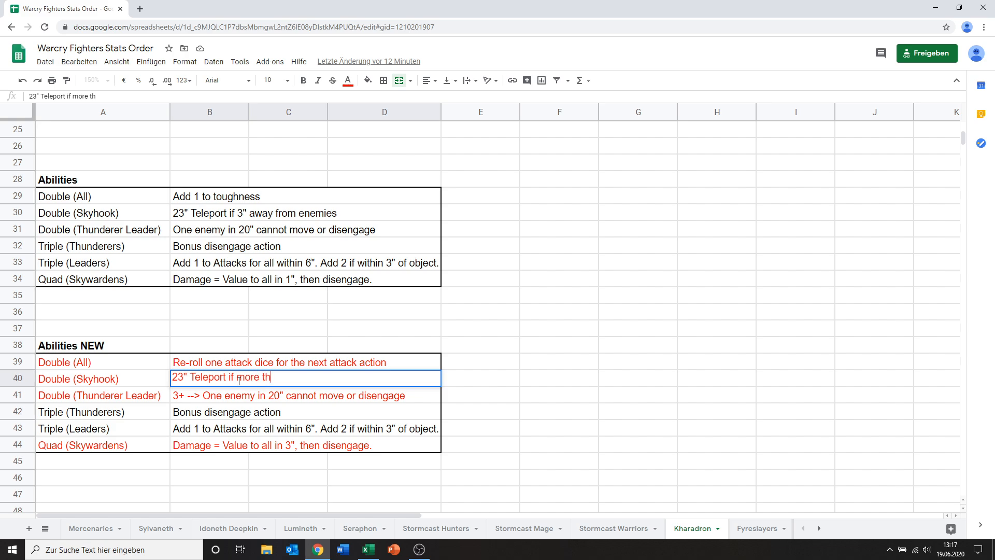
type("an ^1")
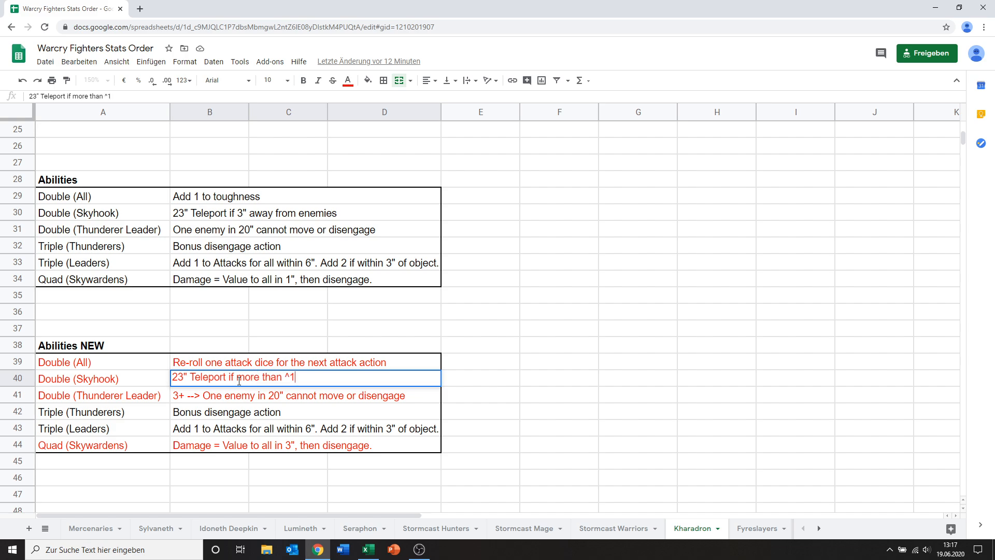
type("1\" away from enemies")
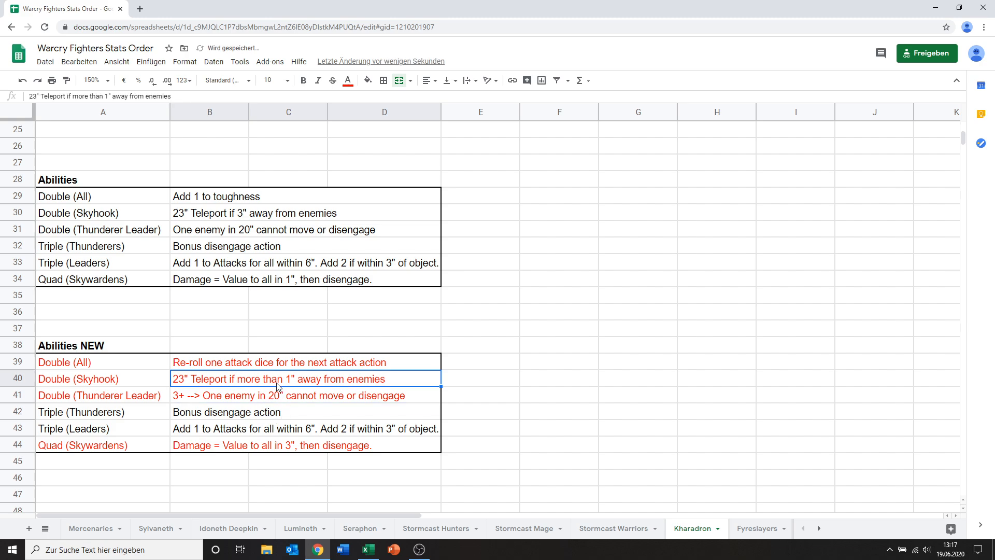
mouse_move(150, 366)
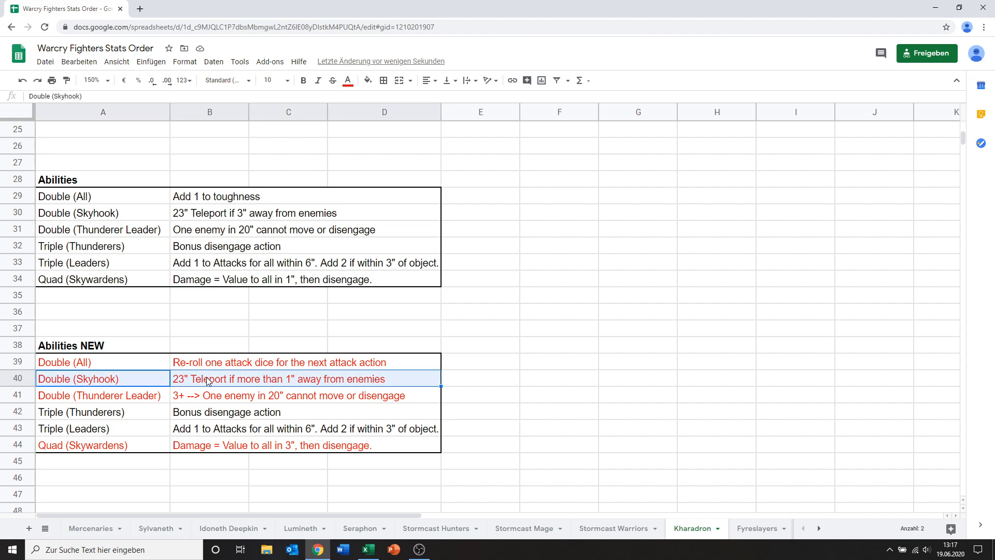
mouse_move(203, 223)
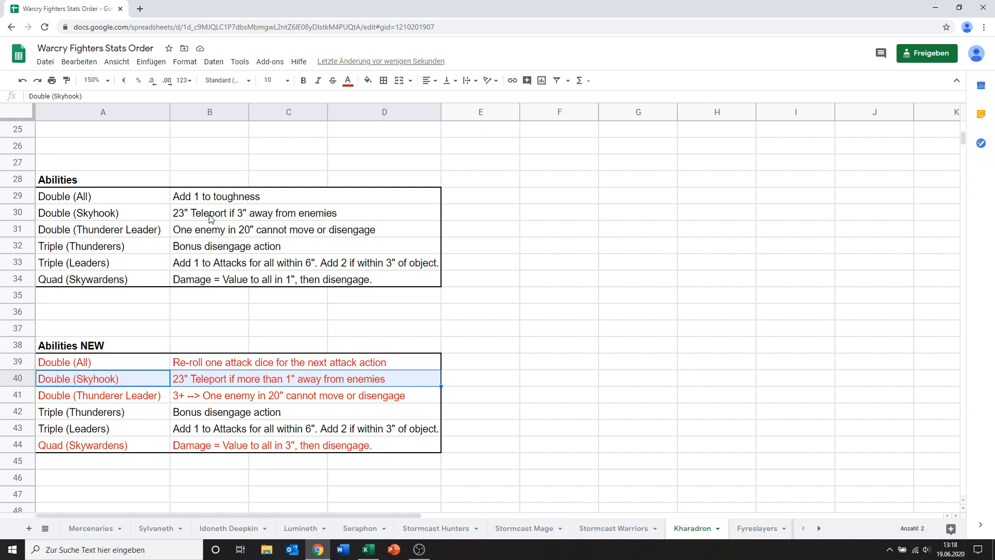
mouse_move(176, 239)
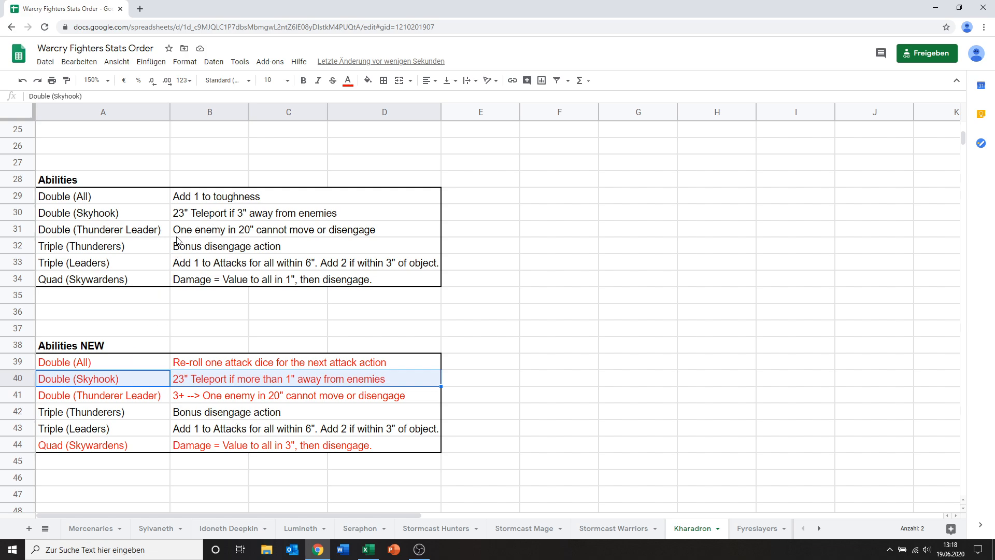
left_click(77, 213)
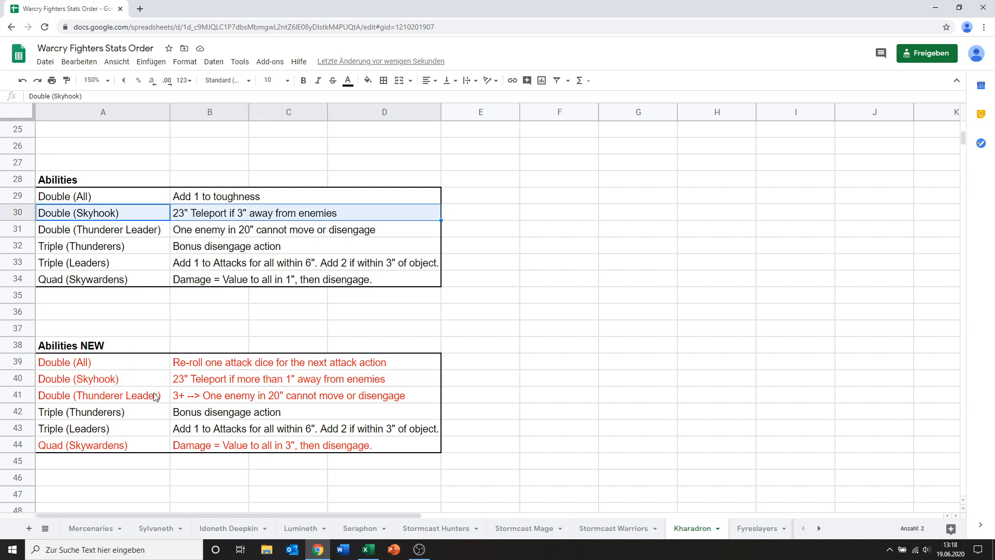
mouse_move(143, 406)
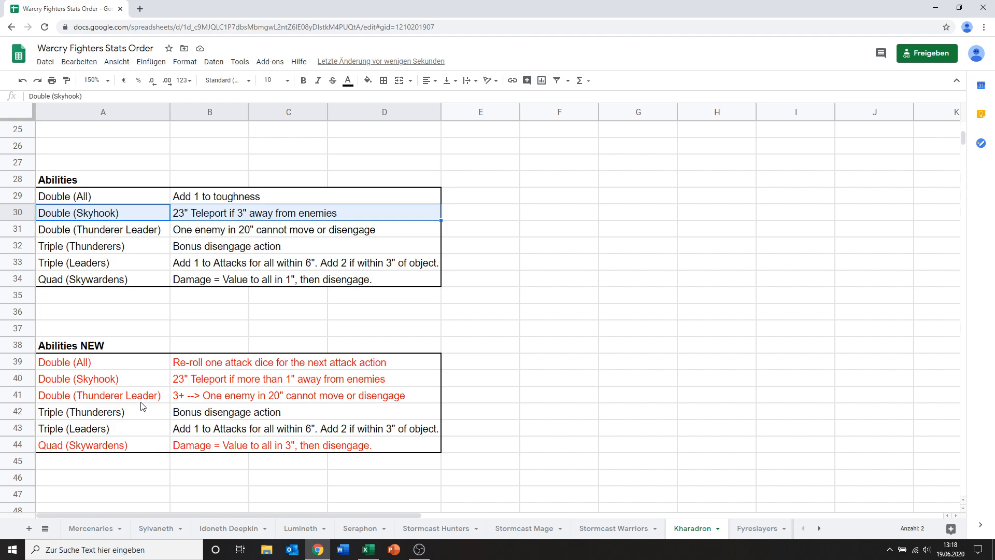
left_click(98, 396)
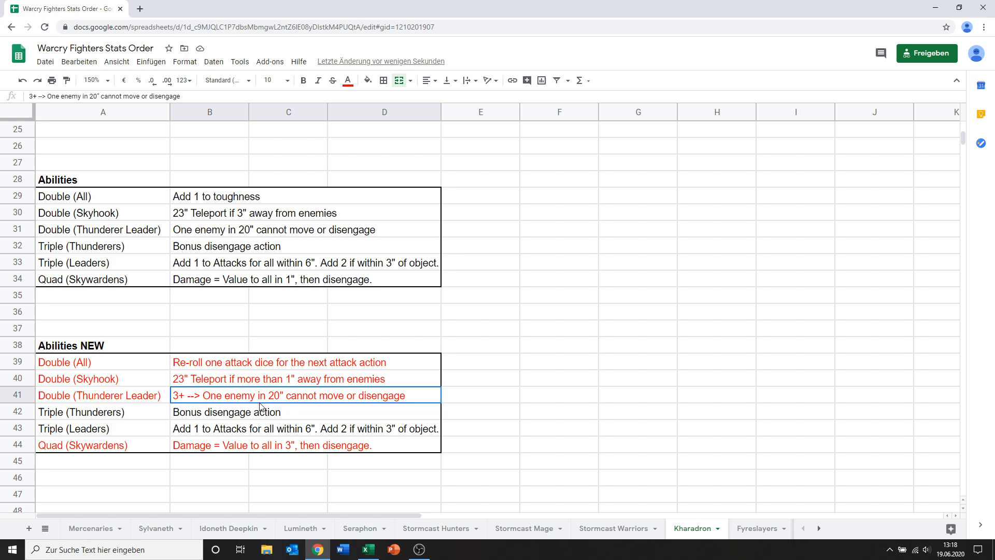
mouse_move(219, 402)
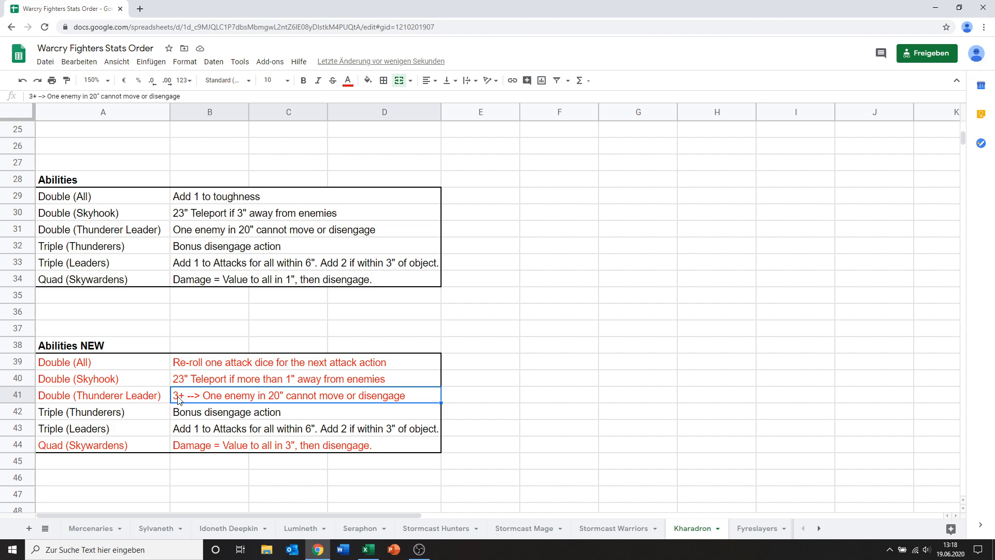
double_click(179, 393)
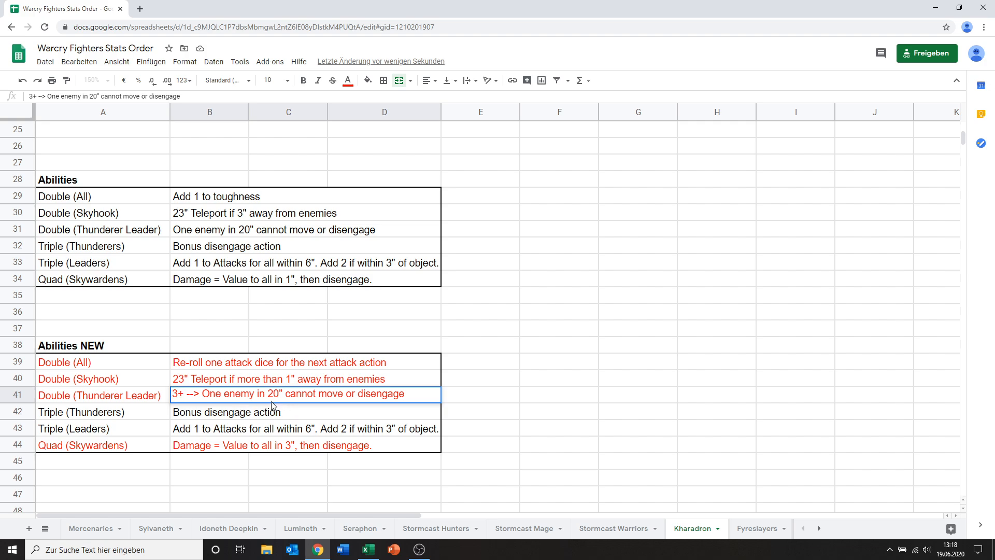
mouse_move(342, 404)
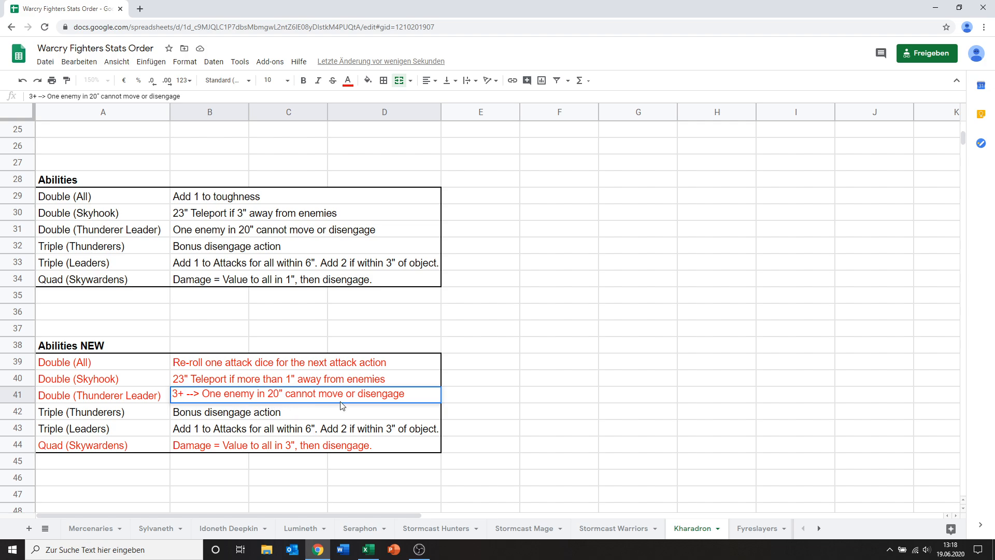
mouse_move(270, 400)
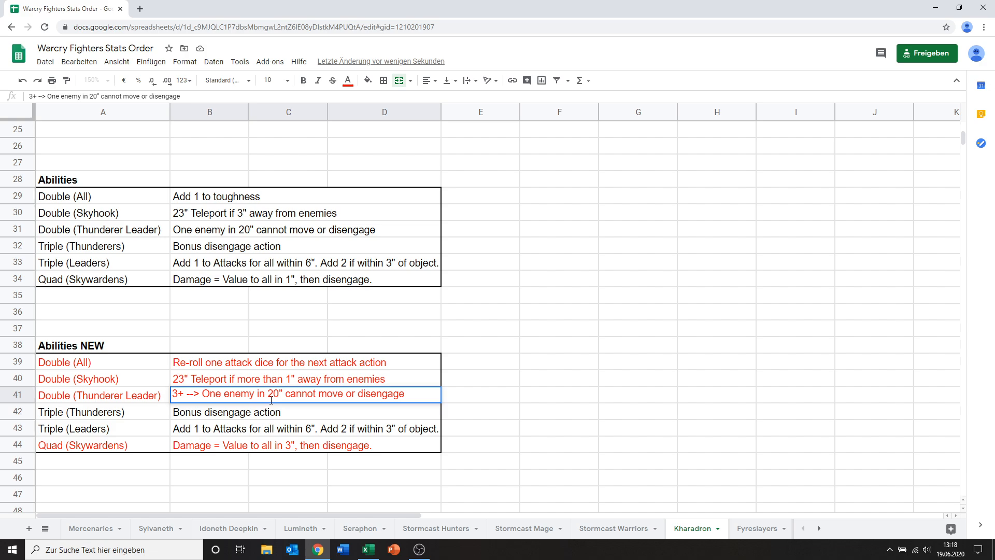
mouse_move(245, 413)
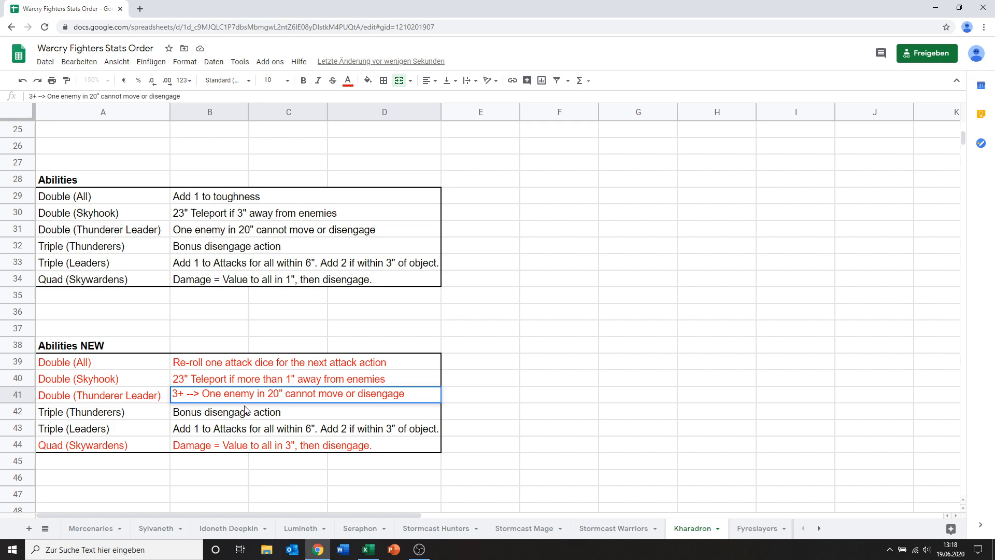
left_click(98, 396)
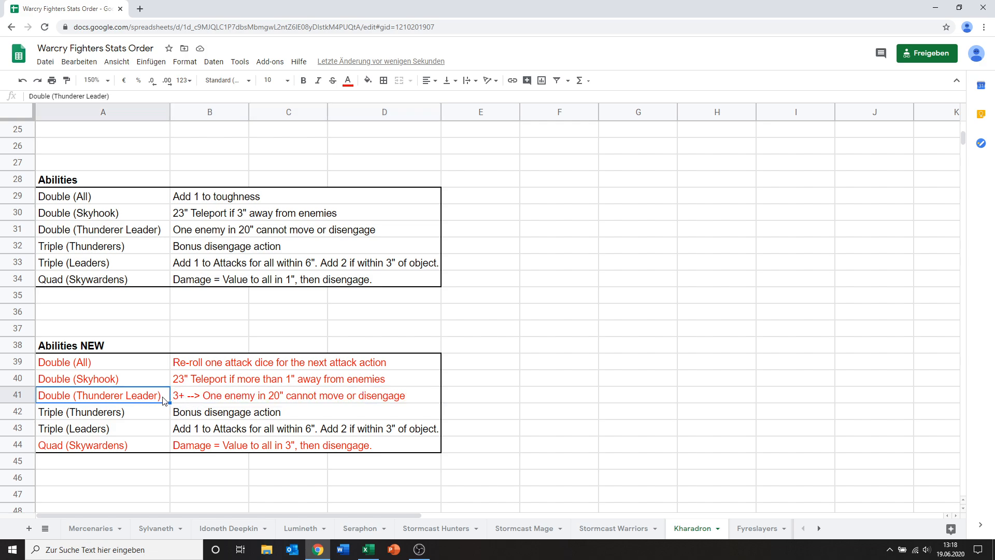
left_click(304, 396)
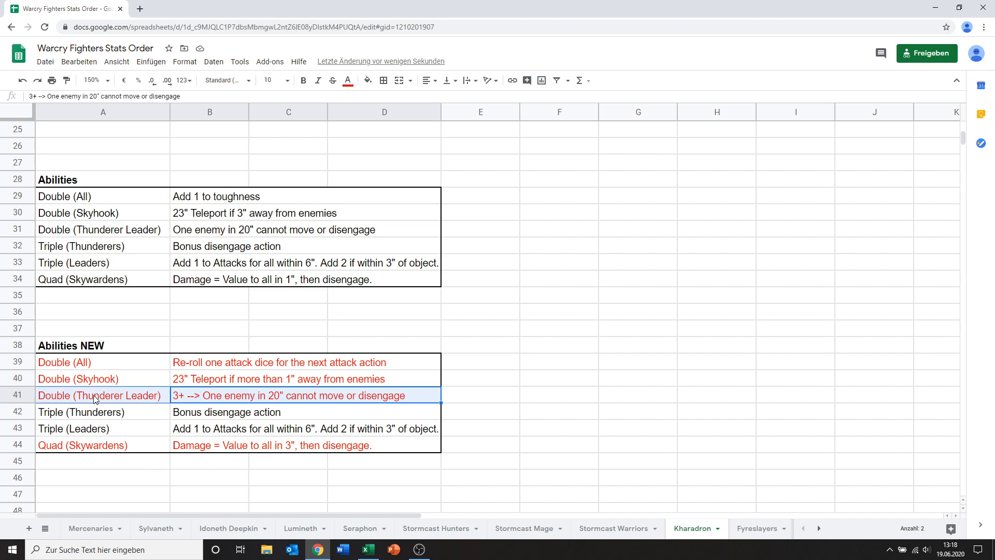
left_click(98, 412)
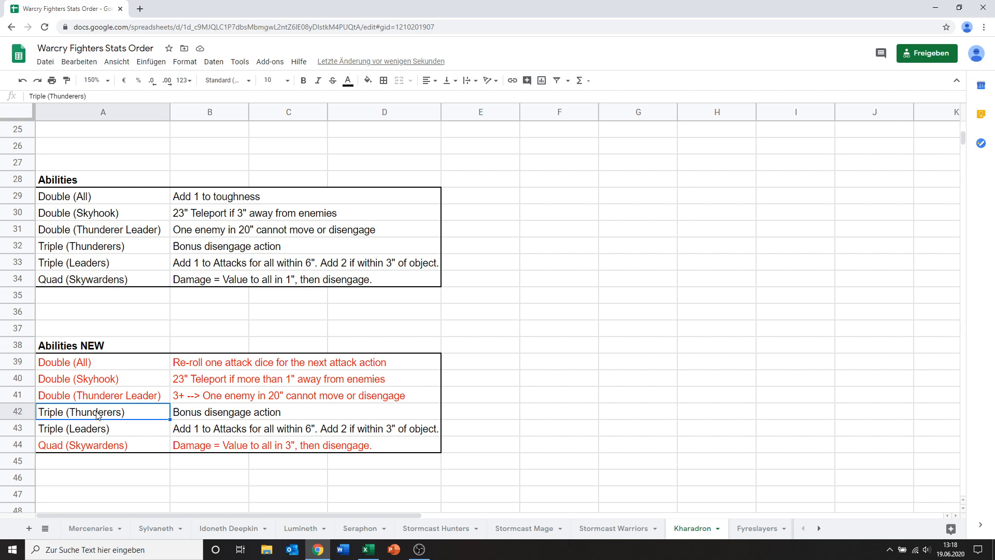
left_click(93, 429)
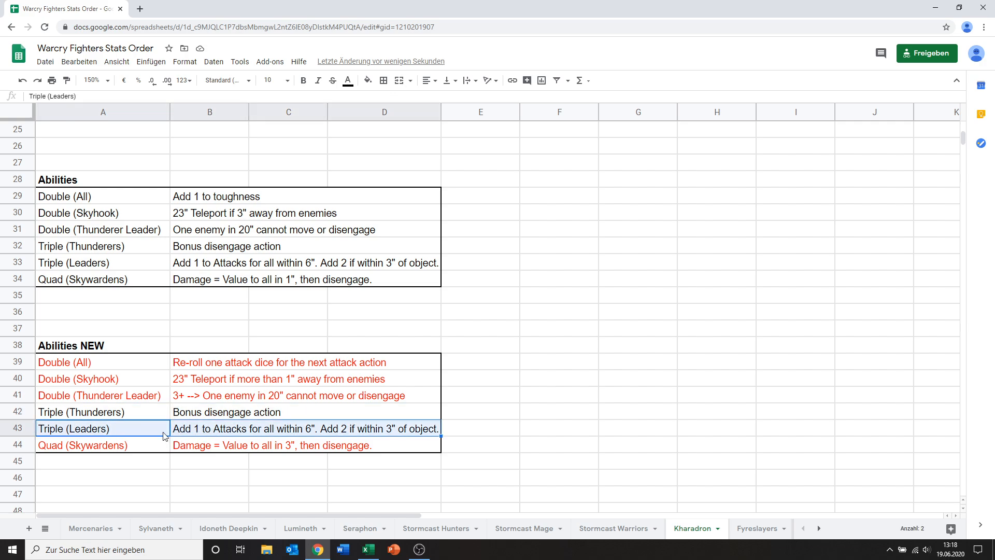
mouse_move(95, 412)
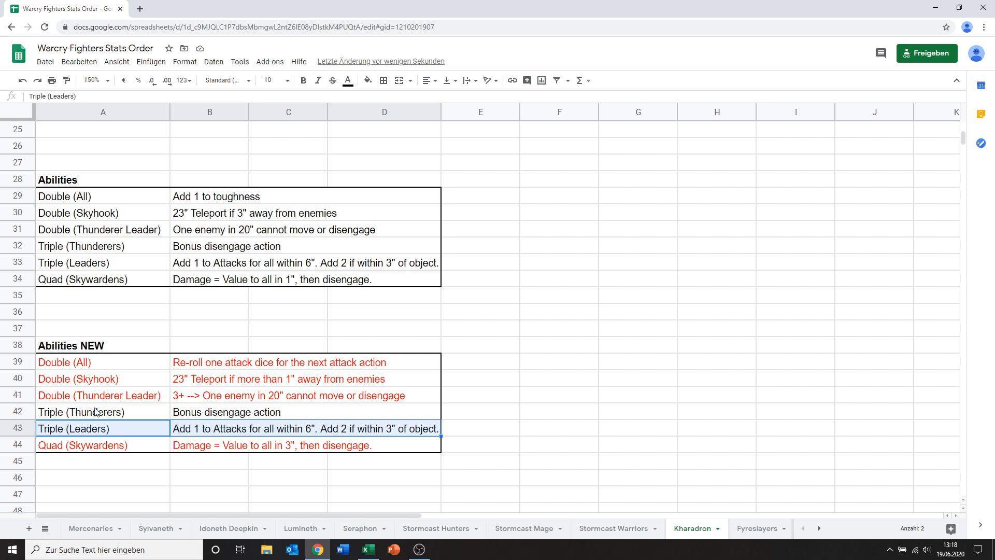
left_click(98, 396)
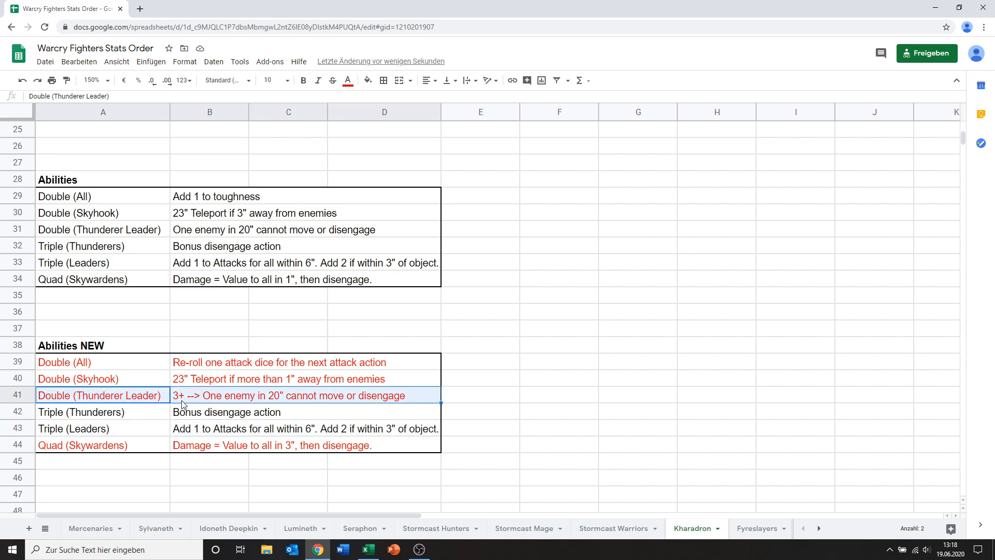
left_click(103, 429)
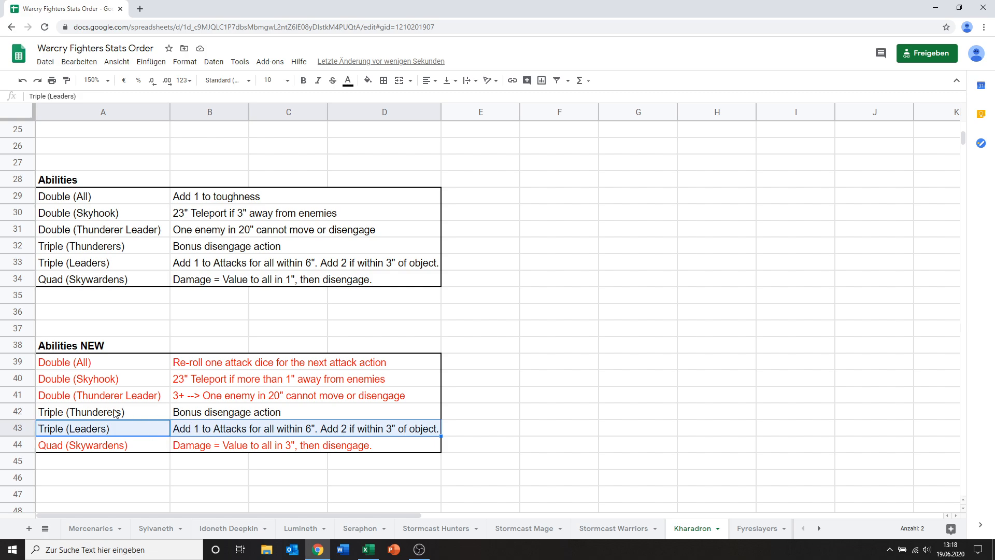
mouse_move(165, 412)
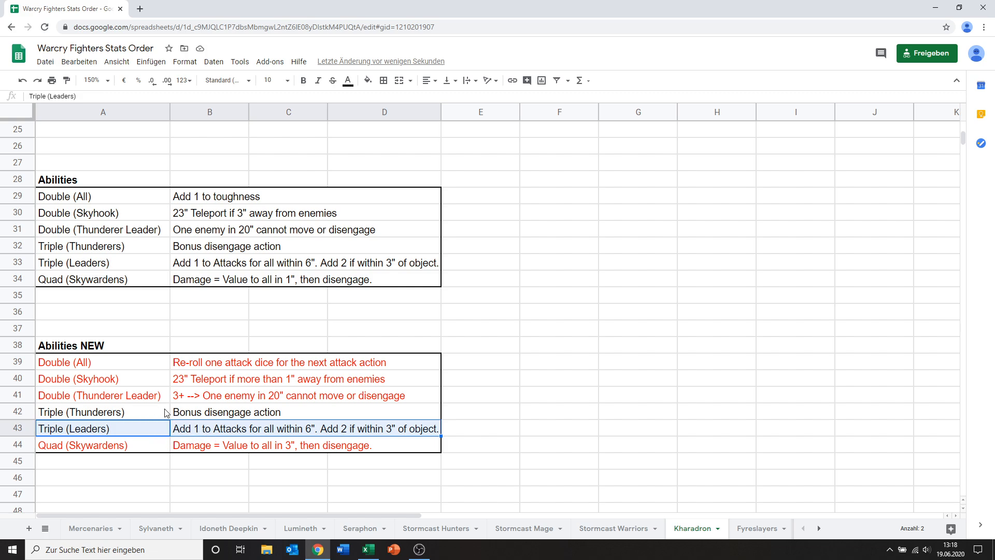
left_click(99, 396)
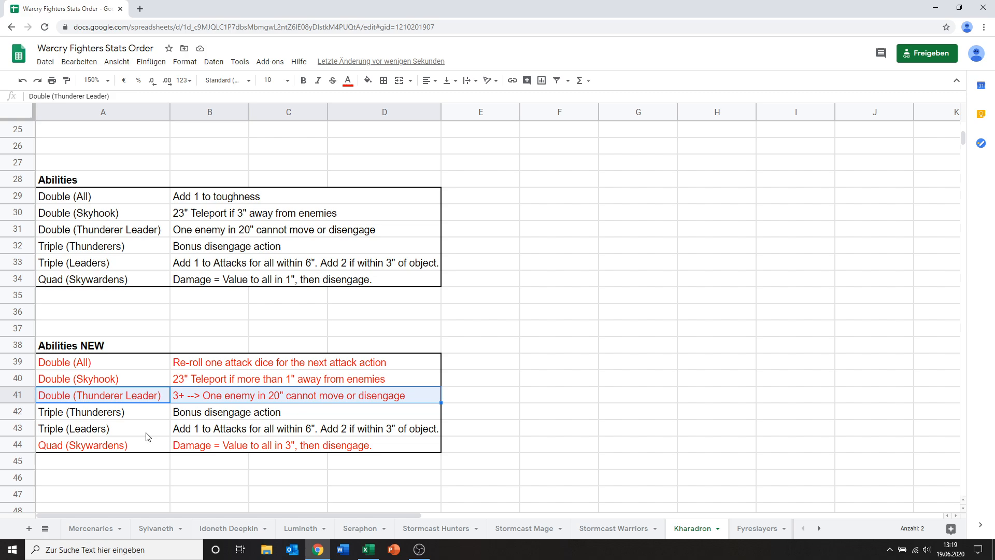
left_click(93, 411)
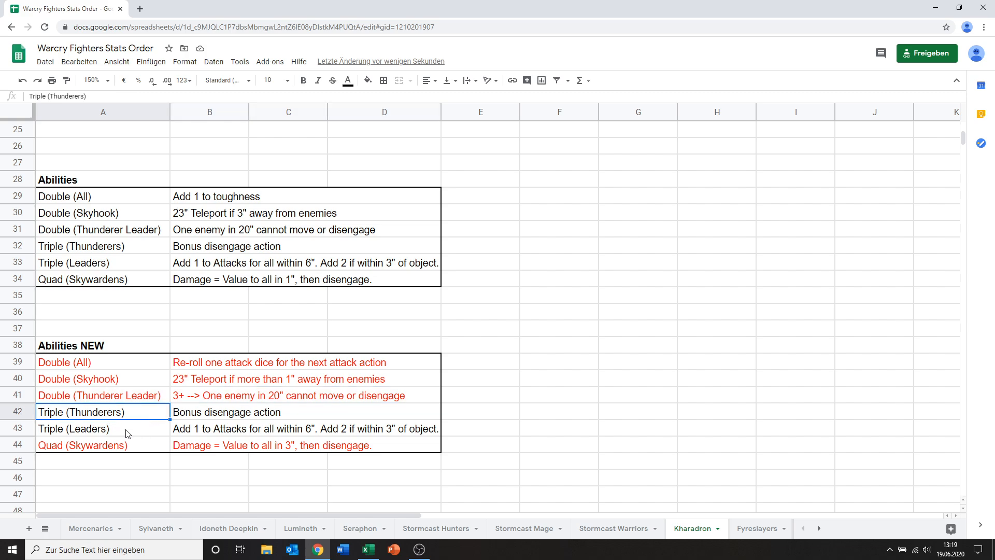
left_click(104, 429)
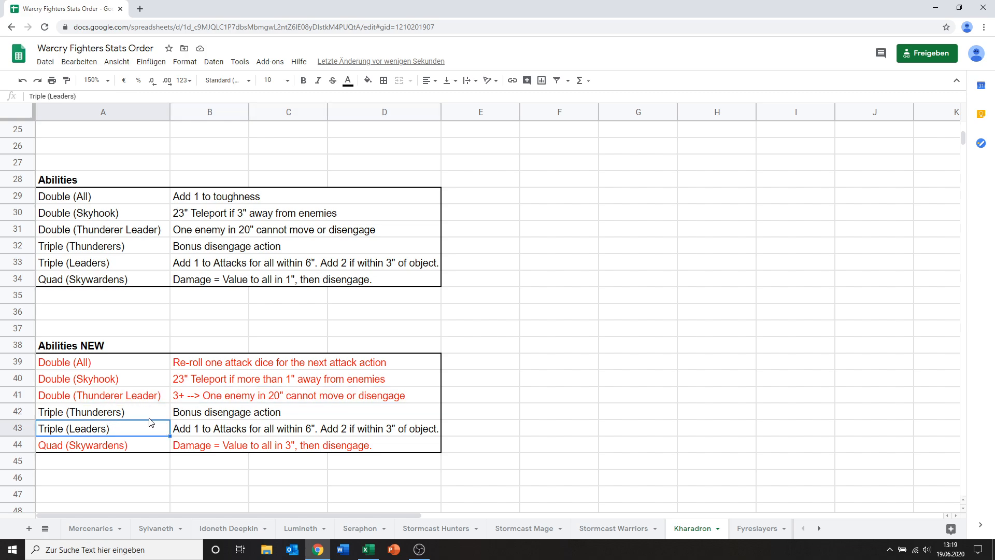
mouse_move(155, 458)
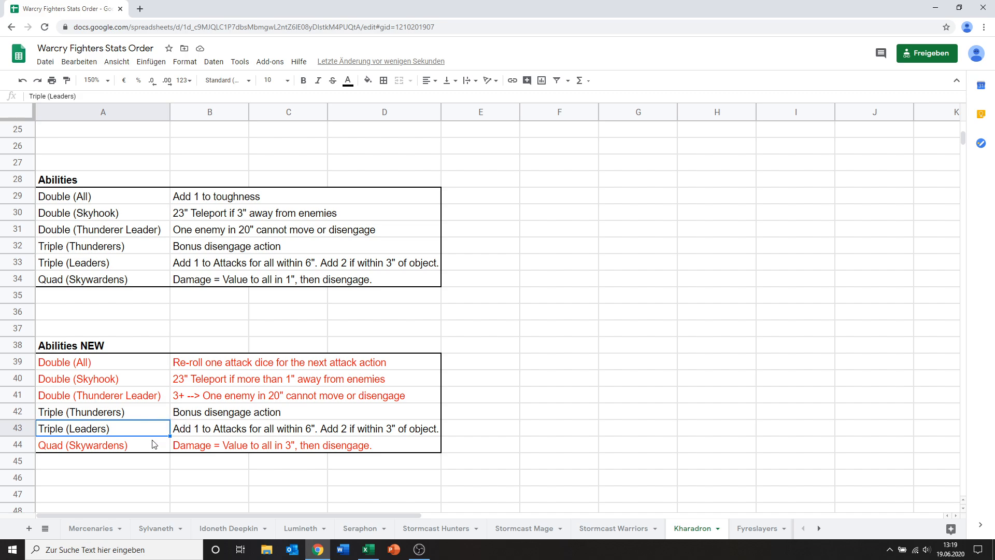
mouse_move(125, 452)
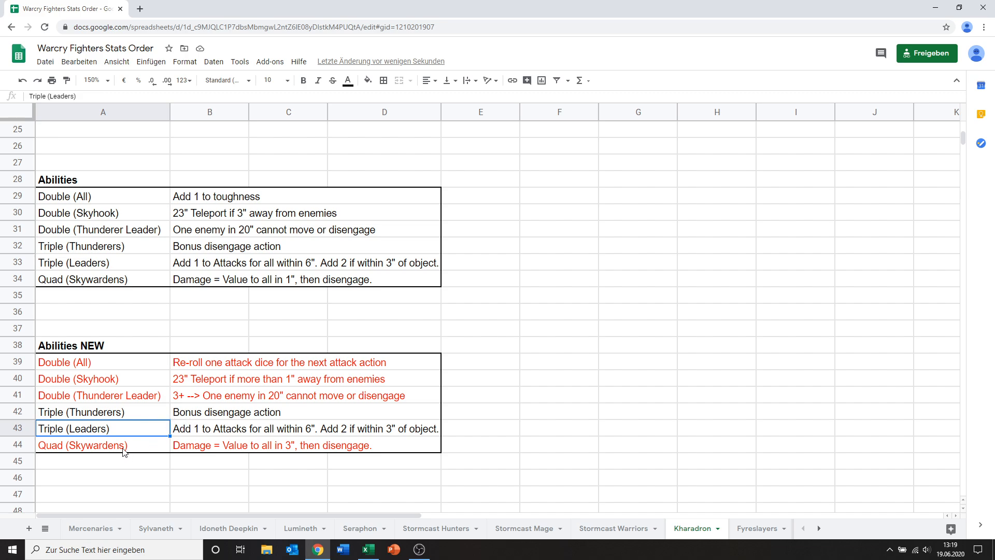
left_click(104, 445)
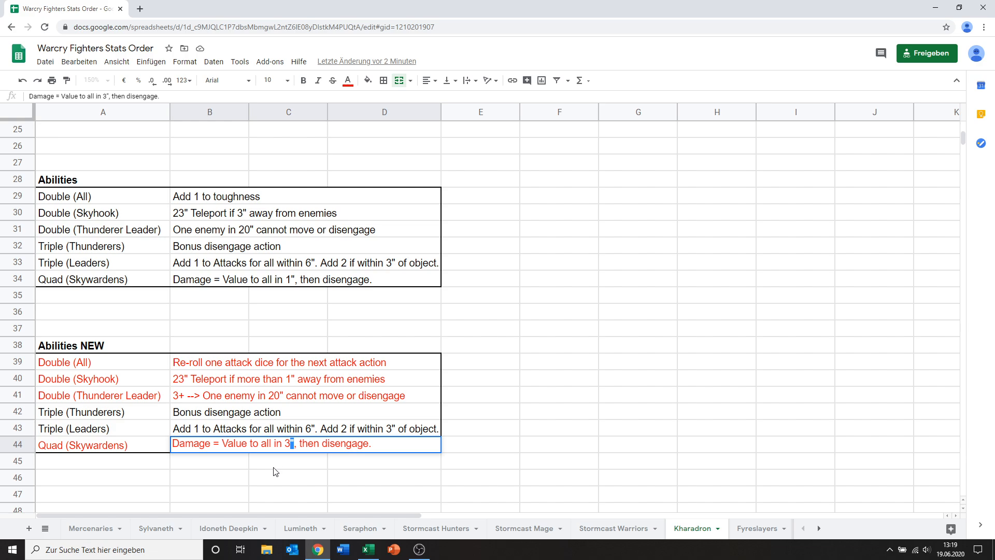
mouse_move(276, 481)
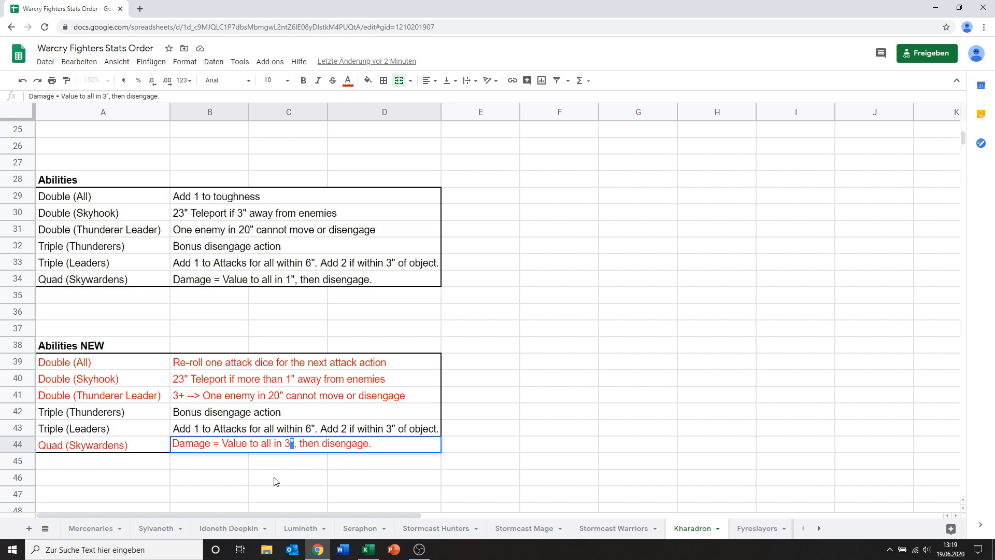
mouse_move(286, 464)
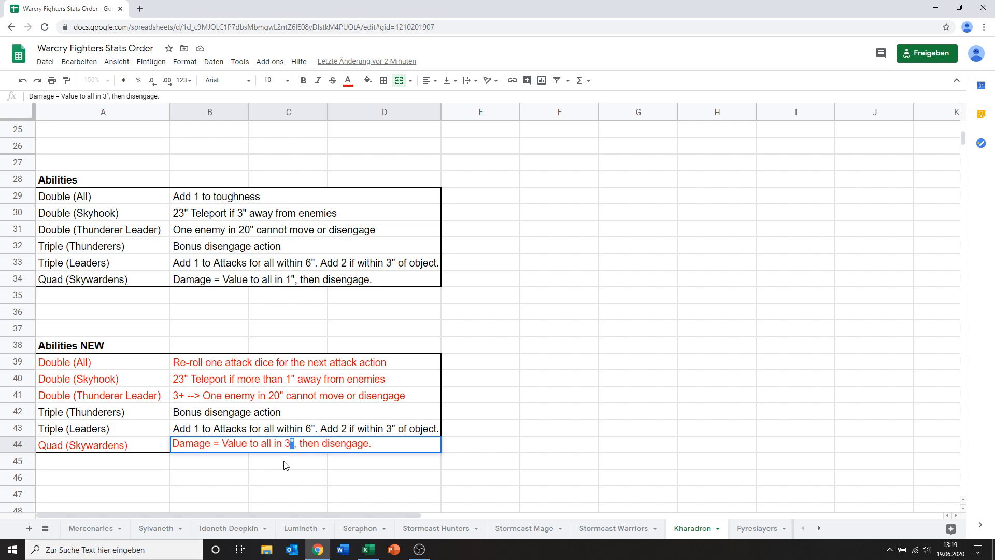
mouse_move(226, 483)
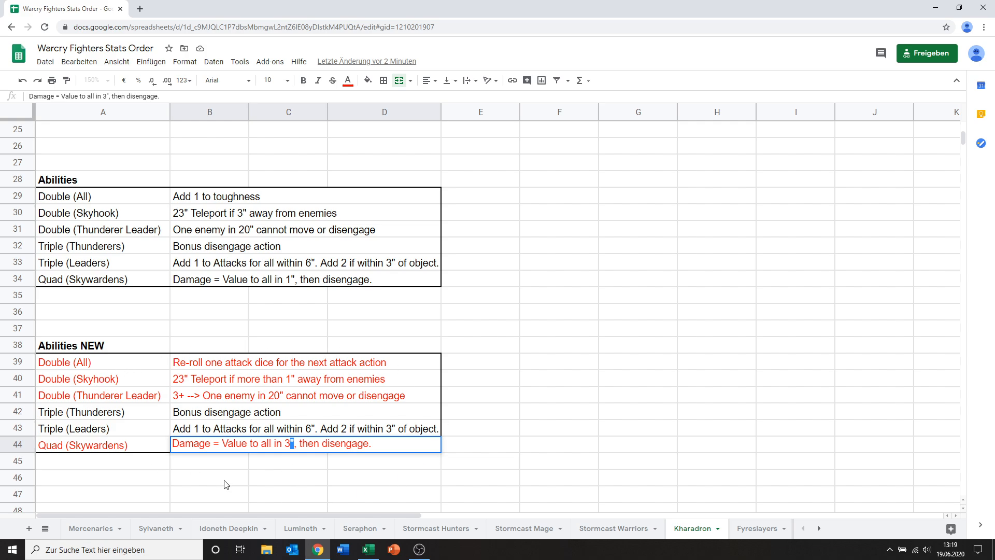
mouse_move(151, 369)
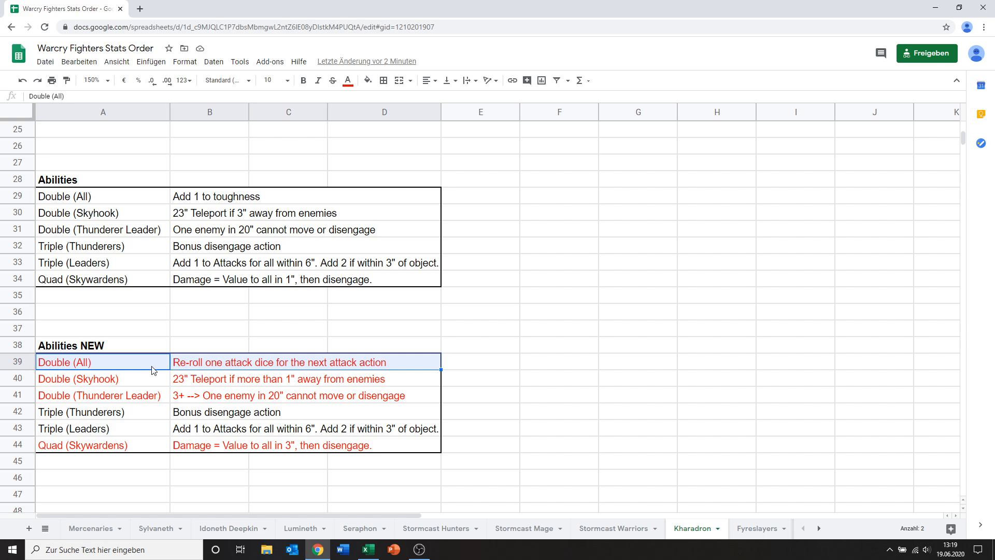
mouse_move(219, 365)
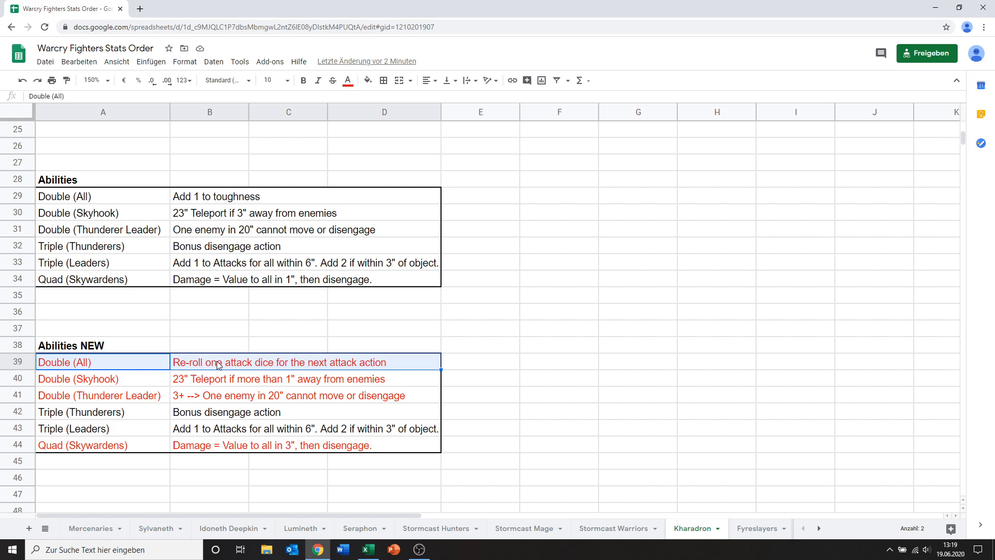
mouse_move(191, 370)
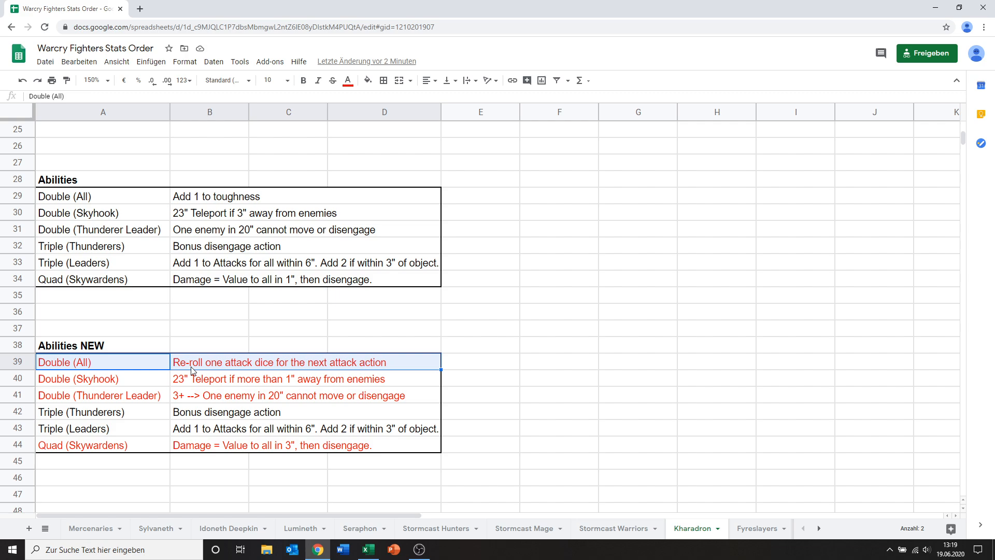
mouse_move(157, 369)
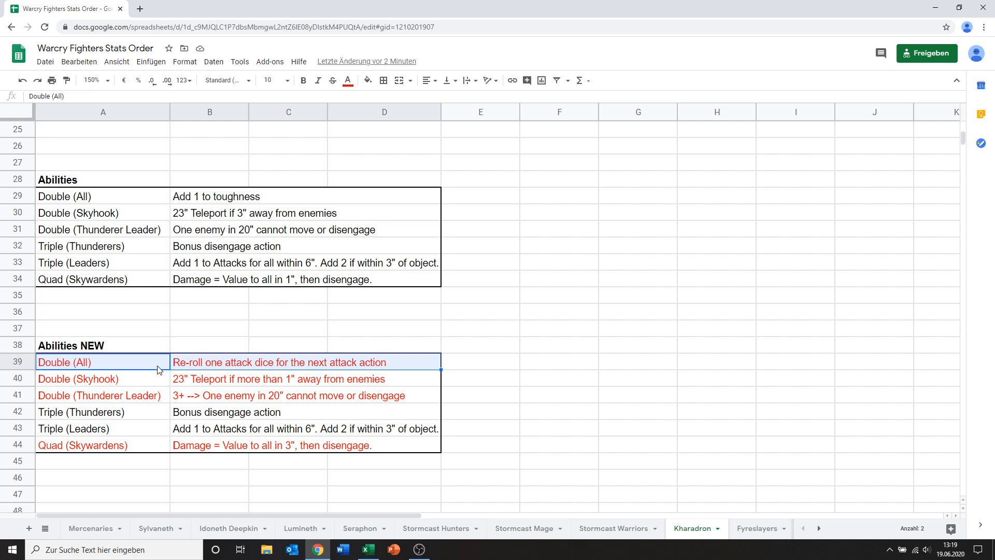
mouse_move(110, 379)
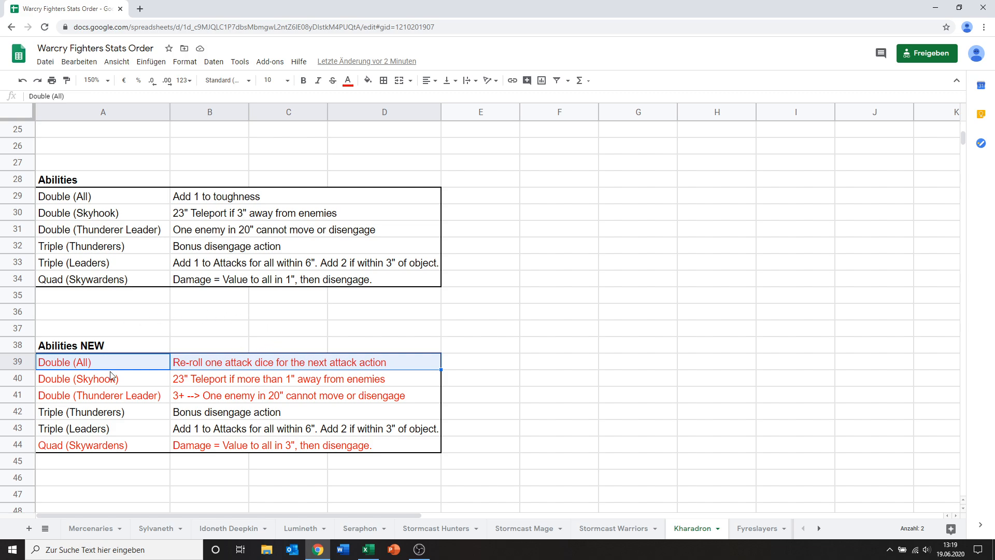
mouse_move(199, 412)
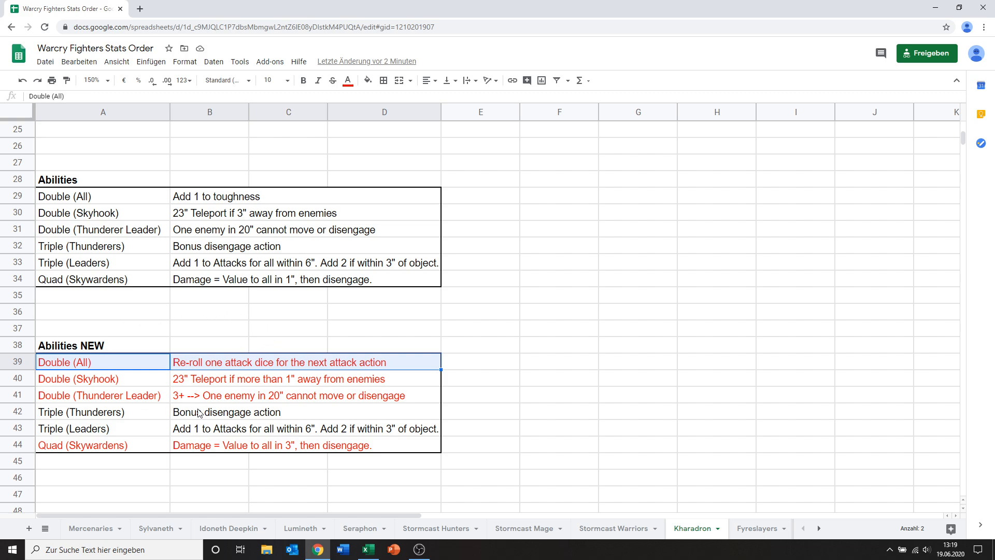
mouse_move(244, 366)
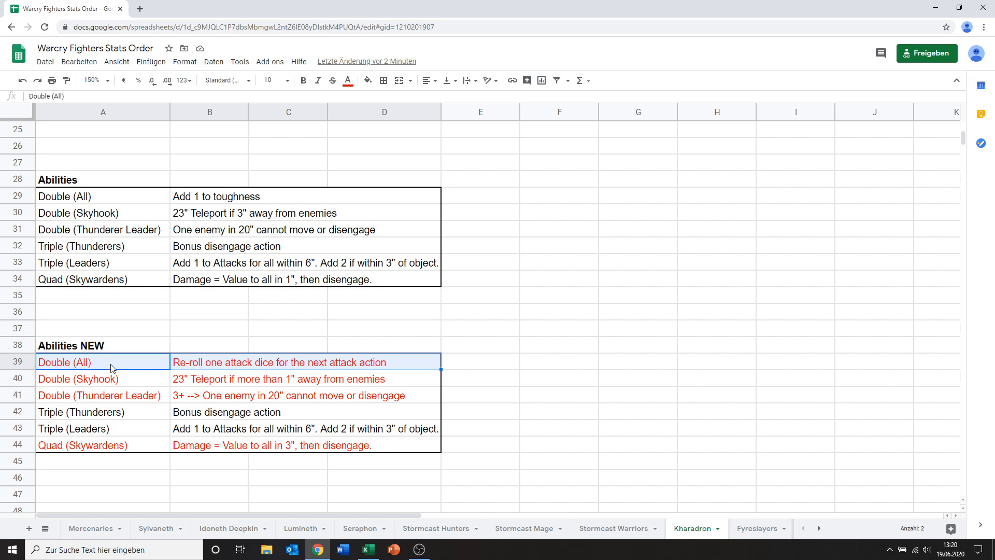
mouse_move(133, 381)
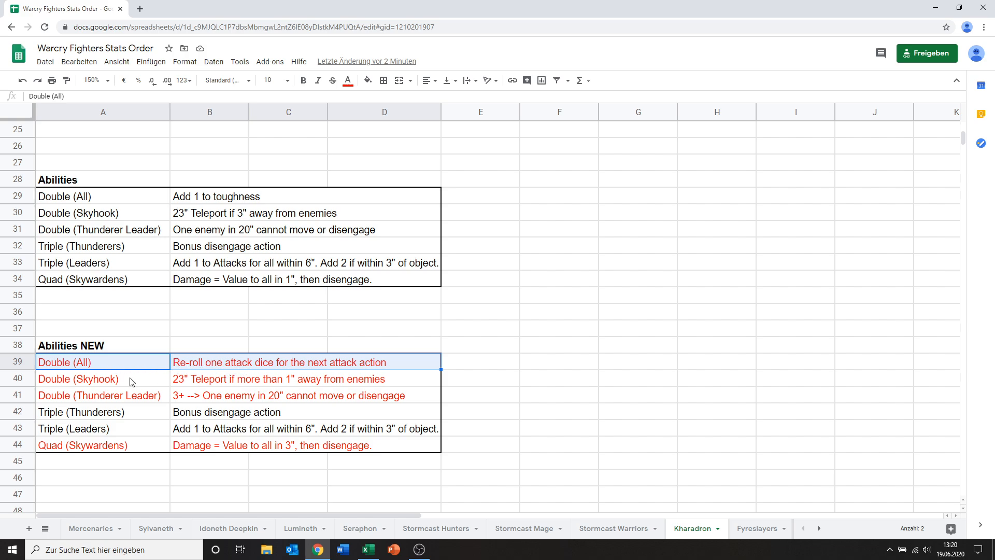
left_click(99, 379)
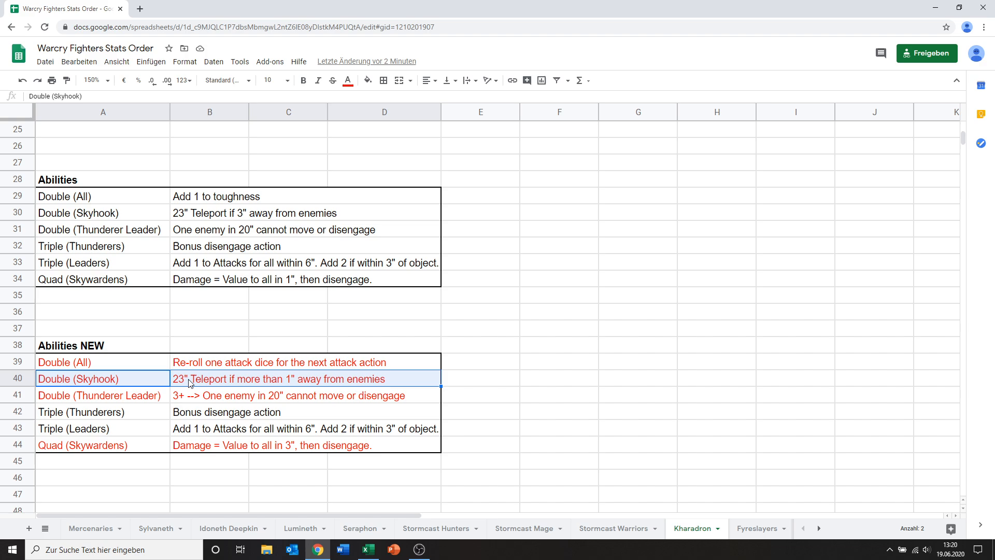
left_click(78, 378)
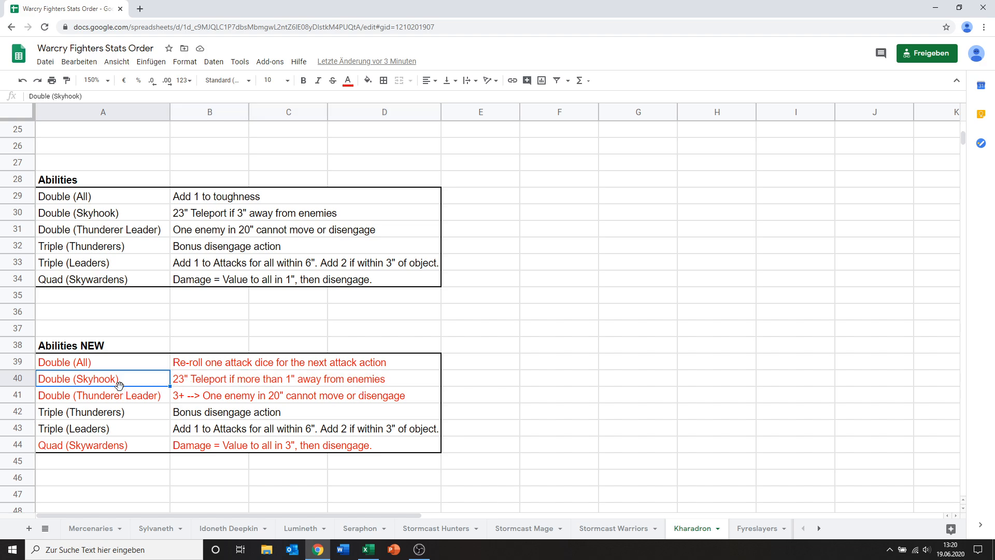
mouse_move(84, 399)
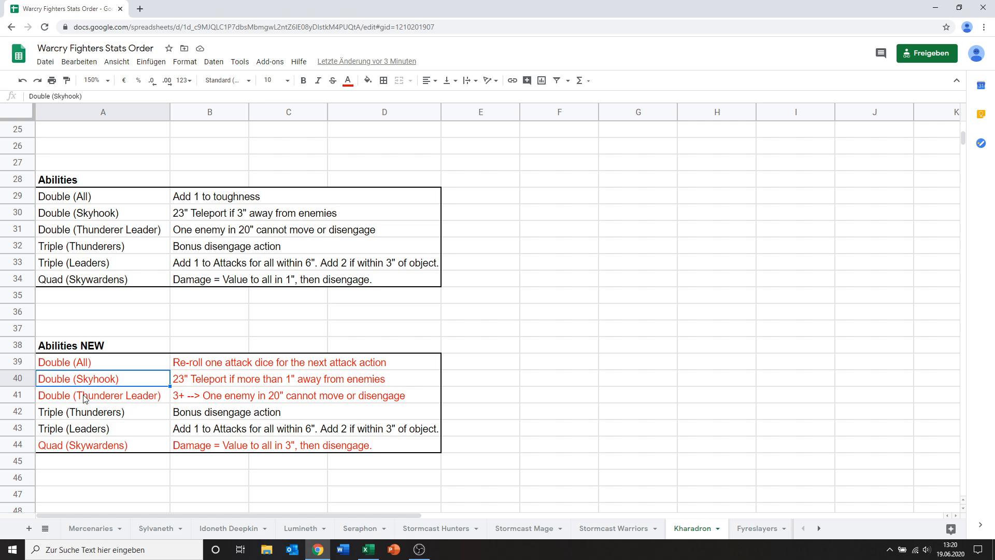
left_click(85, 396)
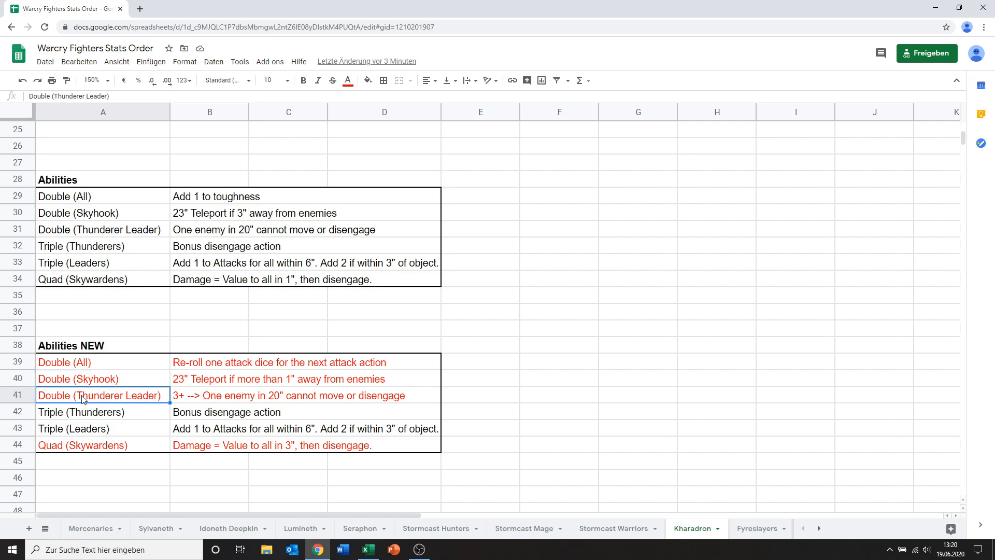
left_click(303, 396)
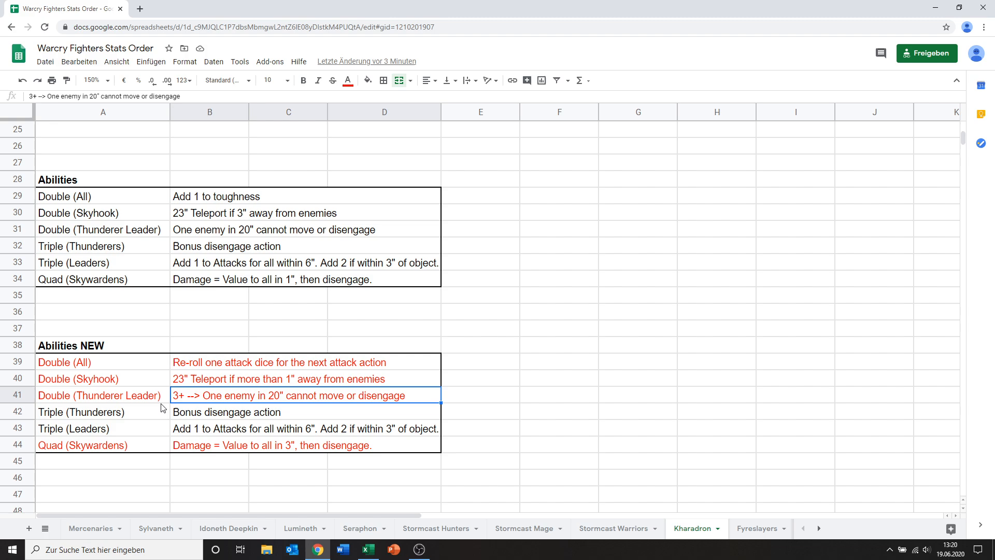
left_click(99, 395)
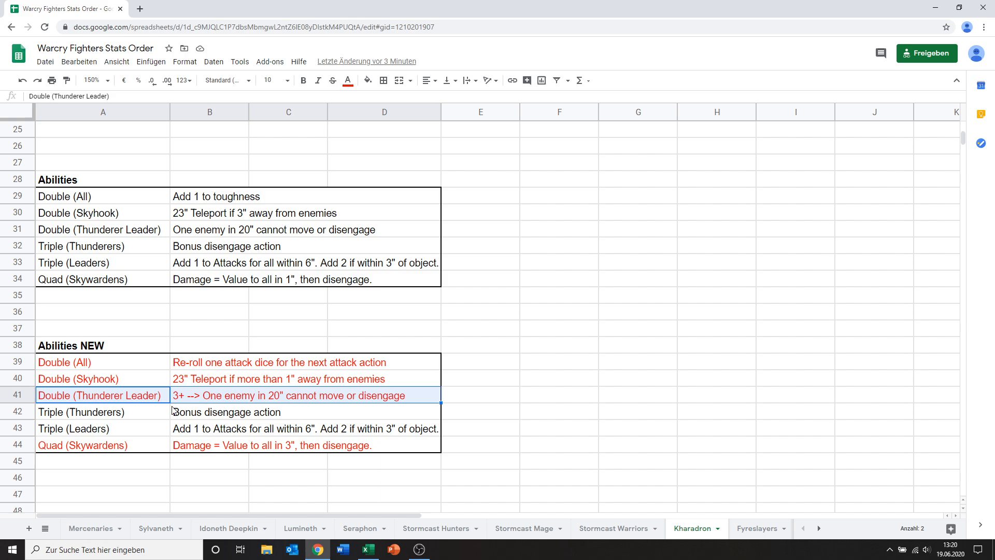
left_click(101, 396)
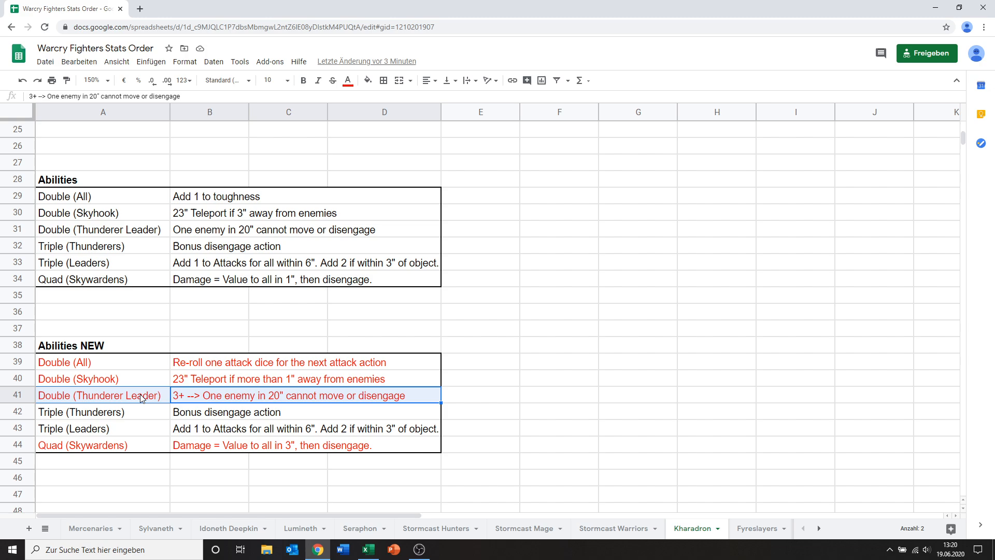
mouse_move(165, 401)
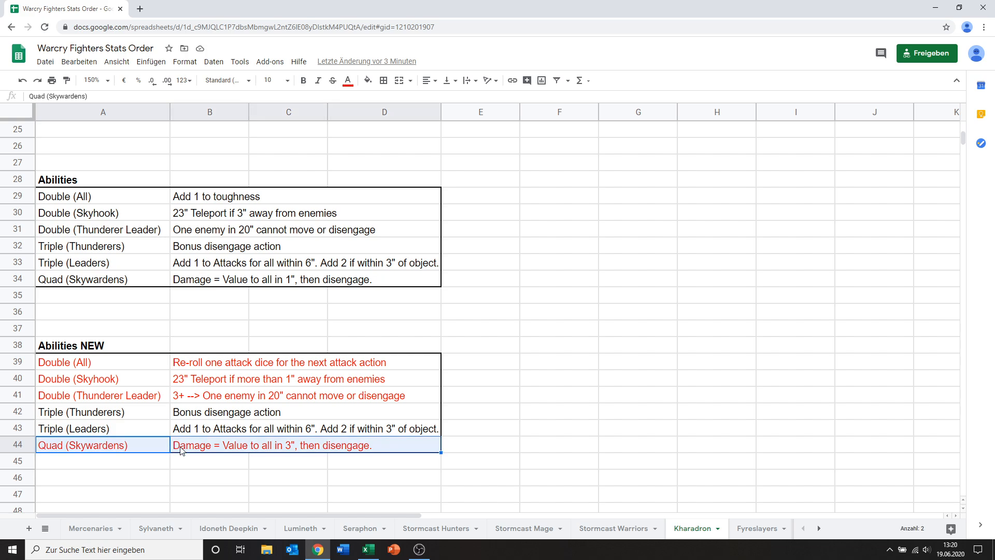
mouse_move(143, 448)
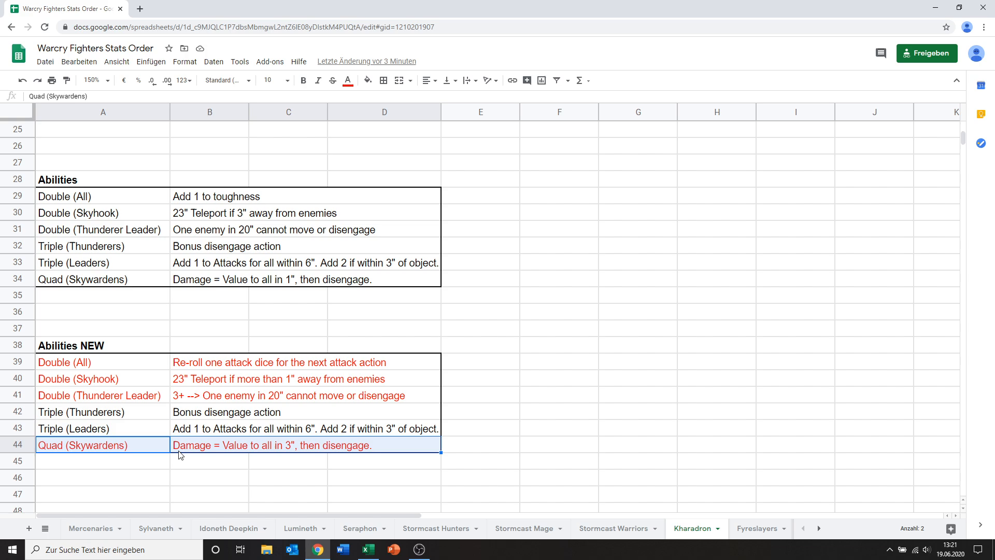
mouse_move(178, 449)
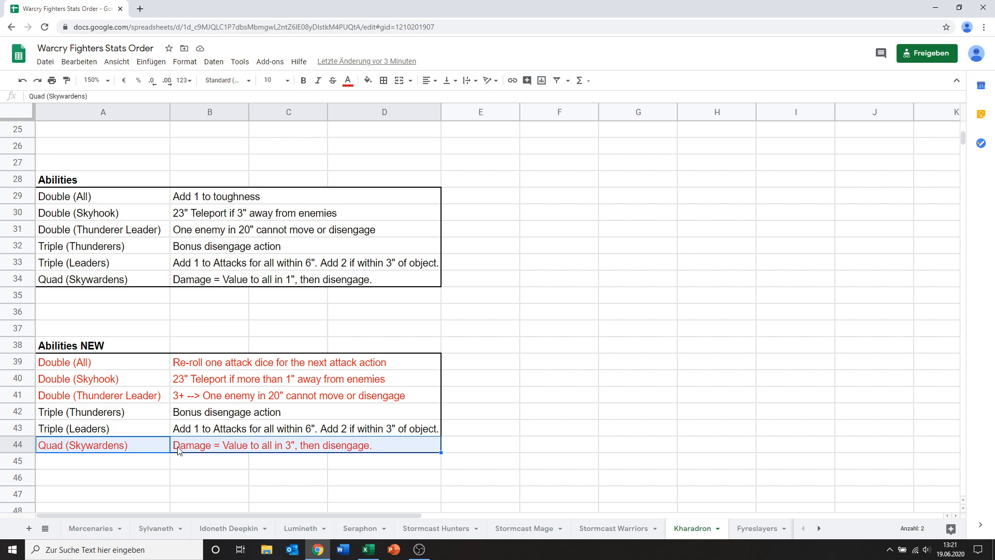
left_click(103, 461)
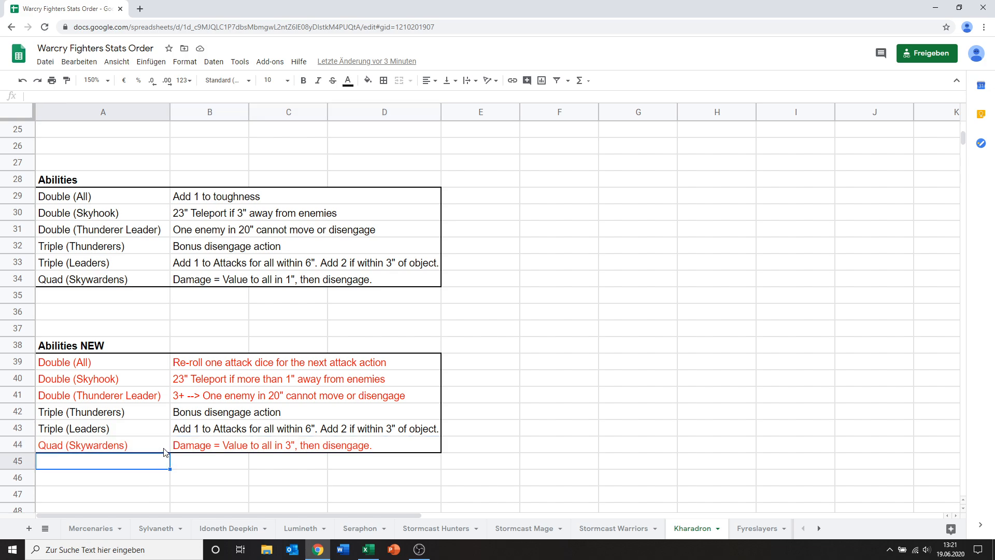
mouse_move(186, 474)
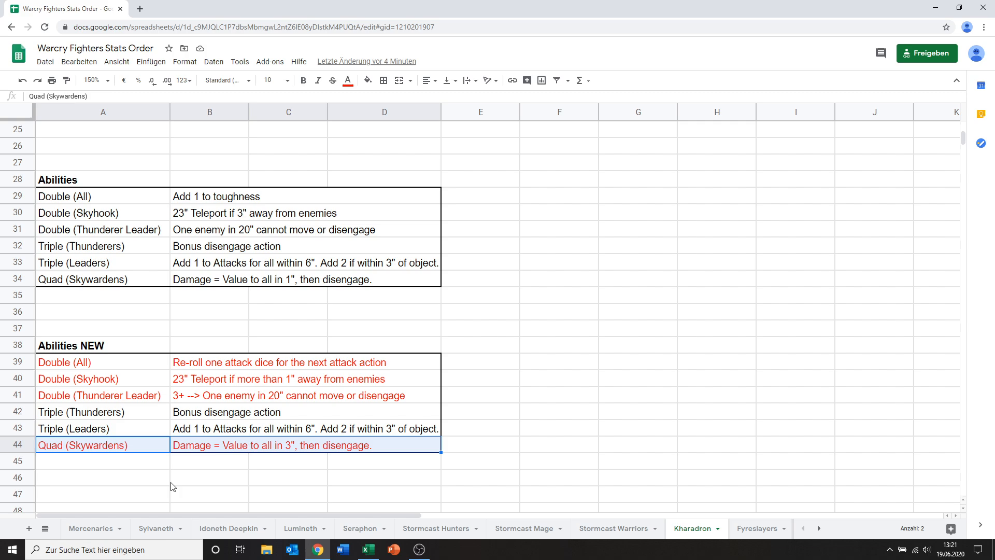
mouse_move(160, 460)
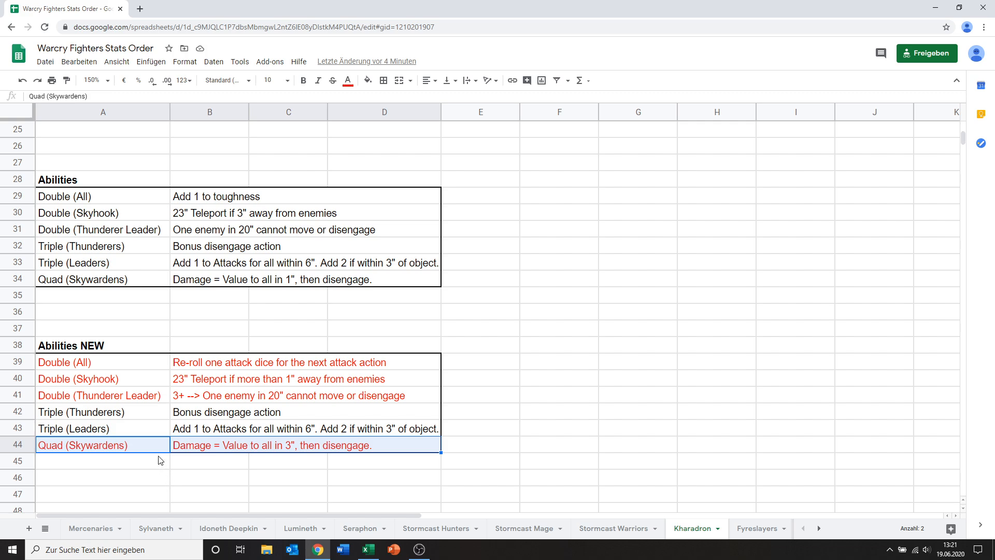
mouse_move(169, 454)
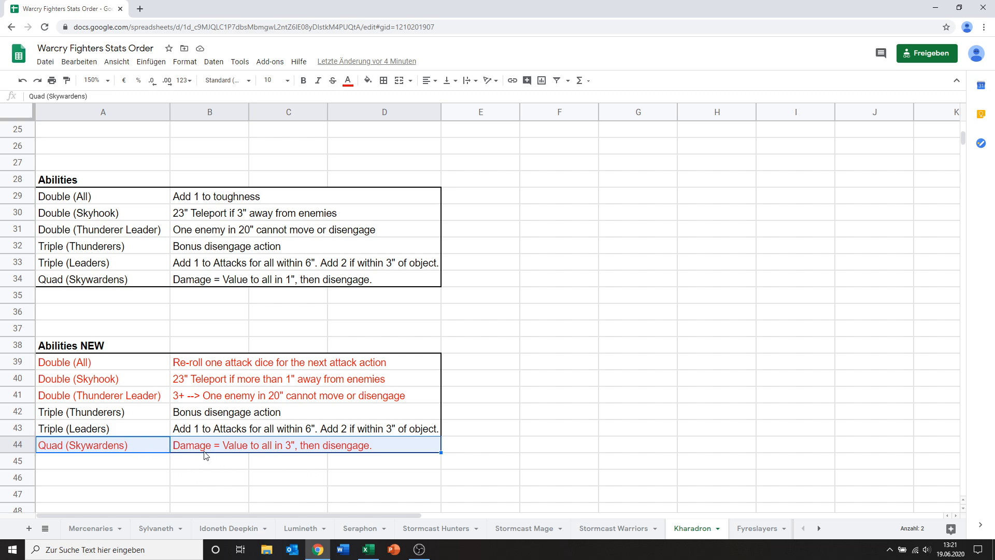
left_click(209, 474)
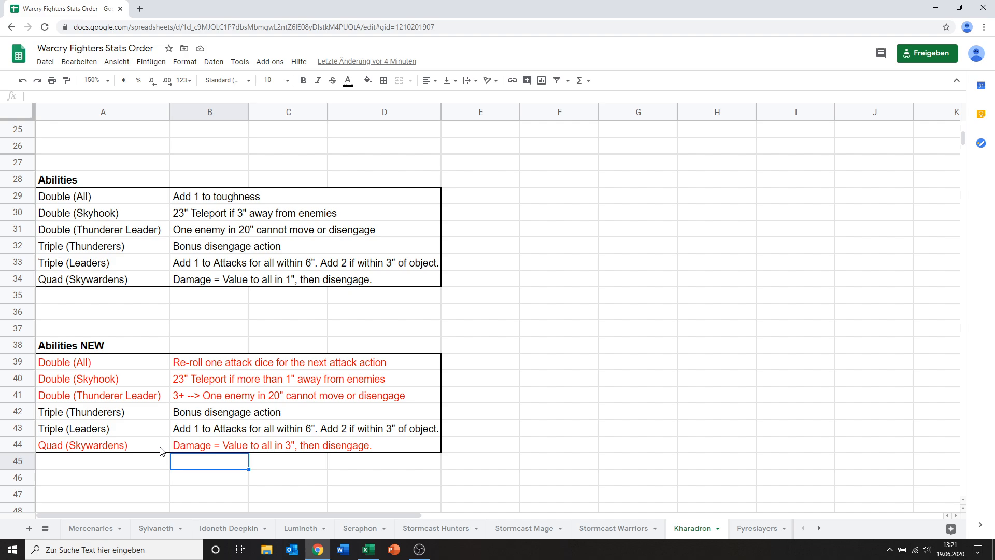
mouse_move(106, 452)
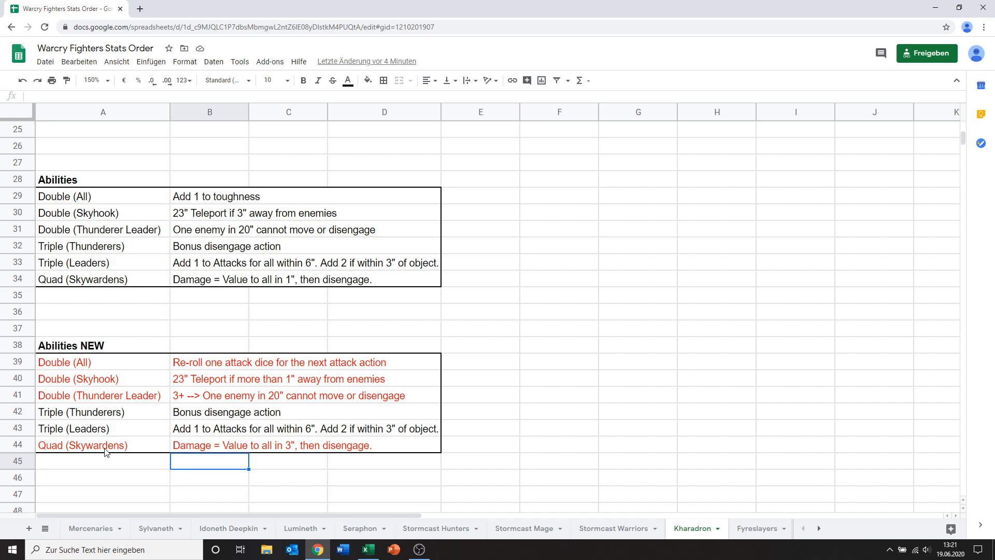
left_click(102, 460)
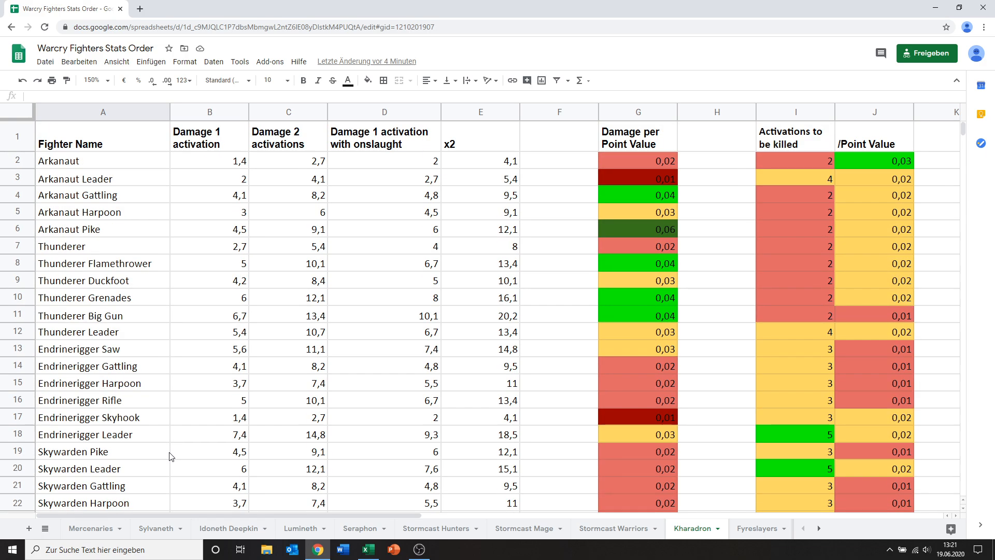
mouse_move(165, 456)
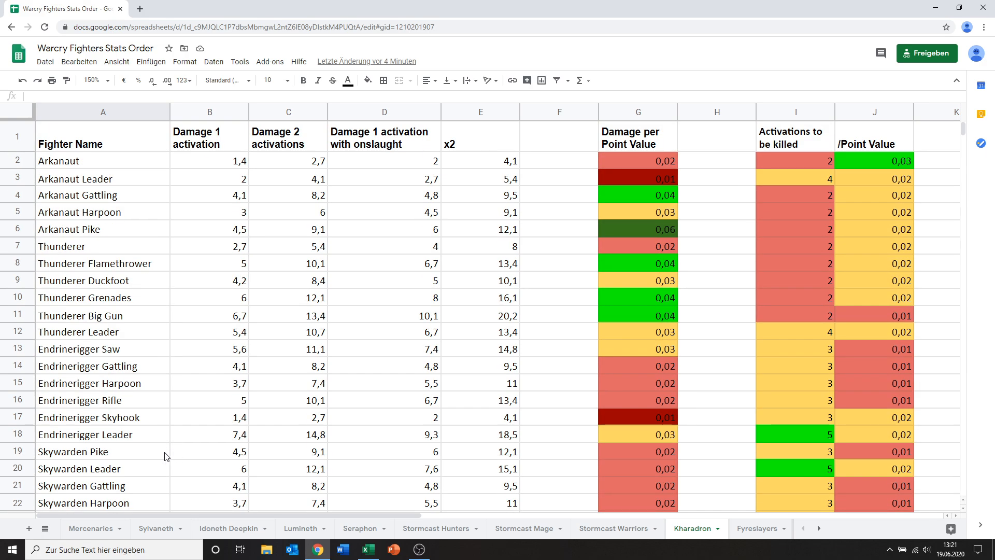
scroll("down", 3)
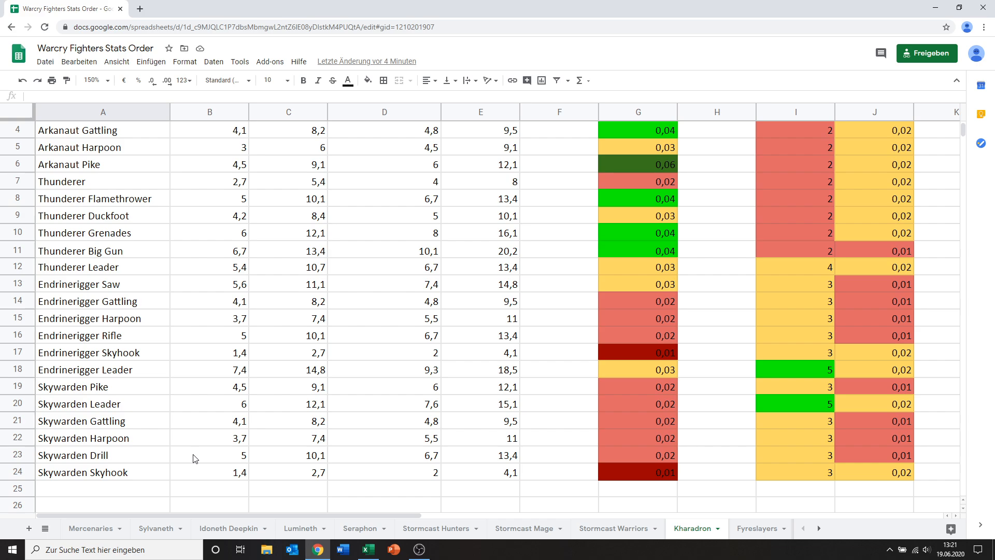
mouse_move(198, 497)
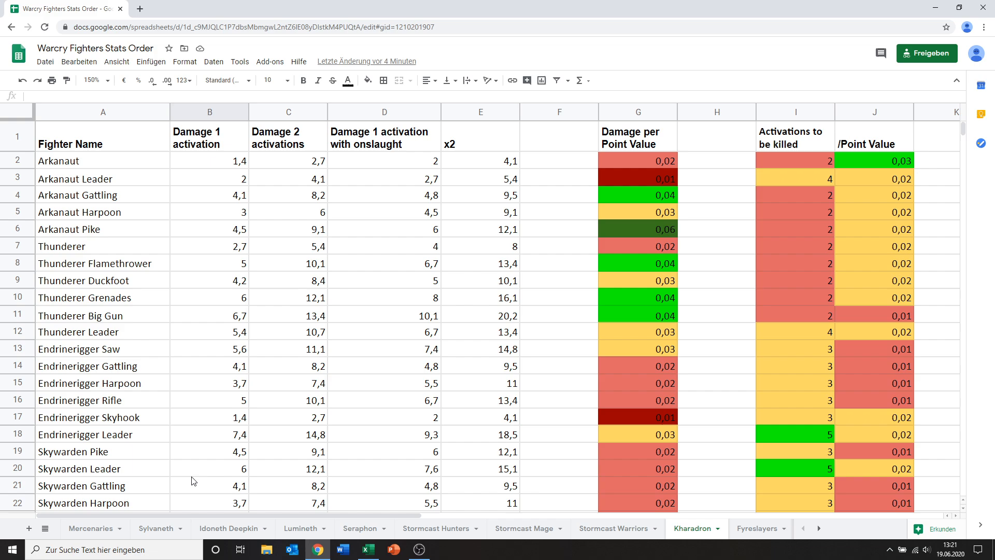
scroll("down", 3)
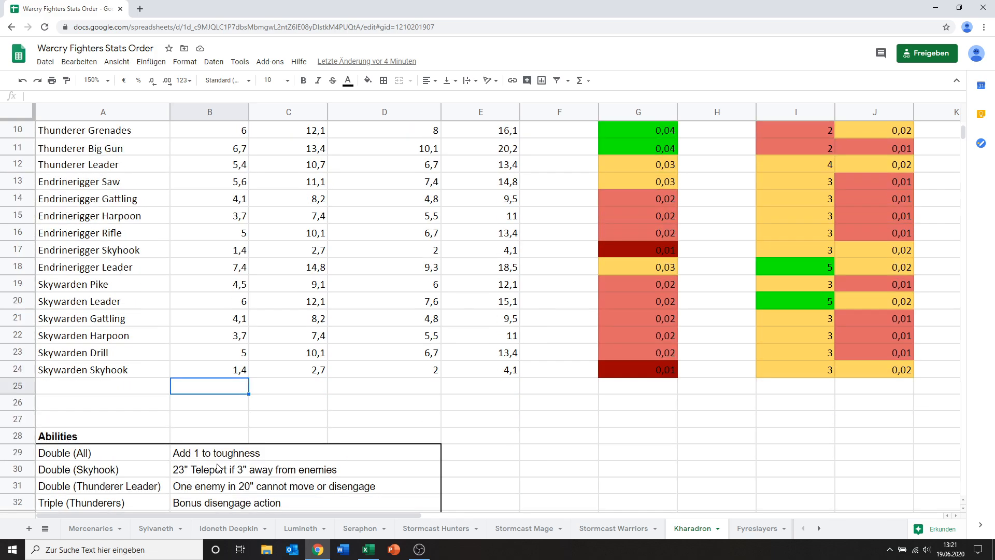